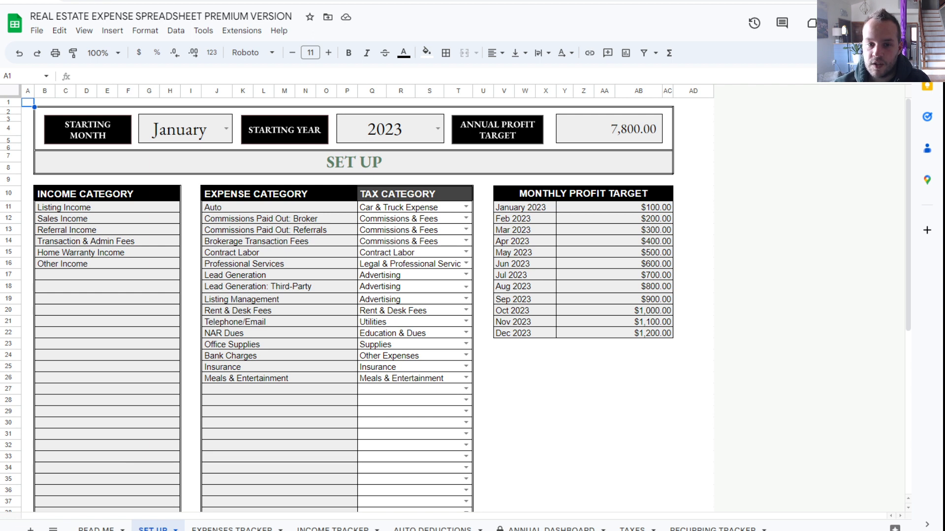
Step: Review the category lists and add a 'Makreting' expense category with tax type Advertising
left_click(564, 423)
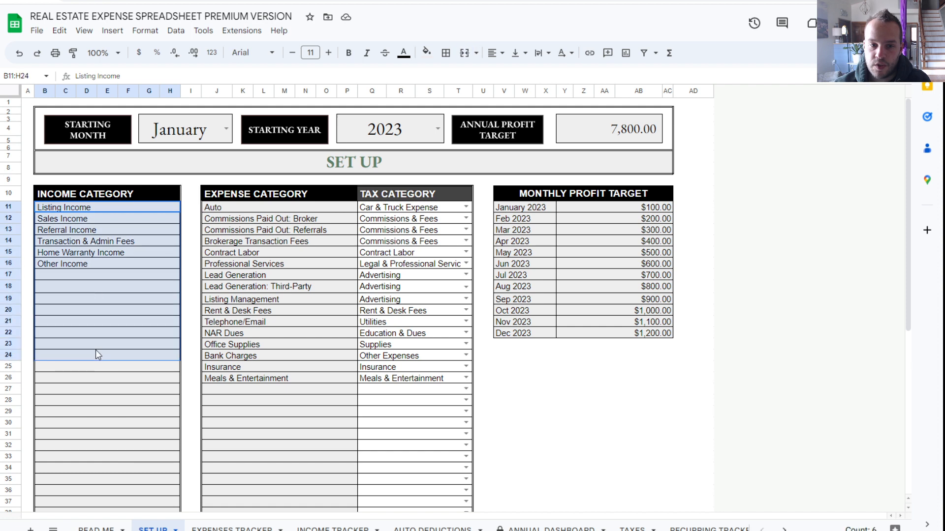
left_click(99, 275)
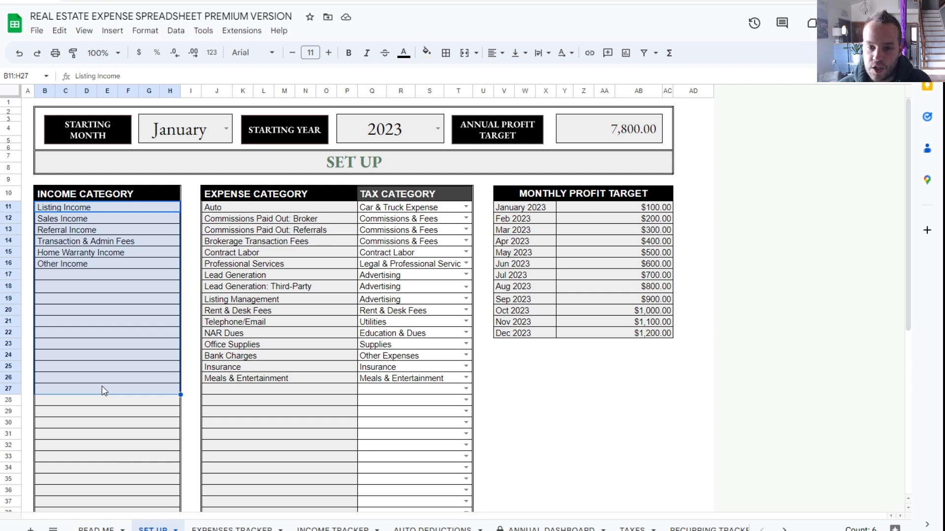
mouse_move(113, 313)
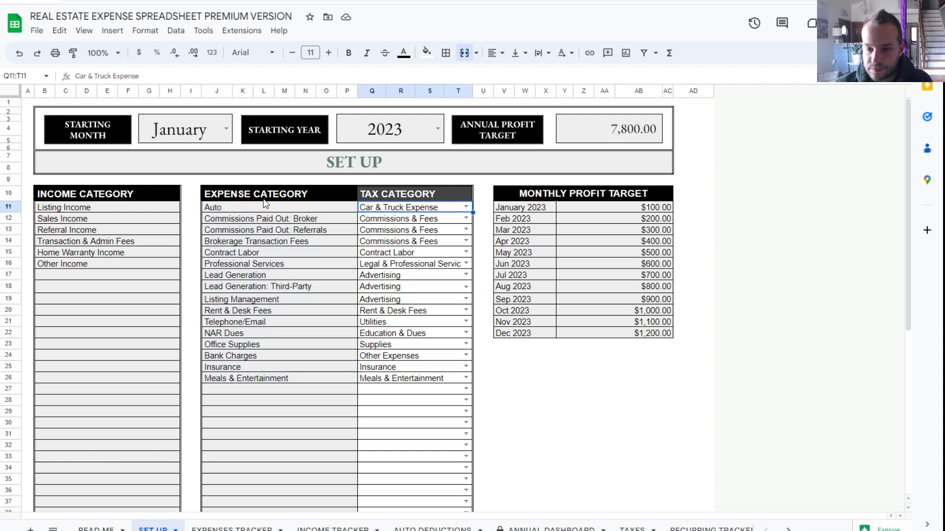
left_click(277, 395)
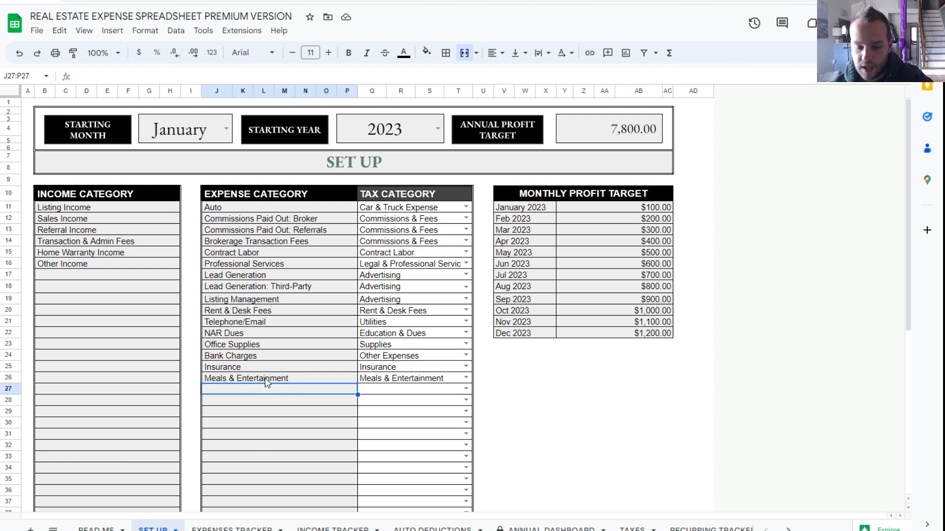
type("Makreting")
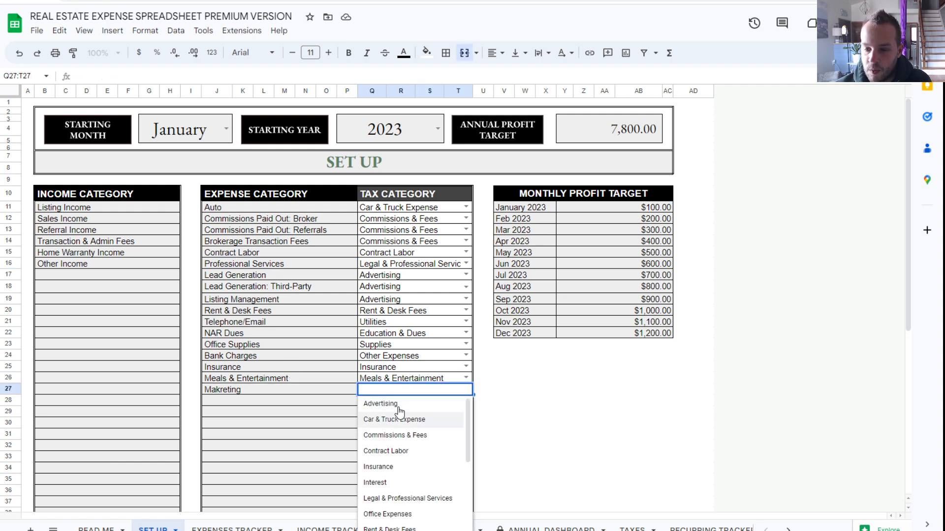
scroll("down", 3)
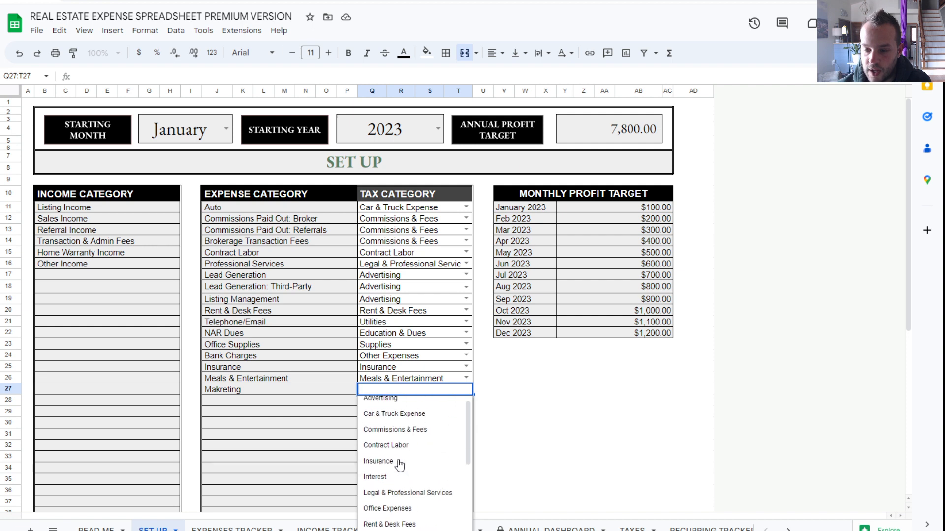
left_click(380, 397)
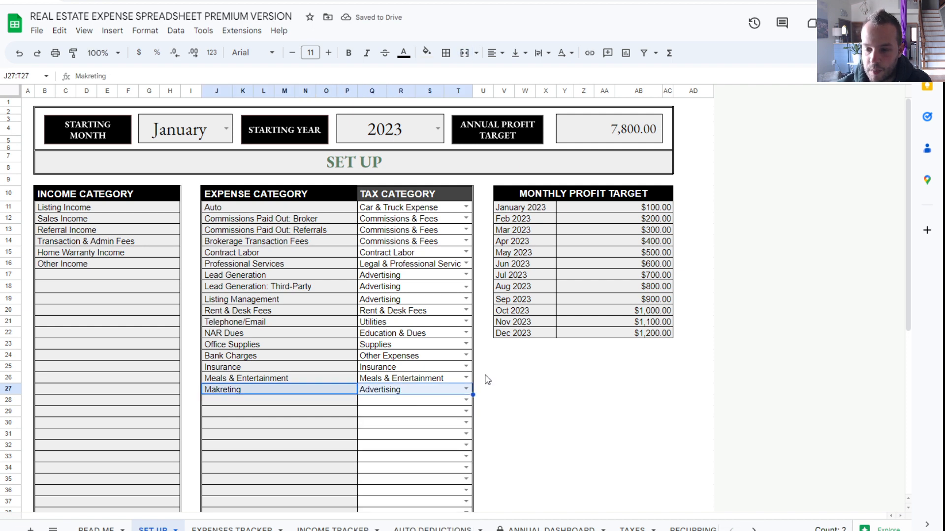
mouse_move(332, 390)
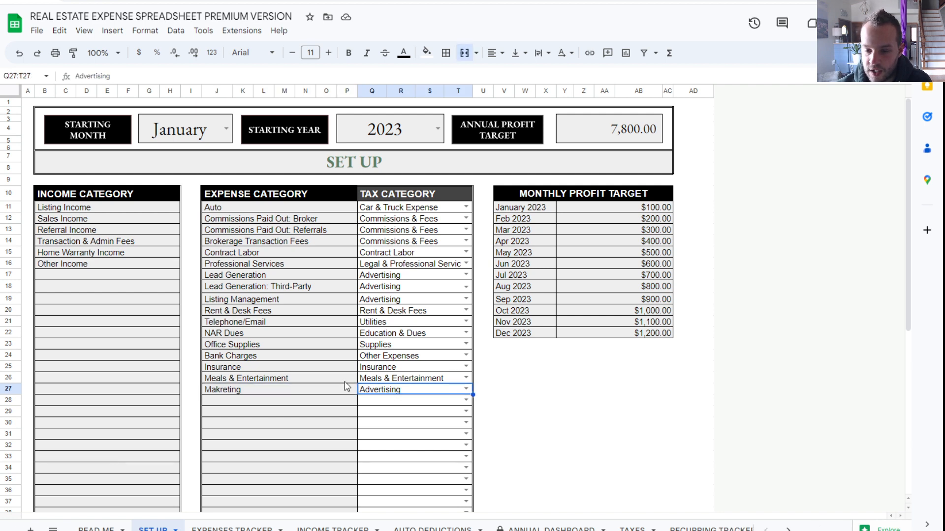
left_click(248, 389)
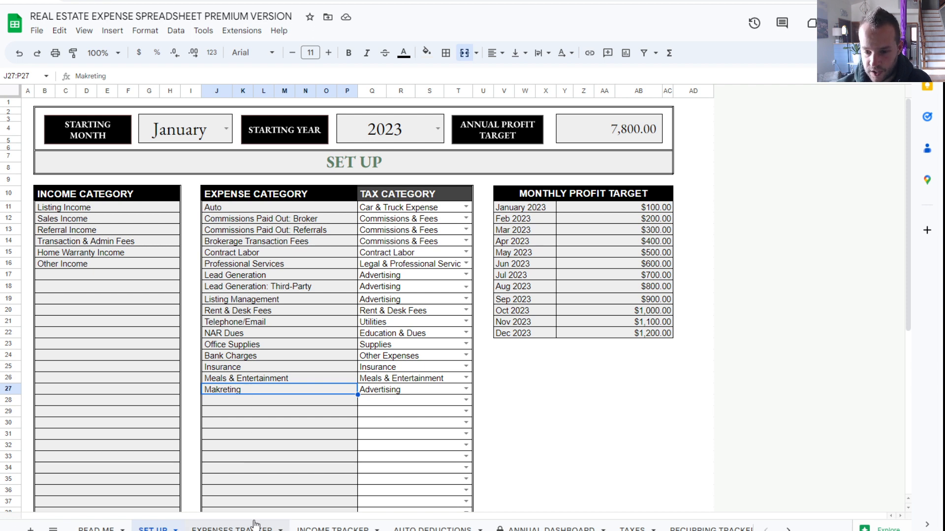
left_click(409, 390)
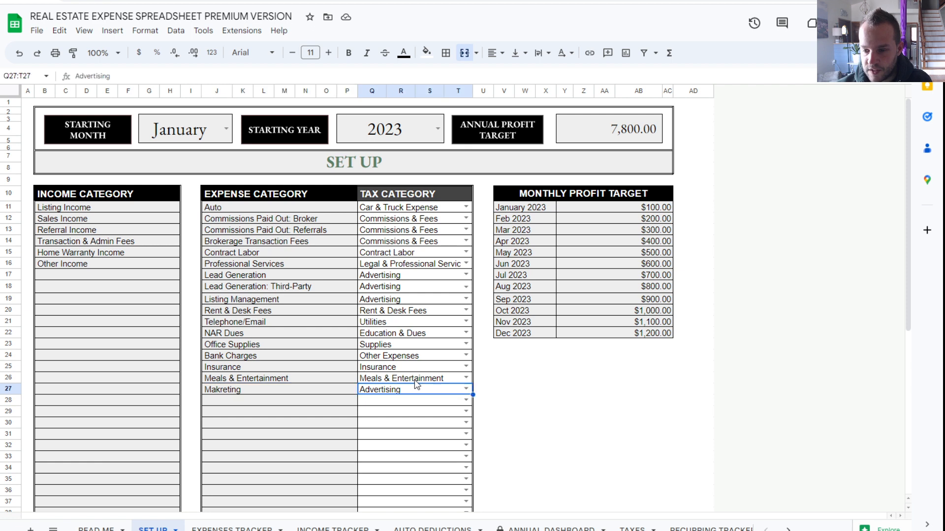
mouse_move(785, 527)
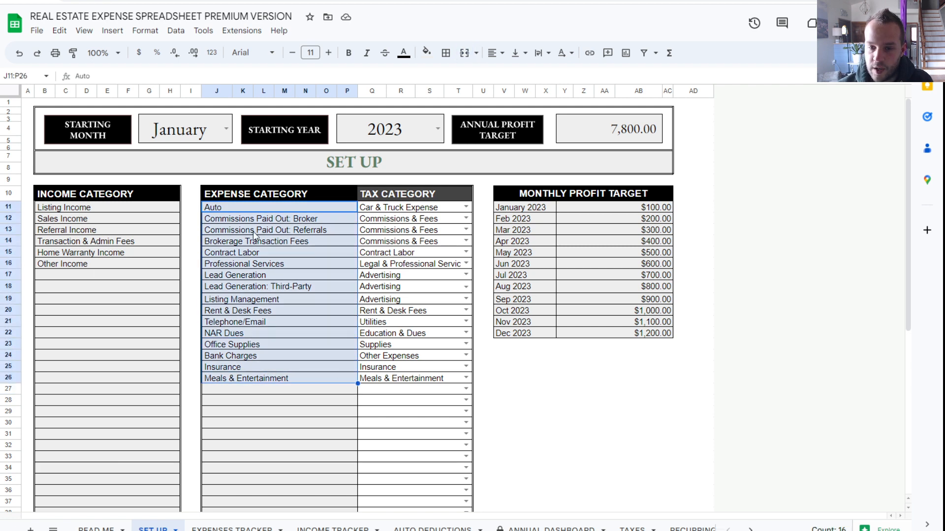
left_click(413, 300)
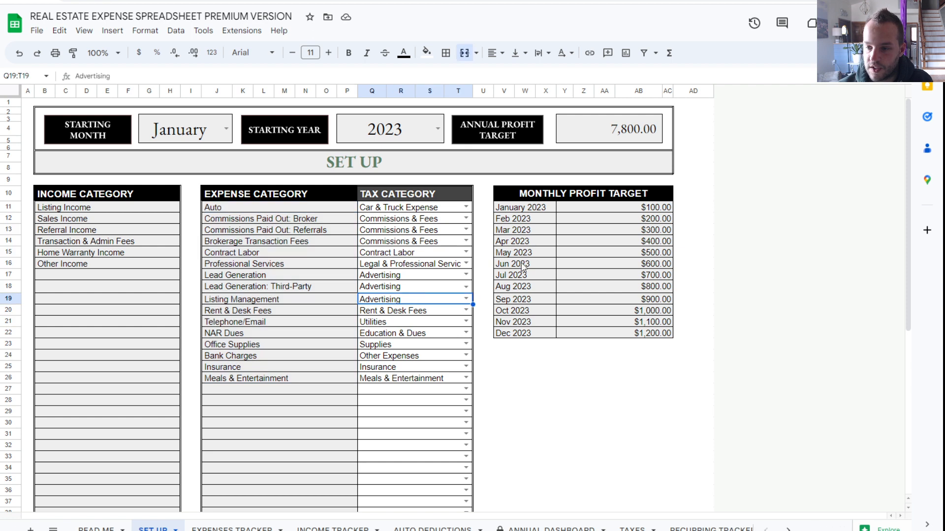
Step: Reset the monthly profit targets to run $250 in January to $1,450 in December, totaling $10,800
left_click(520, 206)
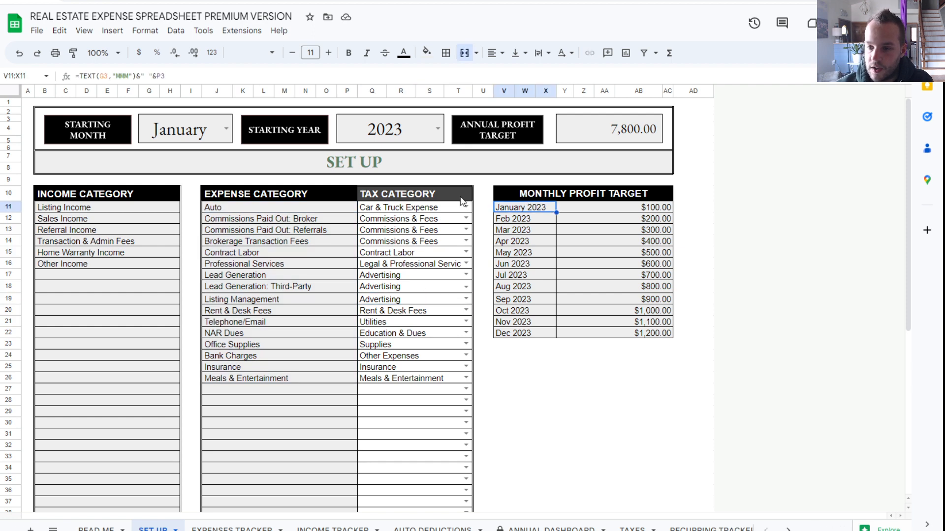
left_click_drag(520, 207, 608, 343)
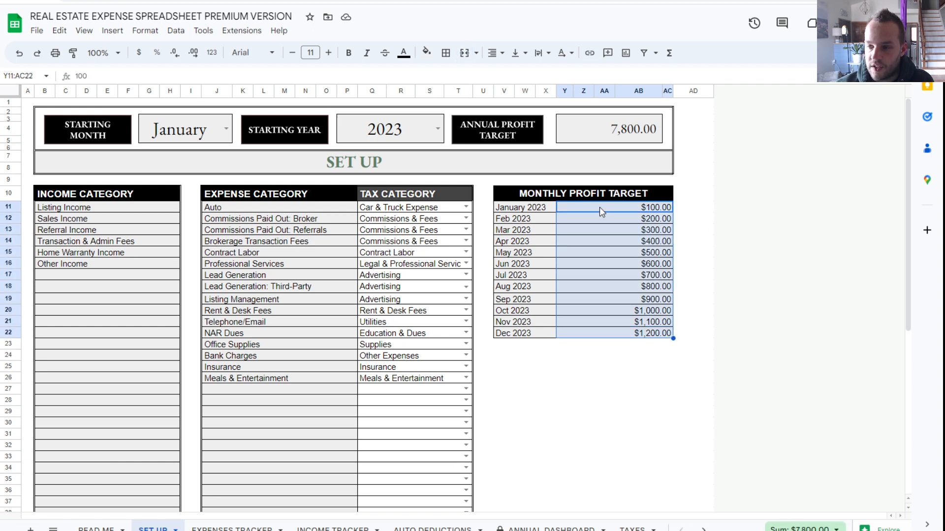
type("25")
left_click(614, 218)
type("5")
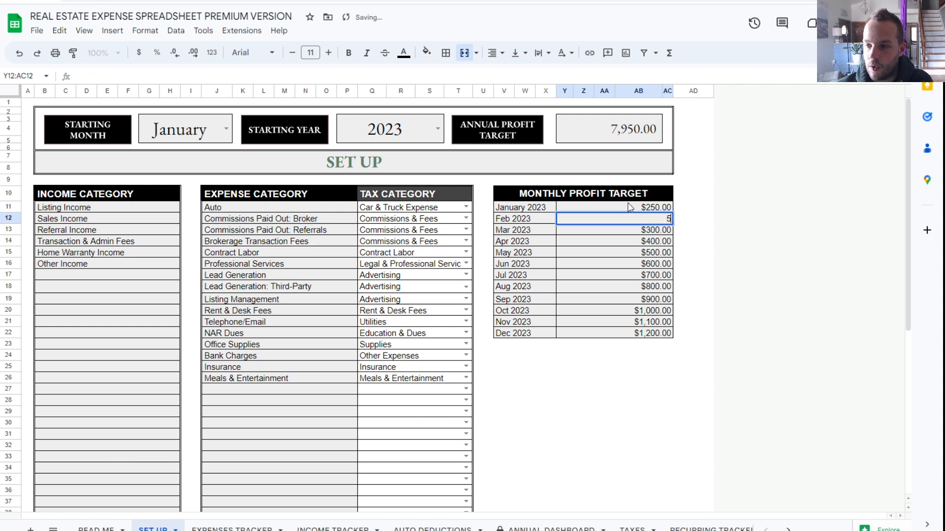
key("Enter")
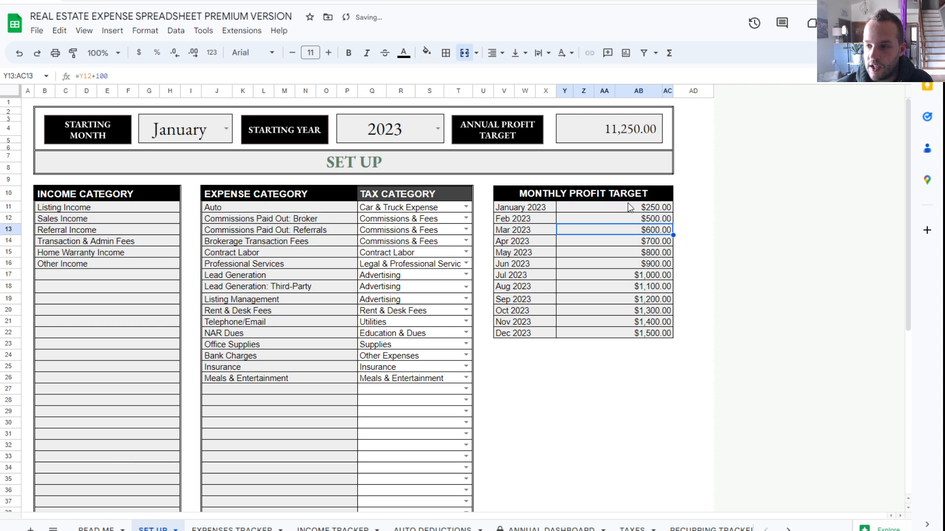
type("65")
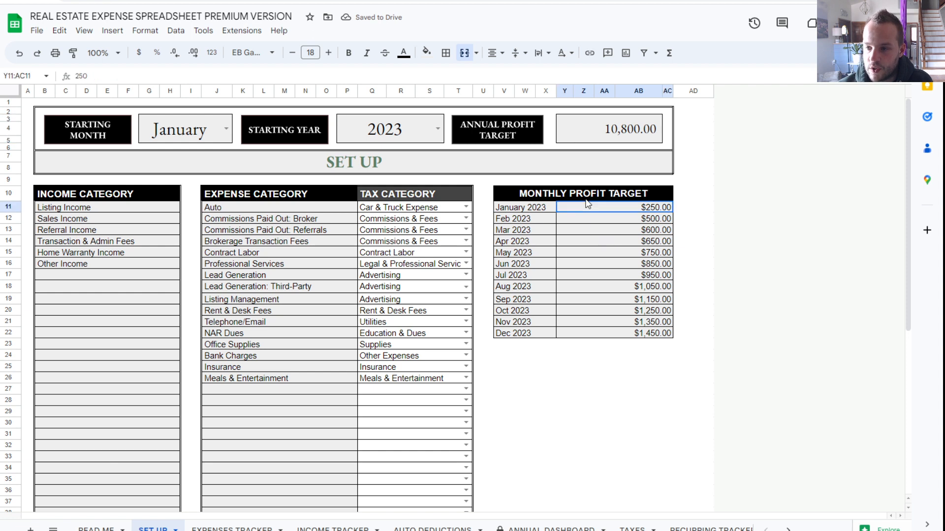
left_click_drag(588, 207, 612, 333)
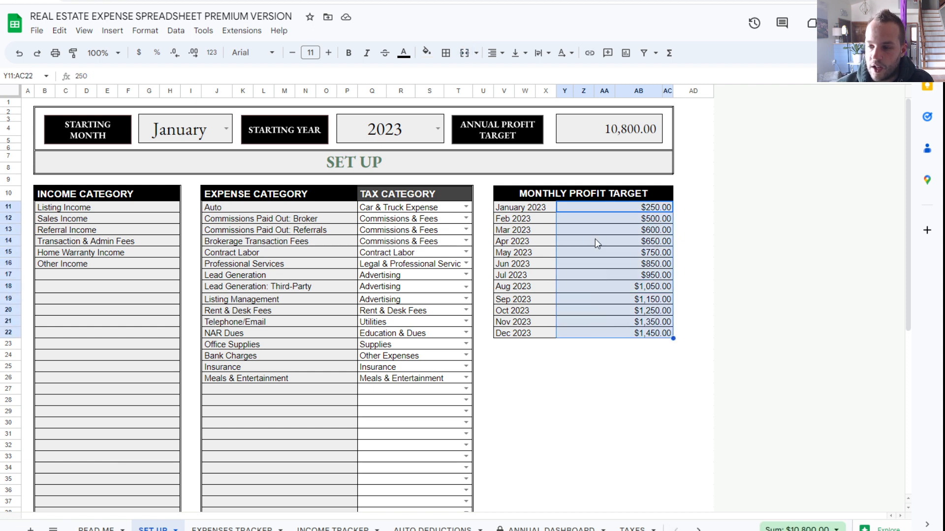
mouse_move(592, 132)
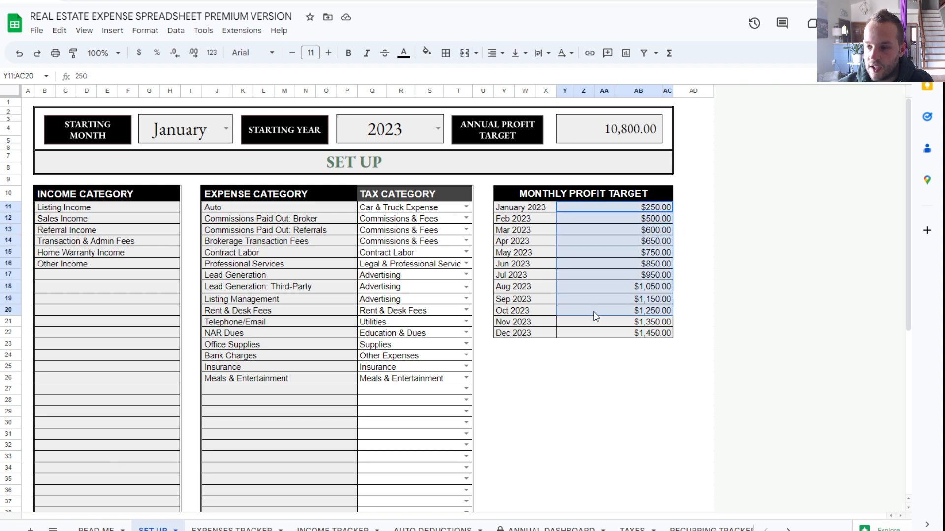
left_click(597, 333)
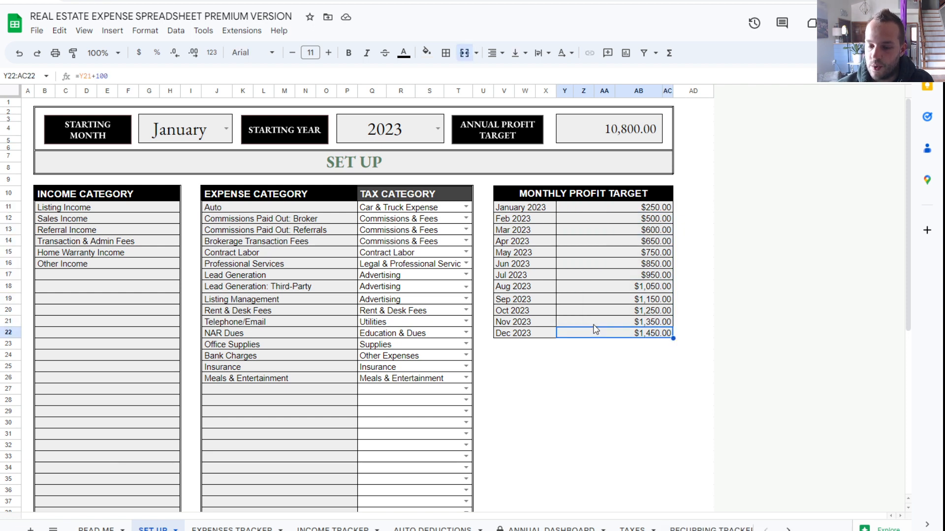
mouse_move(592, 201)
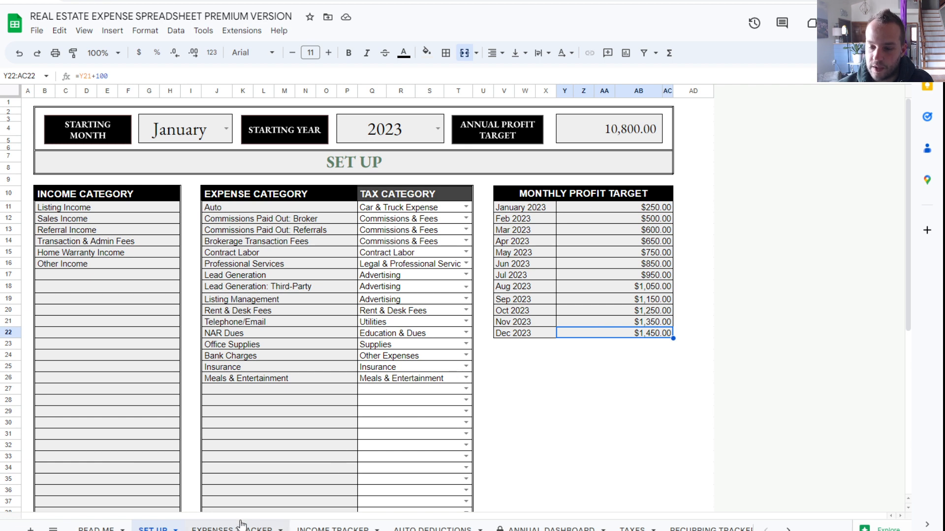
Step: Add a Commissions Paid Out: Broker expense dated 18 Mar 2023 on the Expenses Tracker
left_click(231, 529)
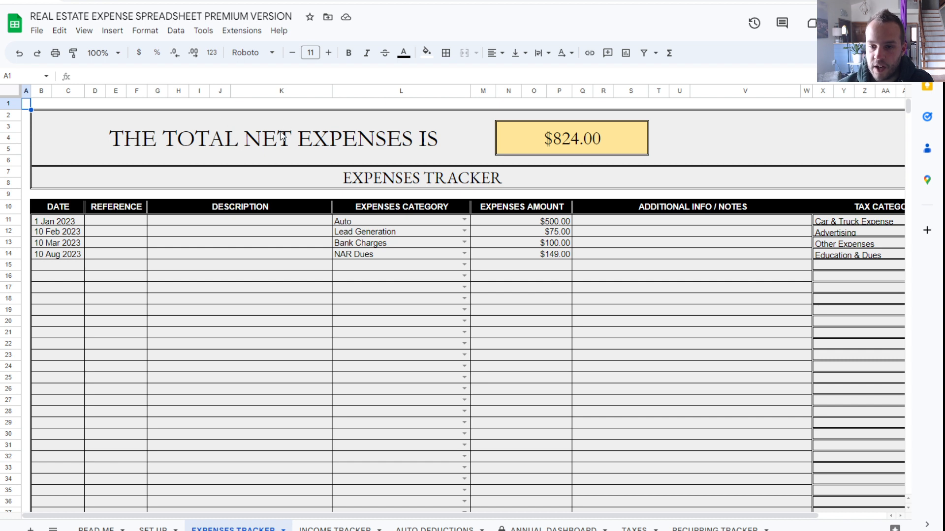
left_click(547, 141)
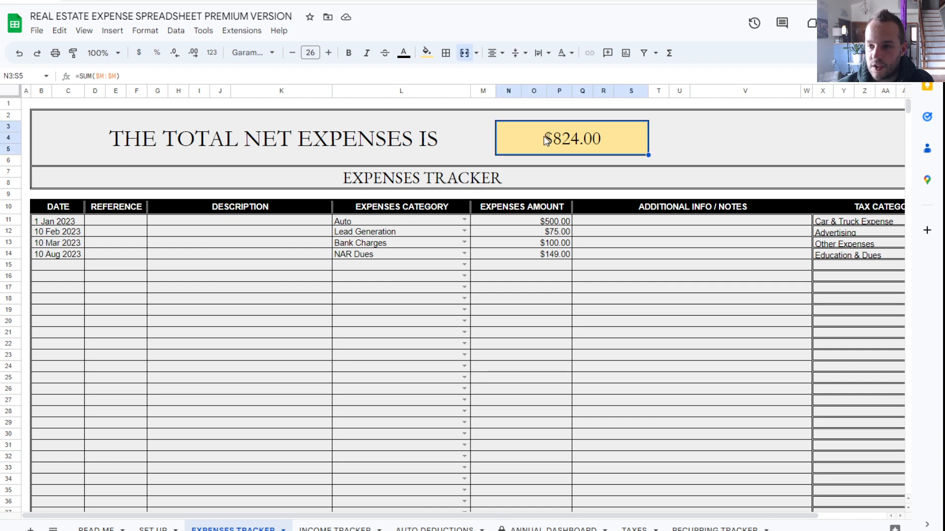
mouse_move(268, 203)
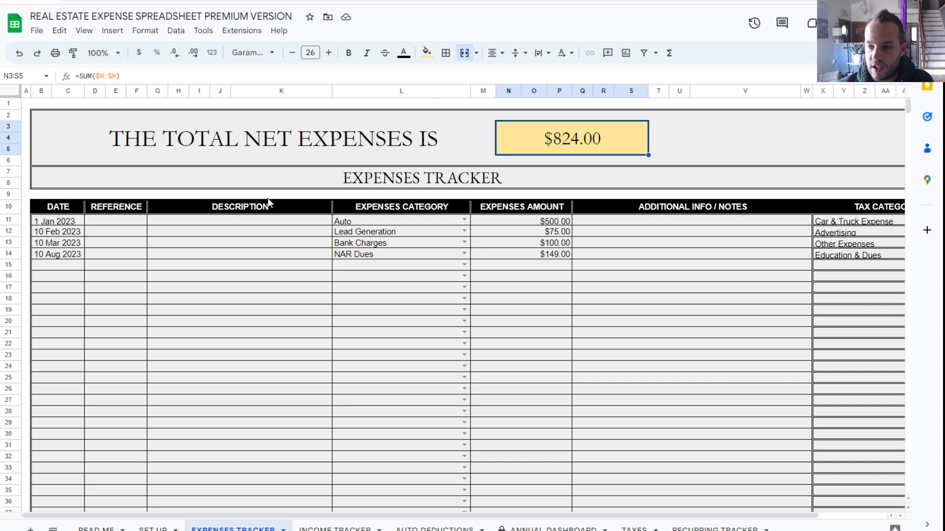
mouse_move(106, 210)
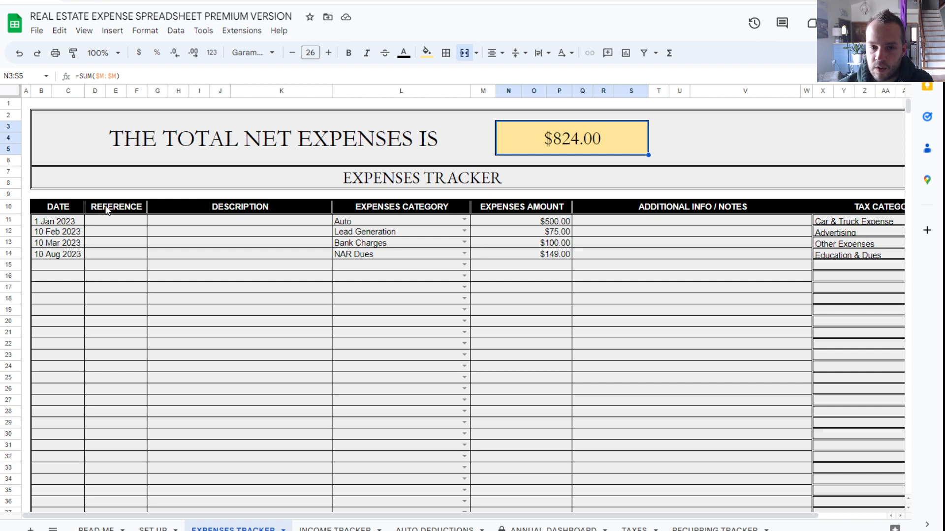
mouse_move(65, 216)
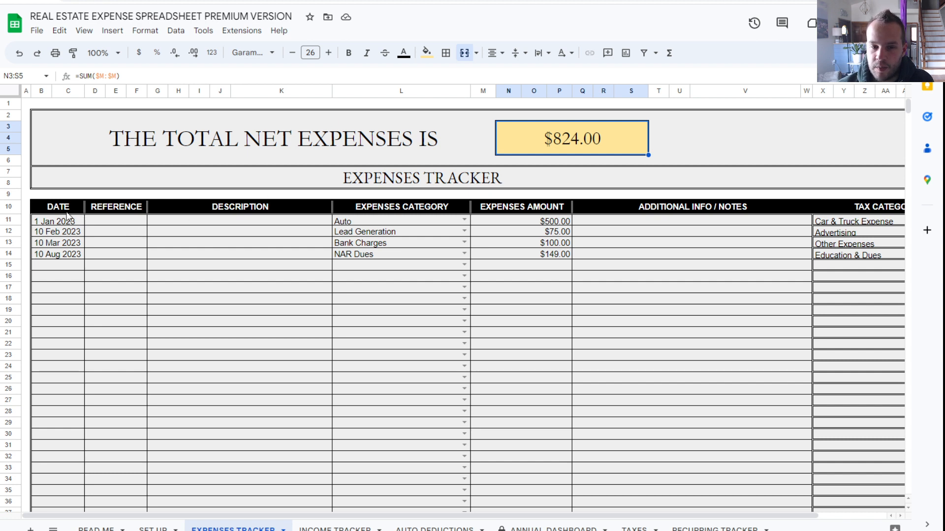
left_click_drag(57, 222, 68, 332)
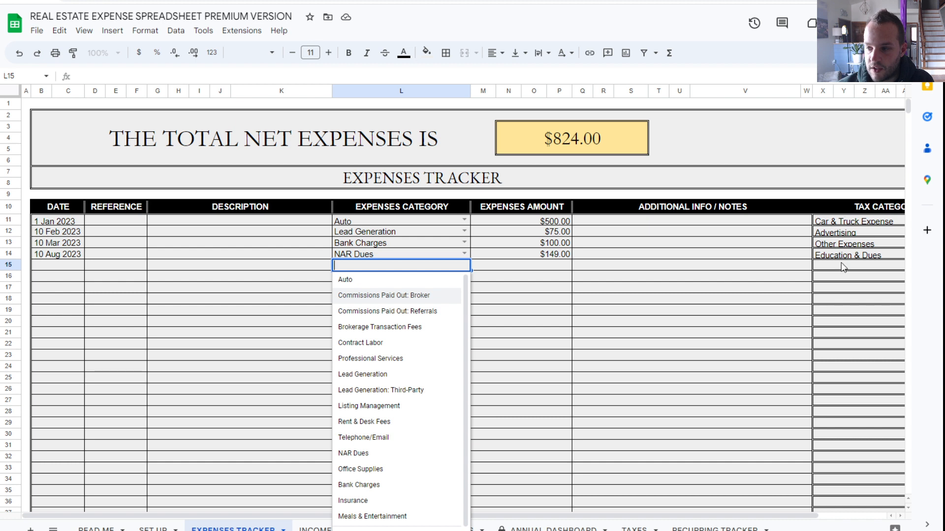
mouse_move(864, 264)
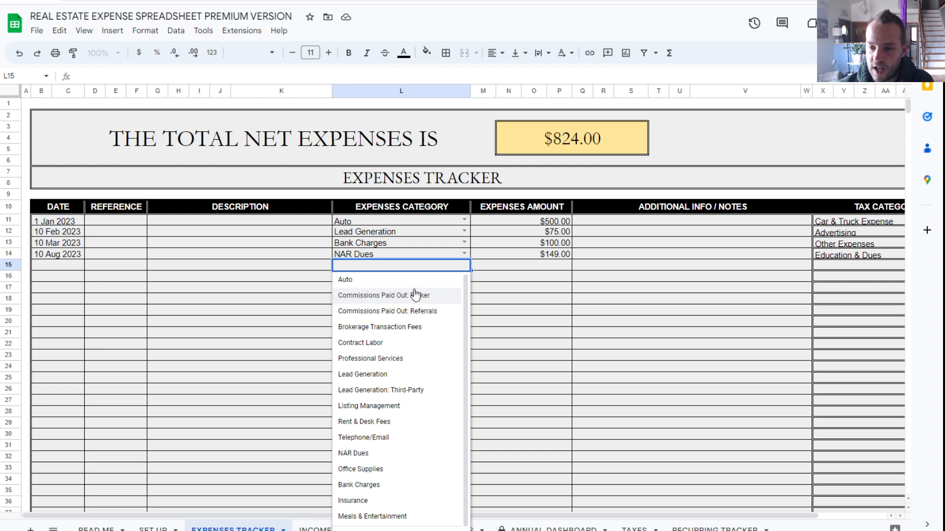
left_click(383, 295)
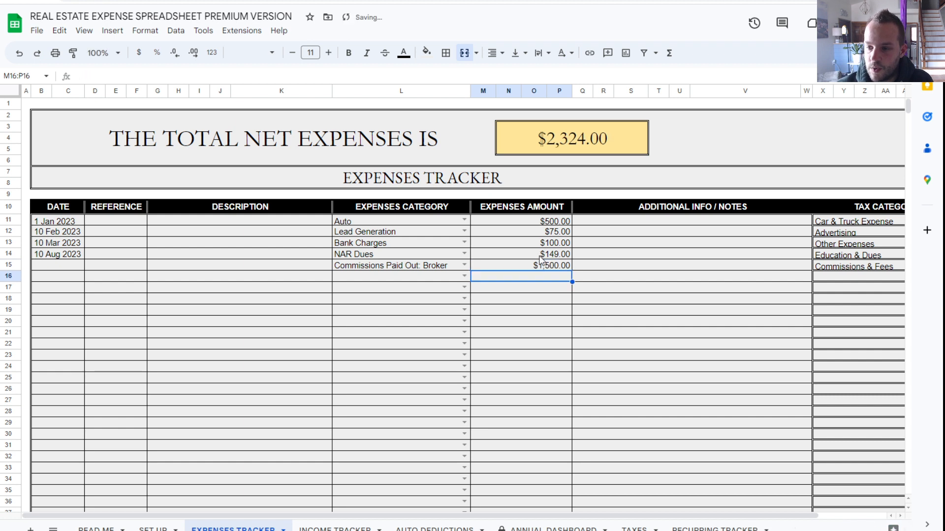
left_click(521, 265)
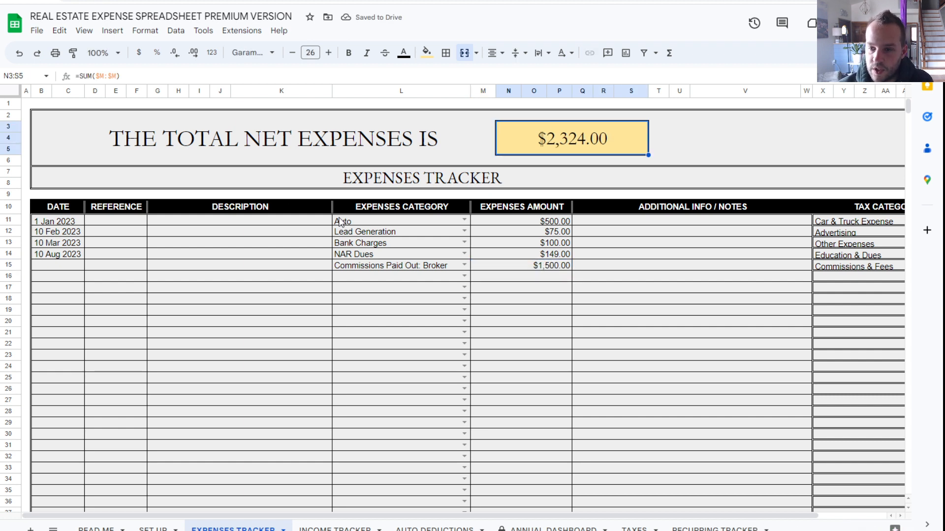
left_click(397, 265)
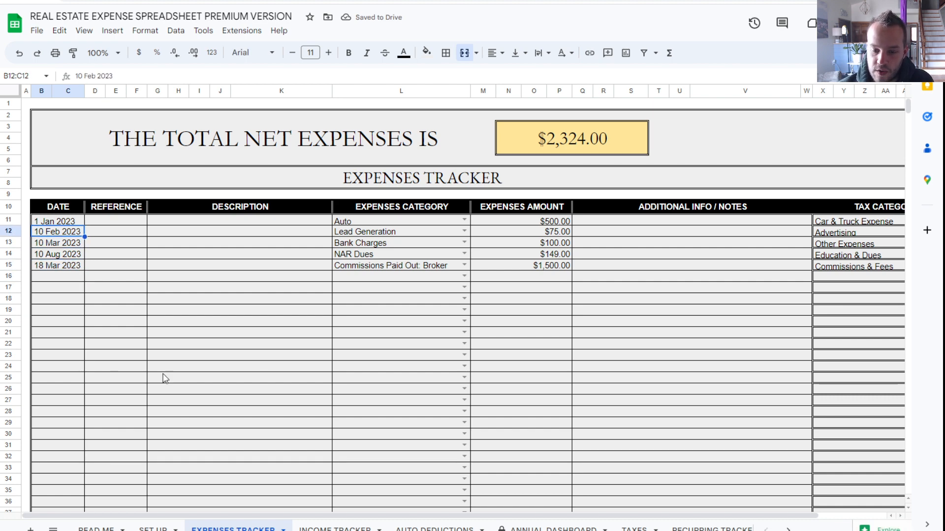
Step: Return to the Set Up sheet to review income, expense and tax category lists
left_click(153, 527)
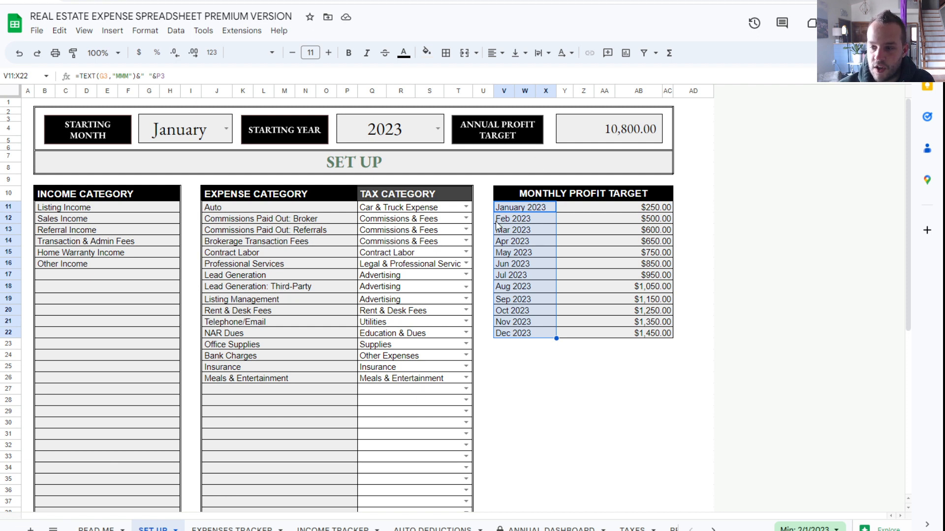
mouse_move(528, 325)
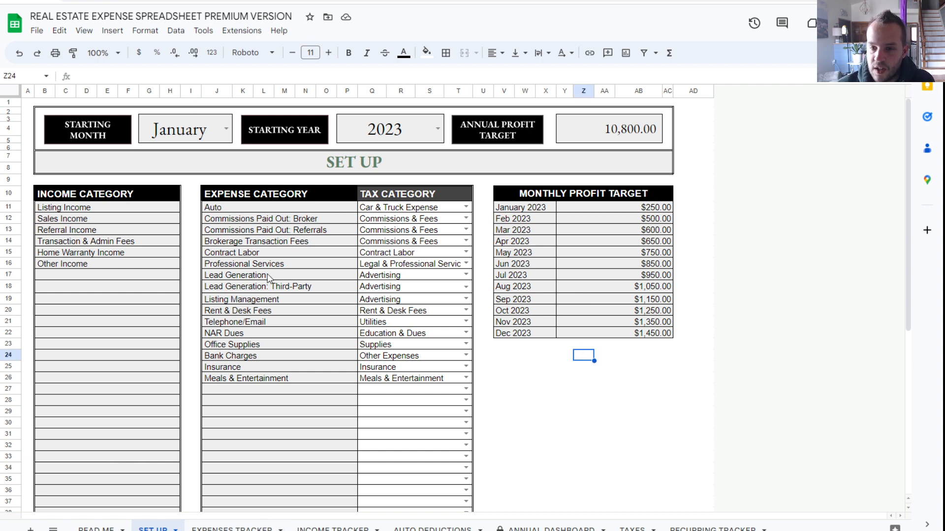
mouse_move(220, 126)
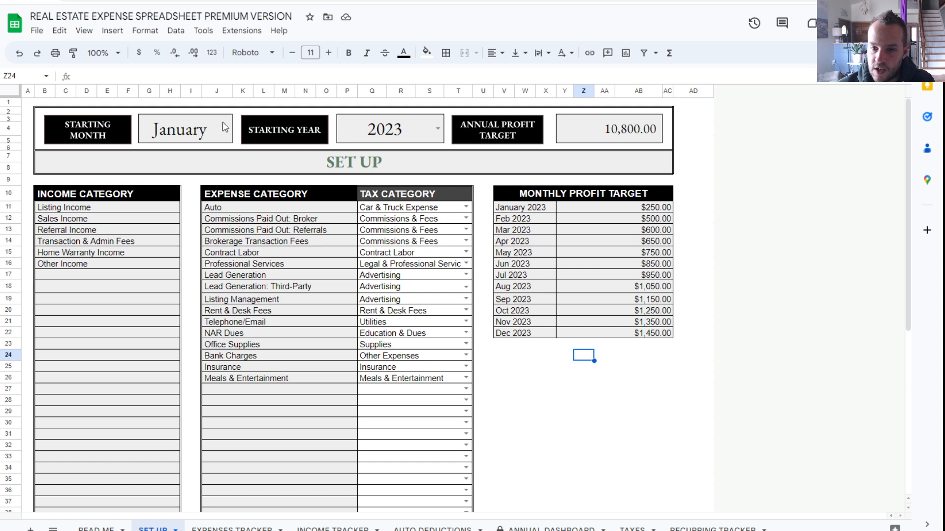
Step: Enter reference number 1530 on the 18 Mar 2023 broker commission expense row
left_click(235, 529)
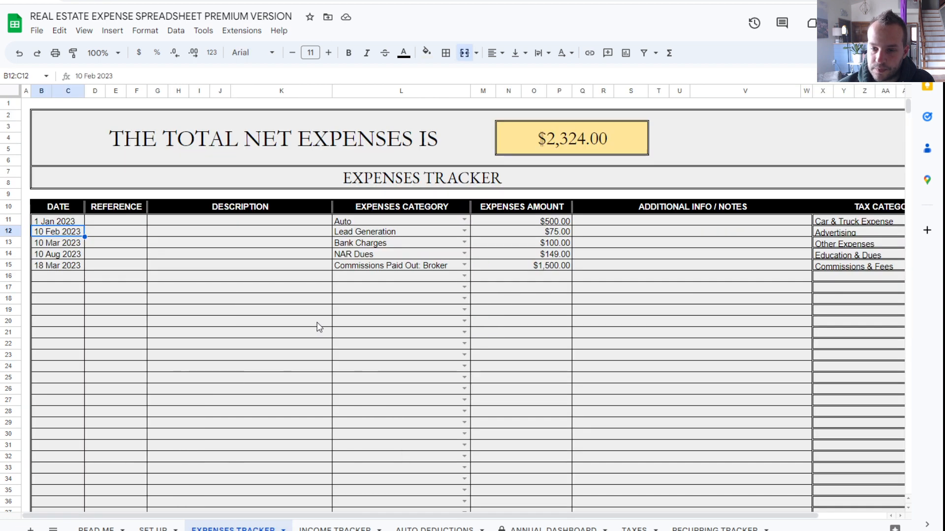
left_click(56, 266)
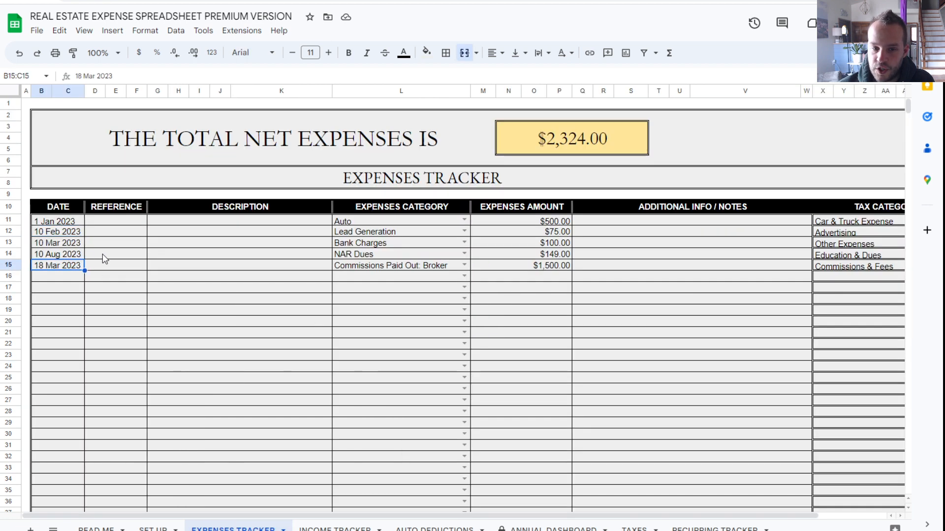
left_click(10, 266)
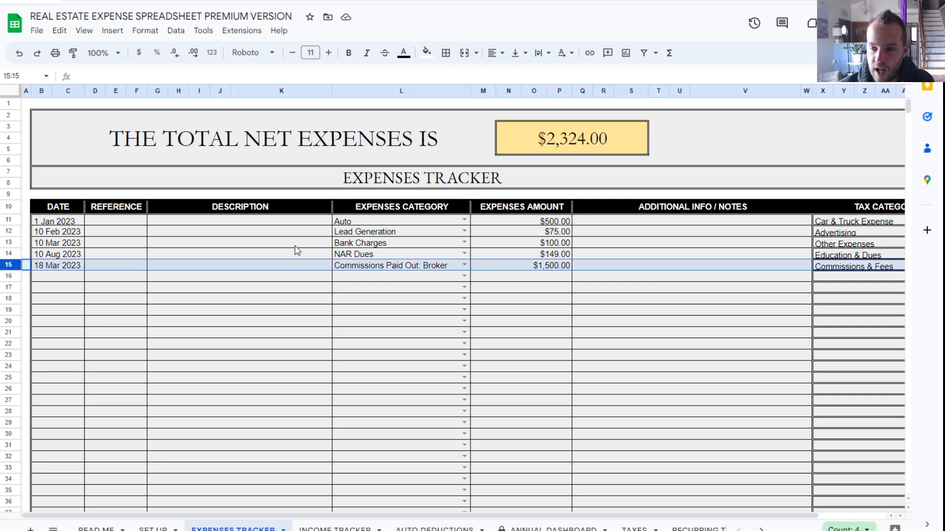
left_click(116, 265)
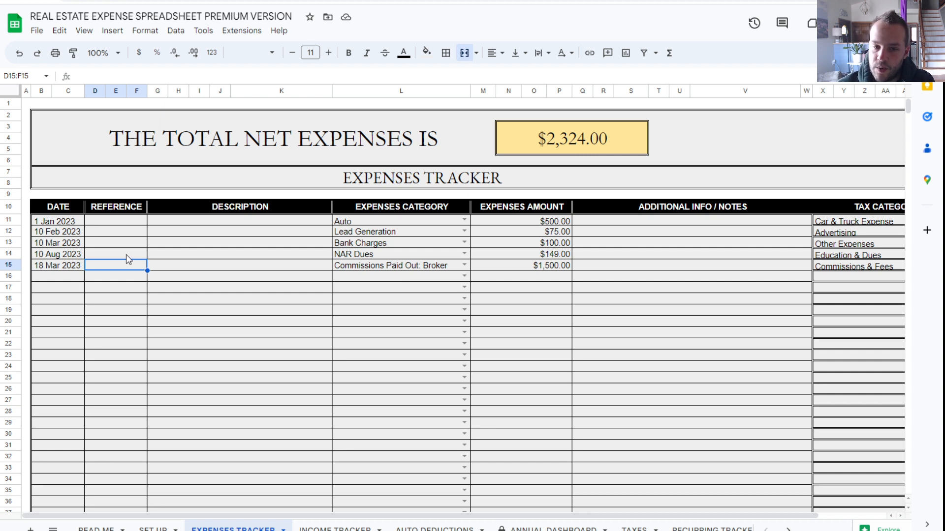
type("1530")
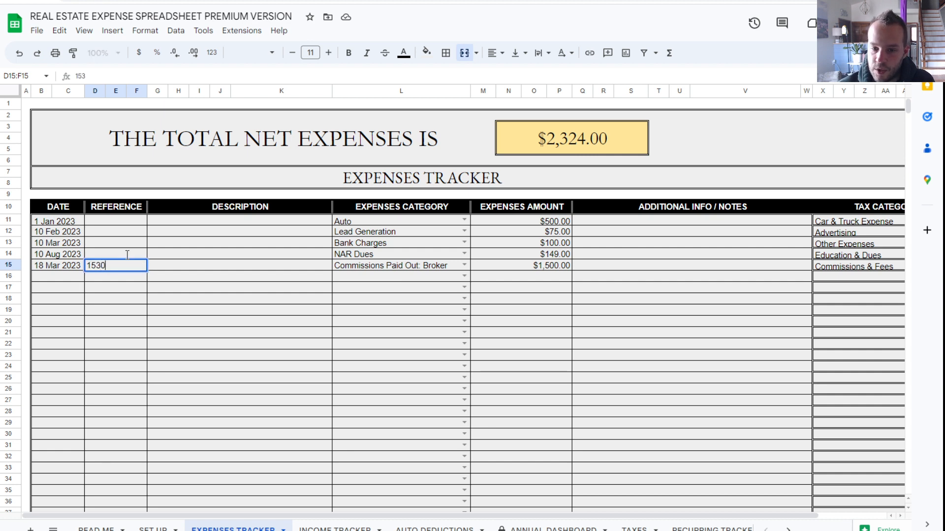
key("Enter")
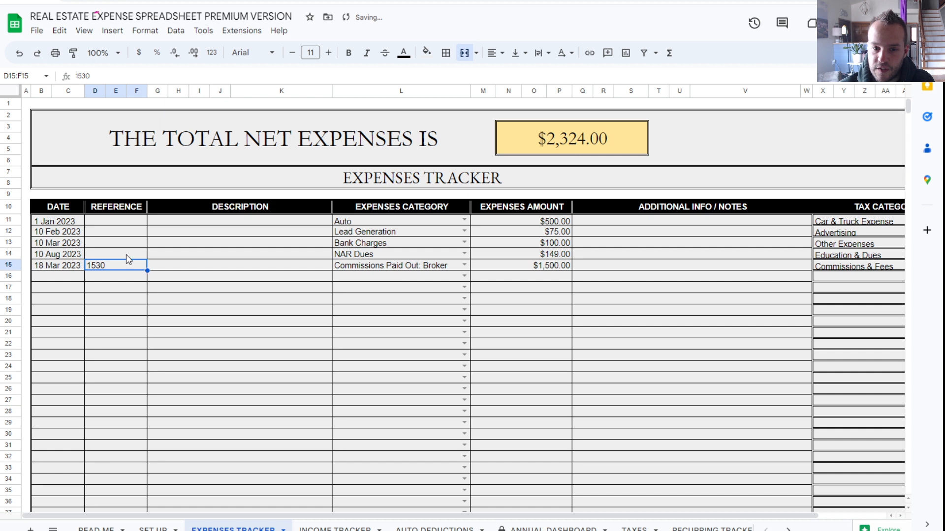
left_click(239, 266)
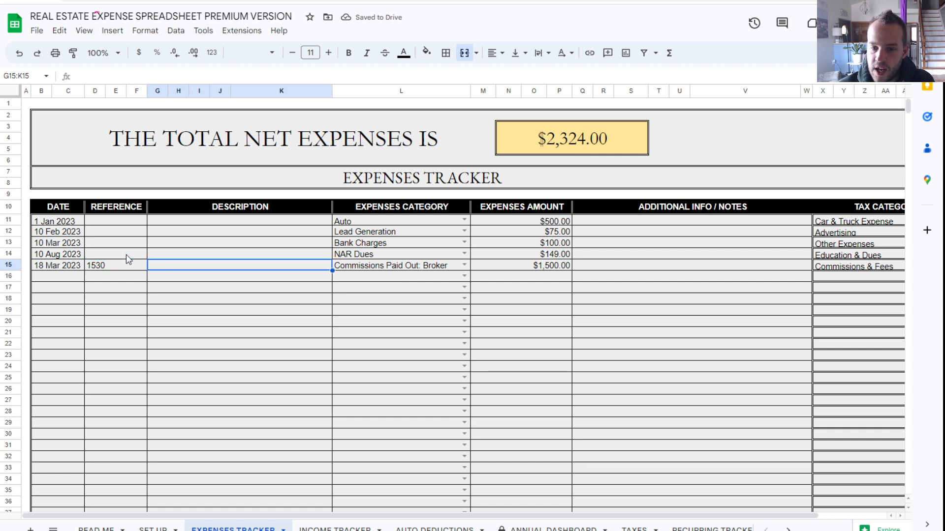
left_click(399, 266)
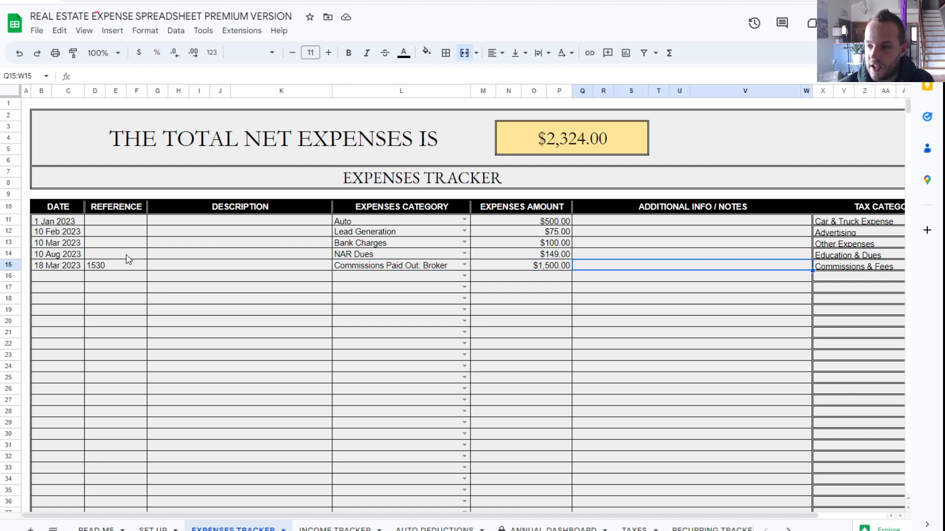
mouse_move(121, 260)
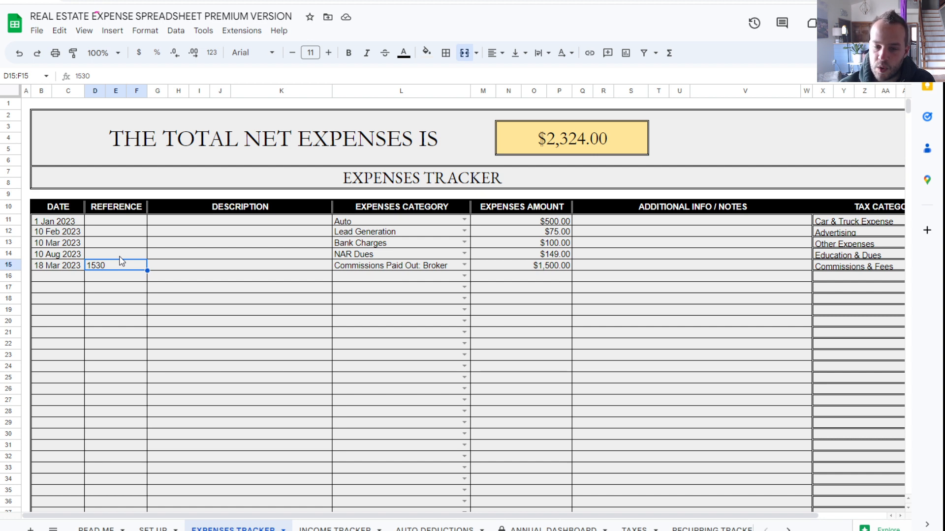
Step: Clear the 1530 reference again and switch to the Income Tracker sheet
key("Delete")
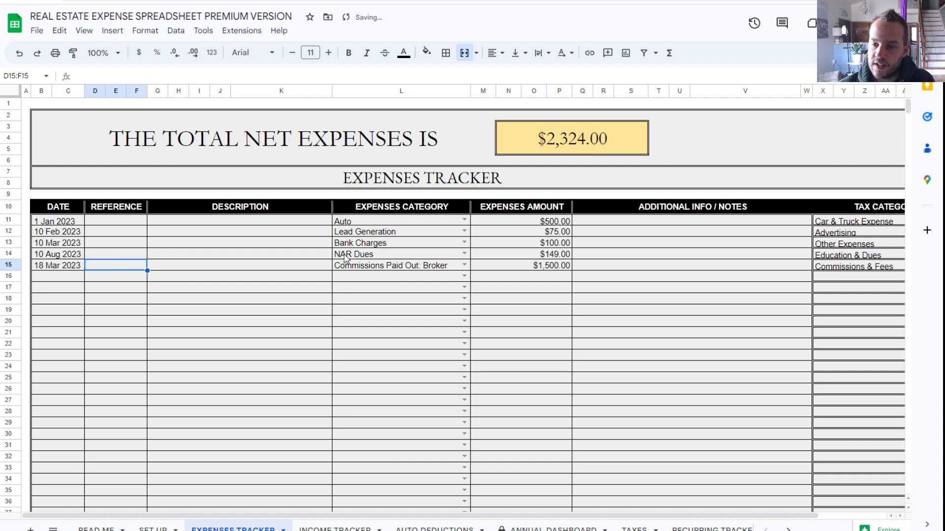
mouse_move(390, 449)
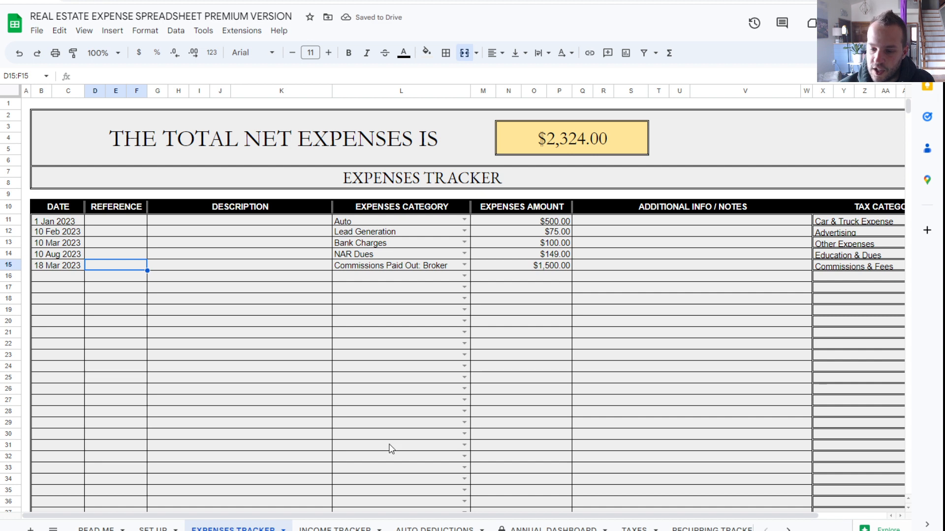
left_click(339, 529)
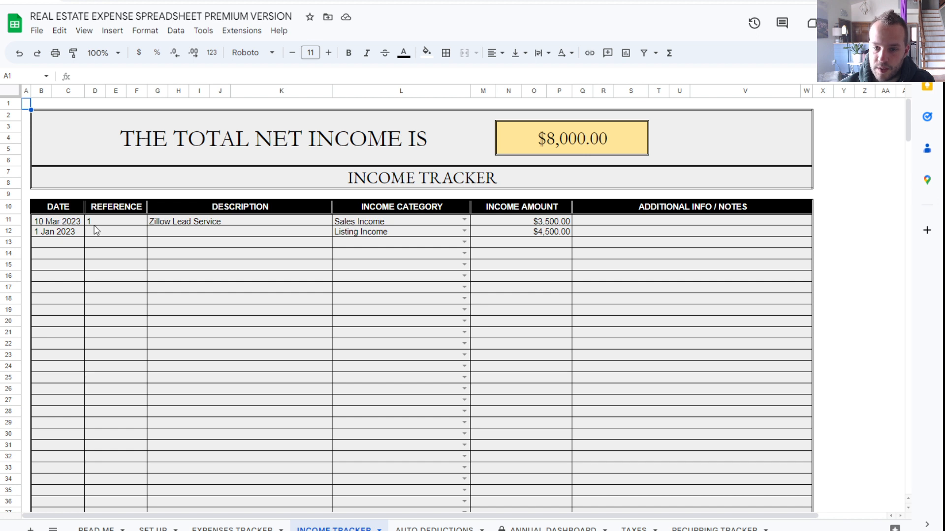
Step: Change the 1 Jan 2023 Listing Income amount to $3,000, leaving its category unchanged
left_click(55, 231)
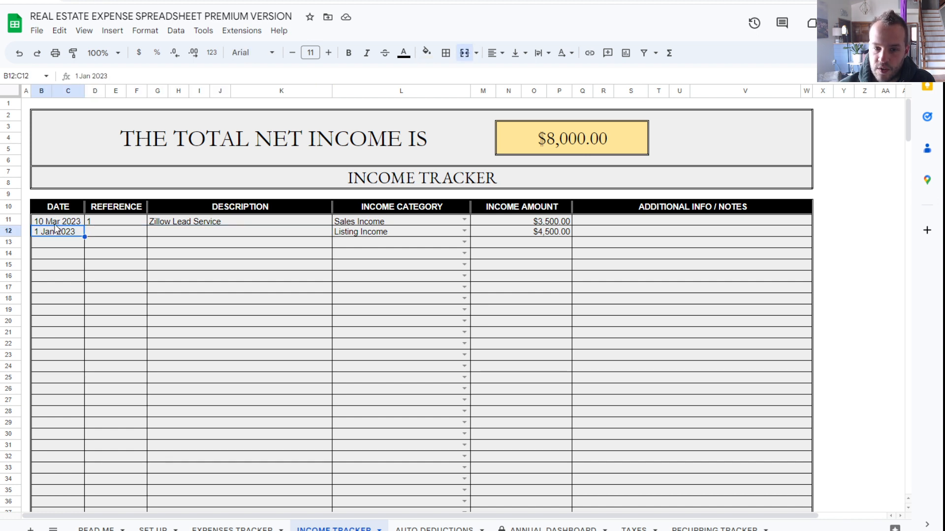
left_click(240, 232)
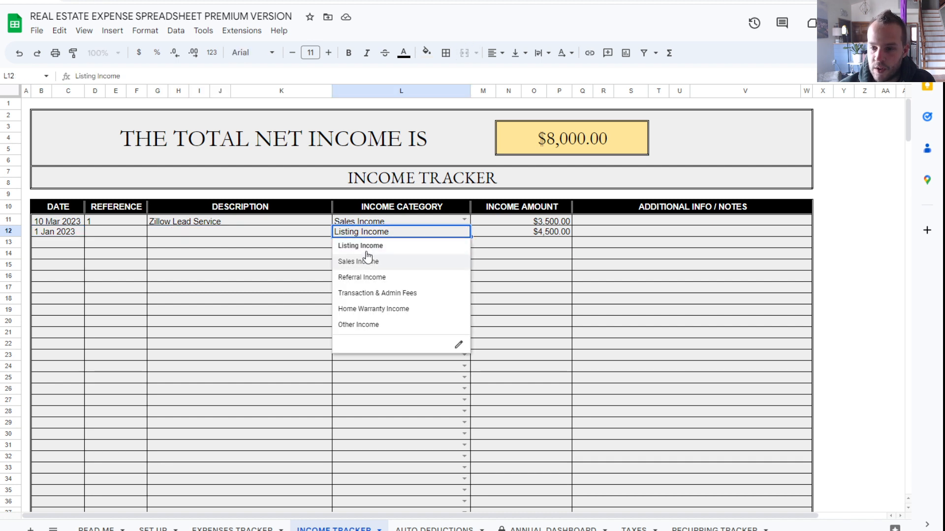
left_click(357, 262)
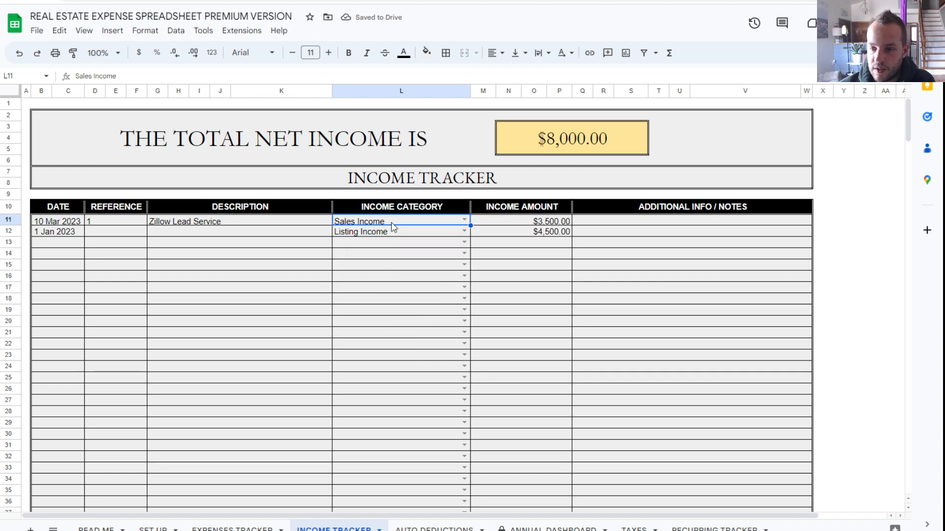
left_click(401, 231)
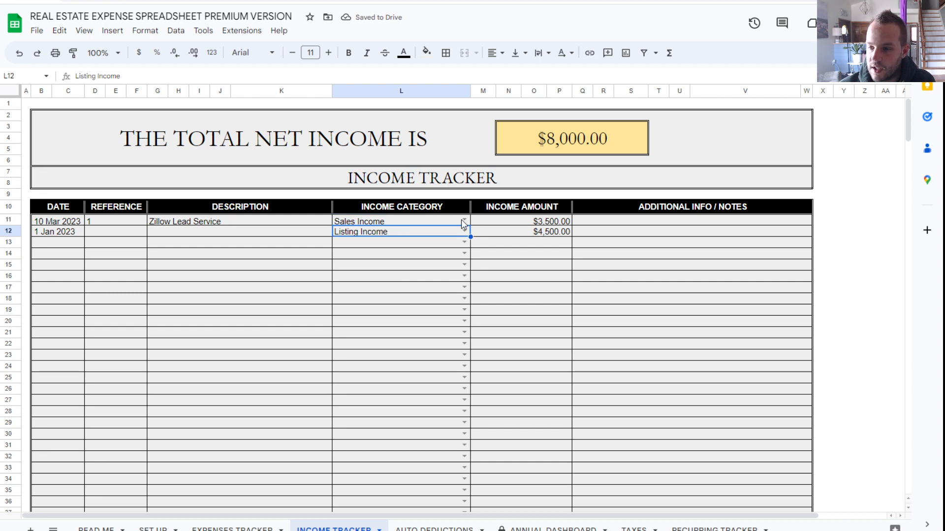
left_click(495, 231)
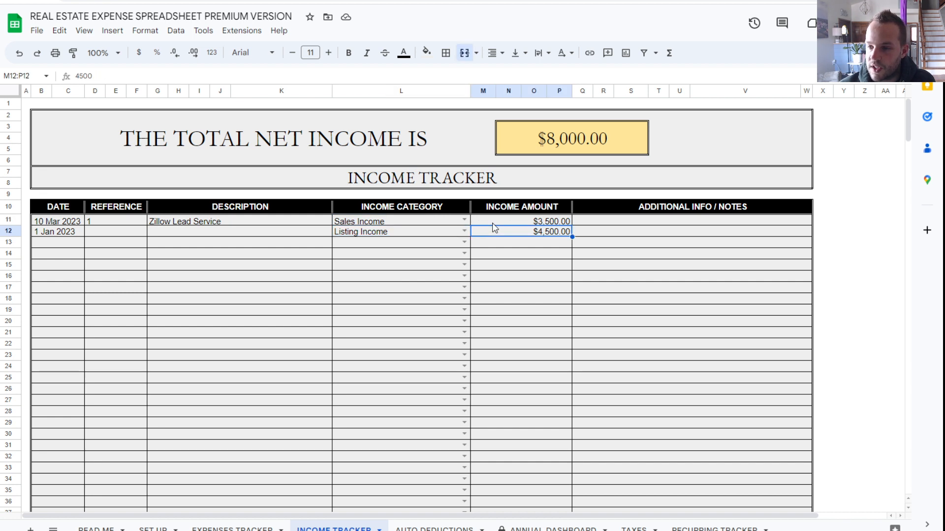
type("30")
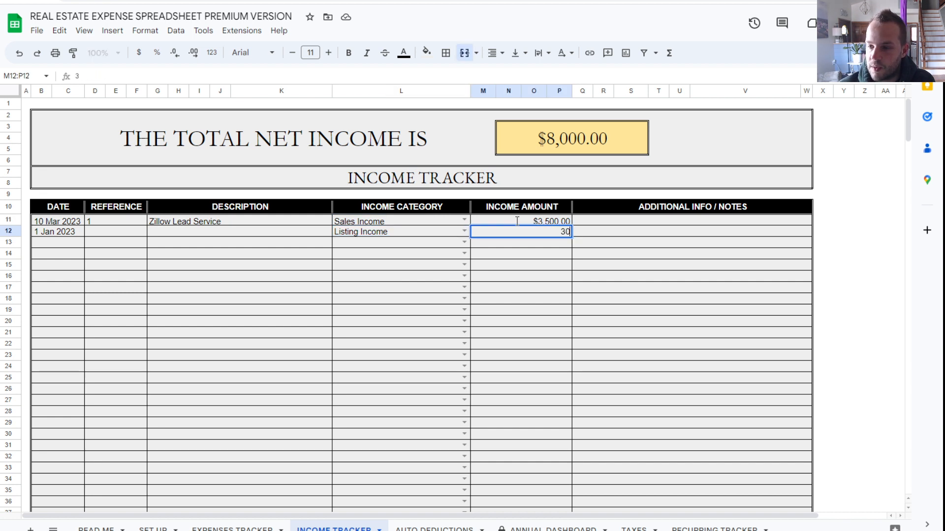
key("Enter")
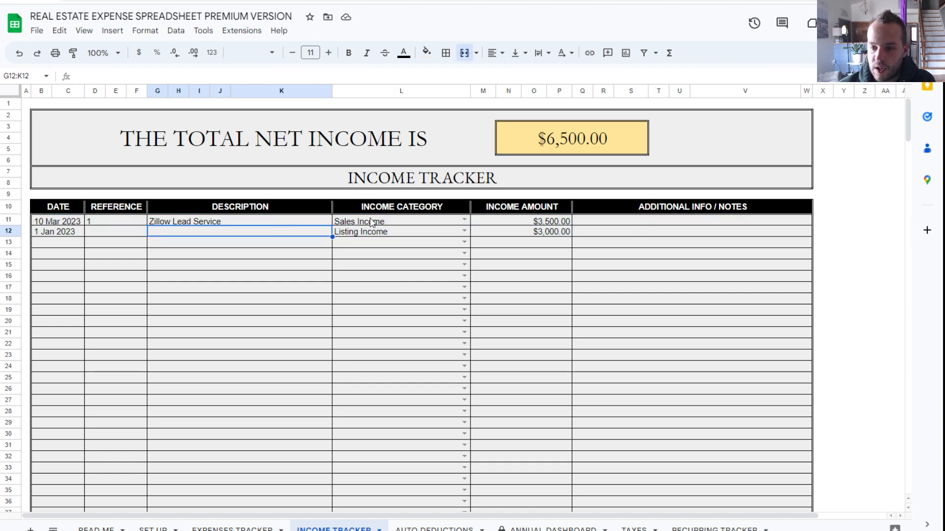
left_click(536, 231)
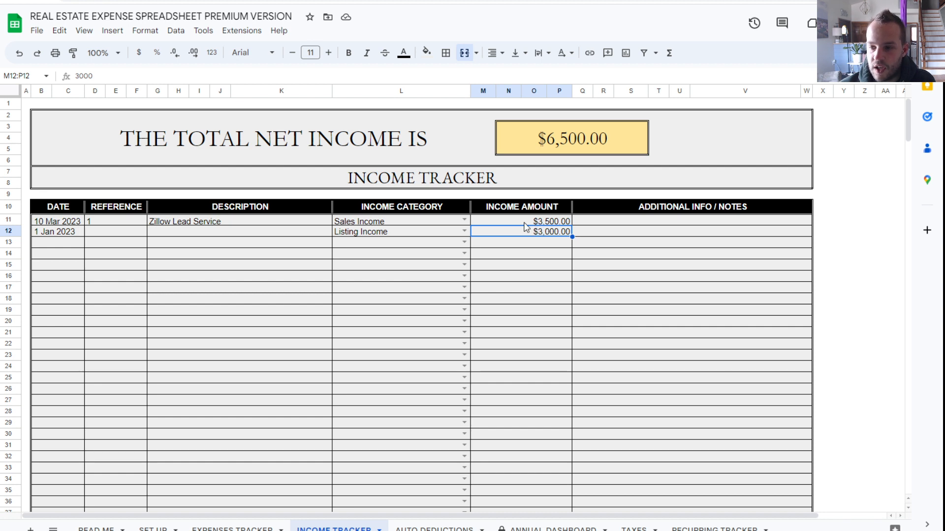
Step: Make the Listing Income amount =150000*.03 ($4,500), then return to the Expenses Tracker
type("=154")
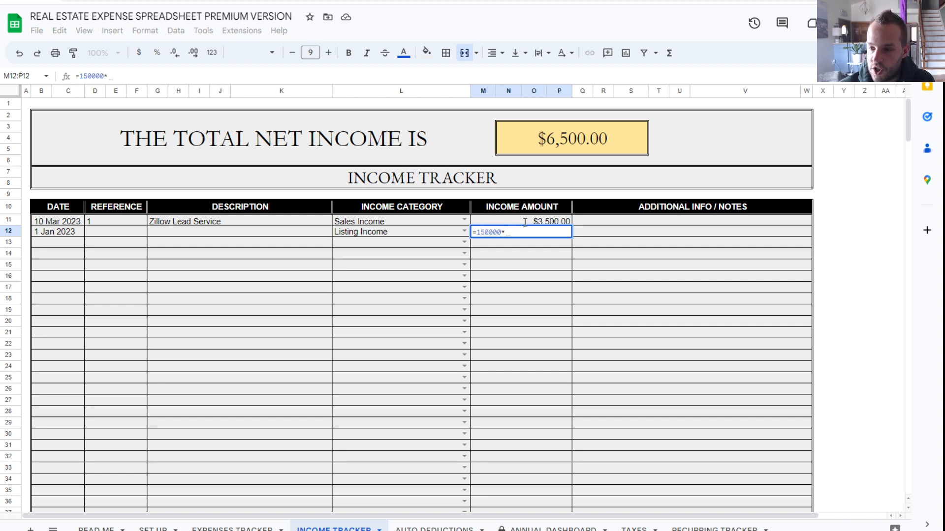
type(".03")
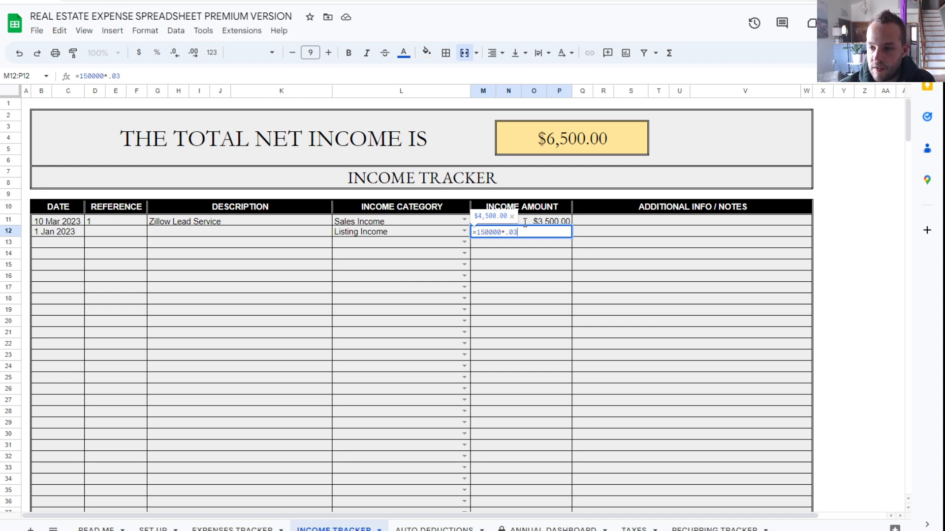
key("Enter")
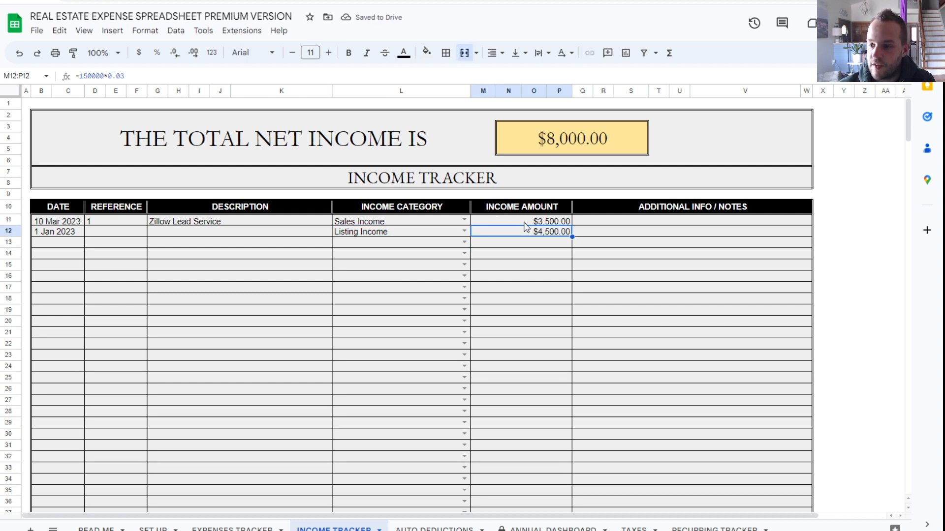
mouse_move(241, 480)
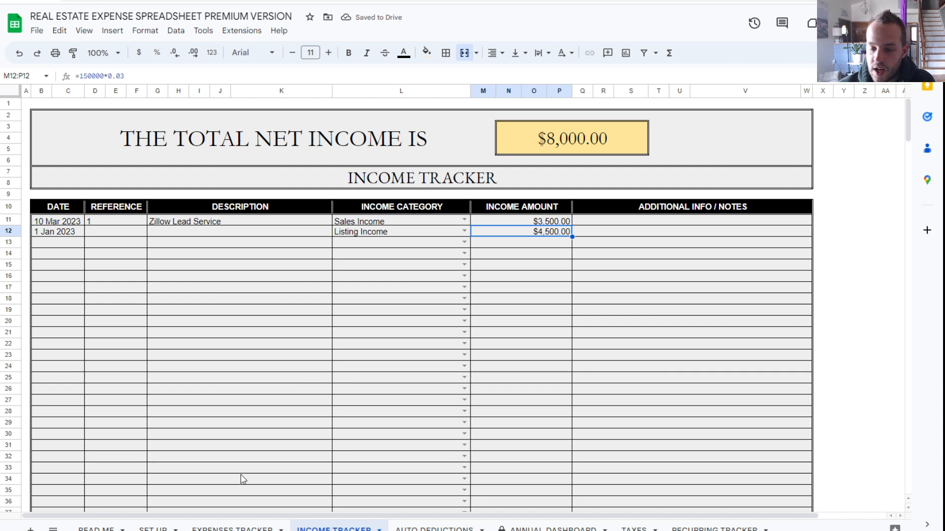
left_click(234, 530)
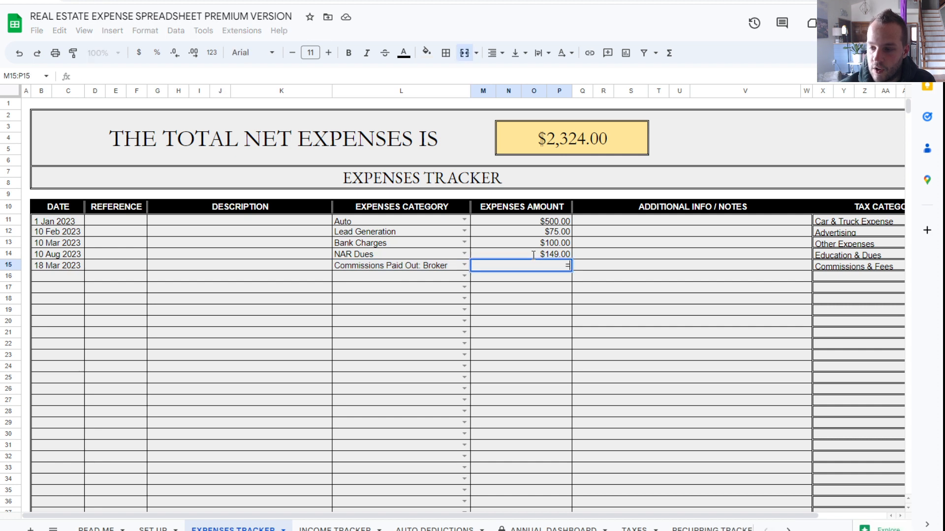
Step: Make the broker commission expense =150000*.03*.2, giving $900 and total net expenses $1,724
type("=150000*.03")
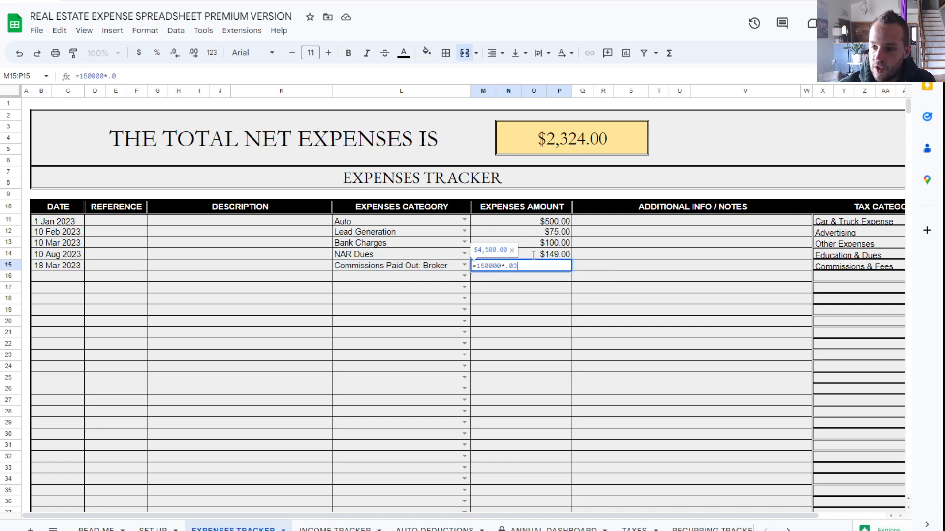
type("*.")
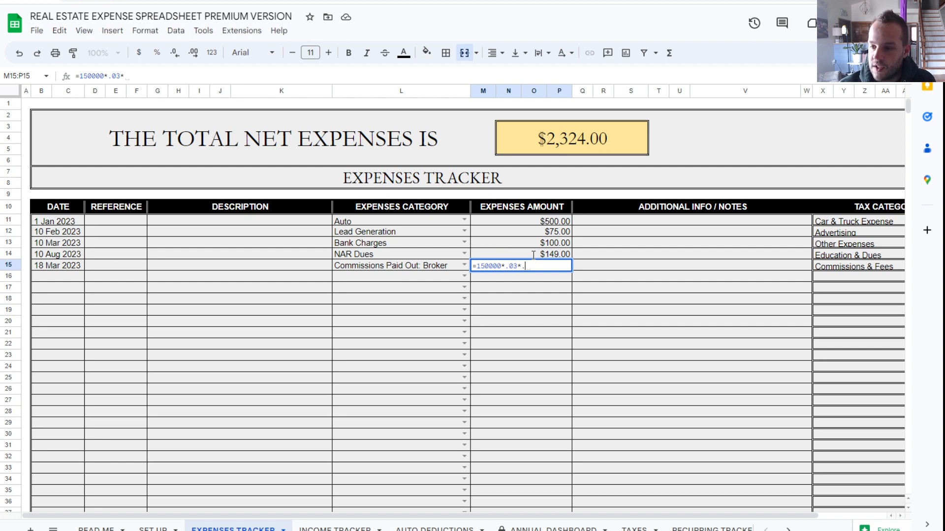
type("2")
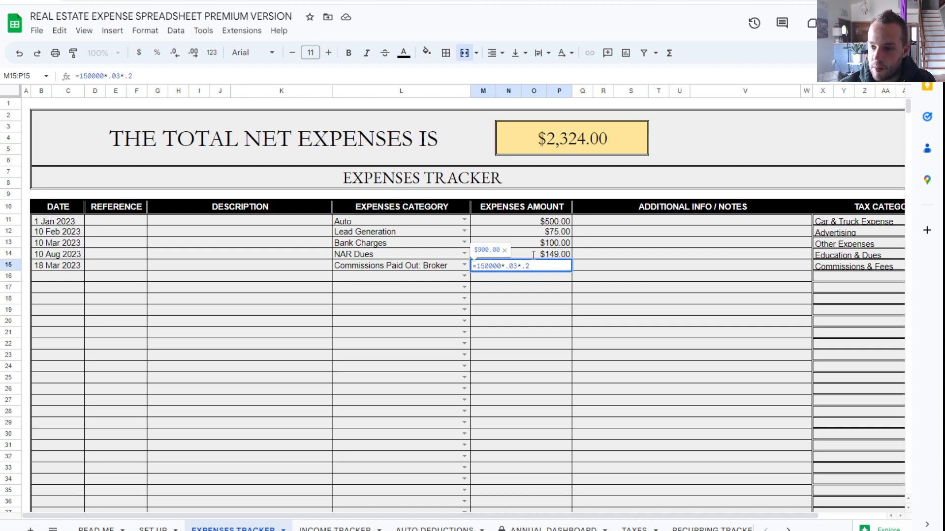
key("Enter")
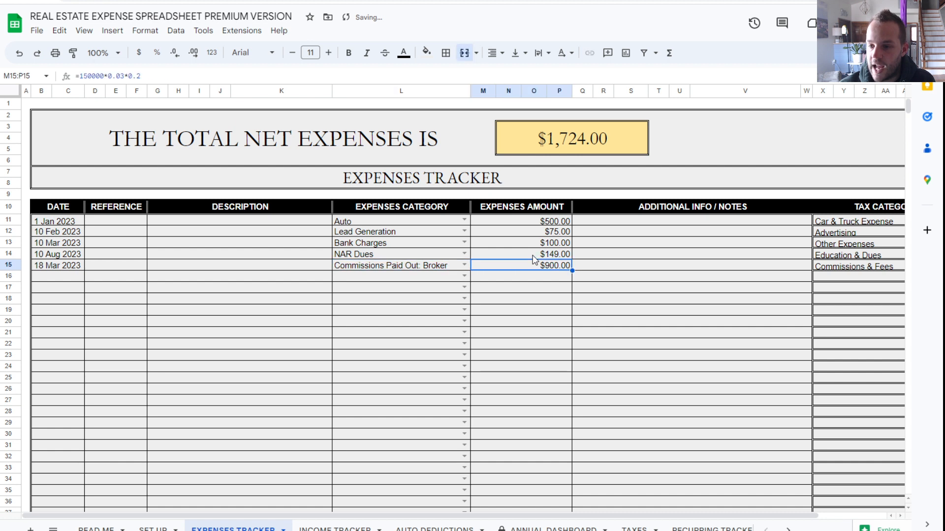
left_click(399, 266)
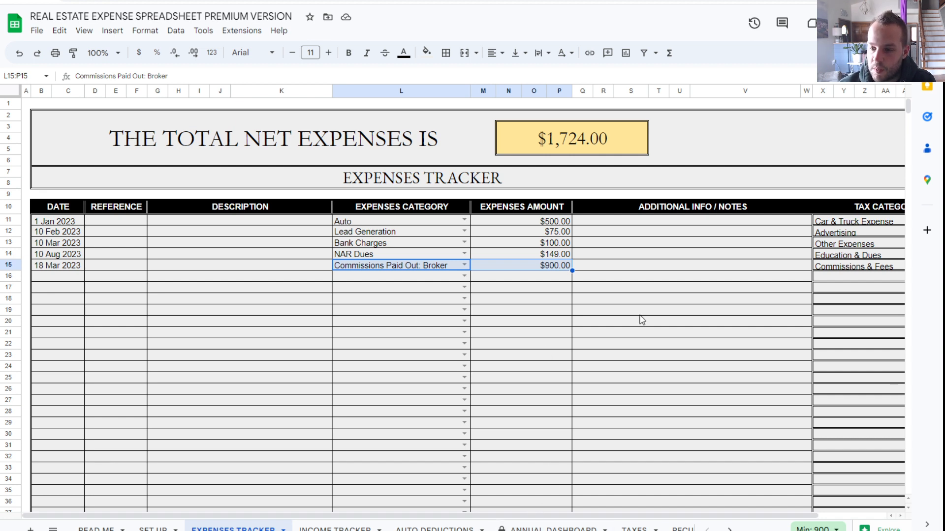
mouse_move(549, 522)
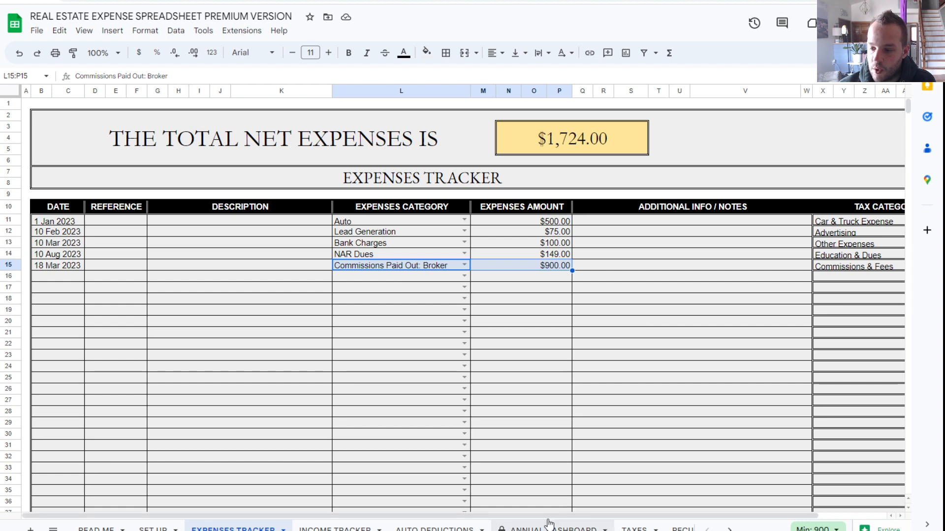
Step: Check the Annual Dashboard's $900 commission at 11.25% of revenue, then return to Income Tracker
left_click(549, 529)
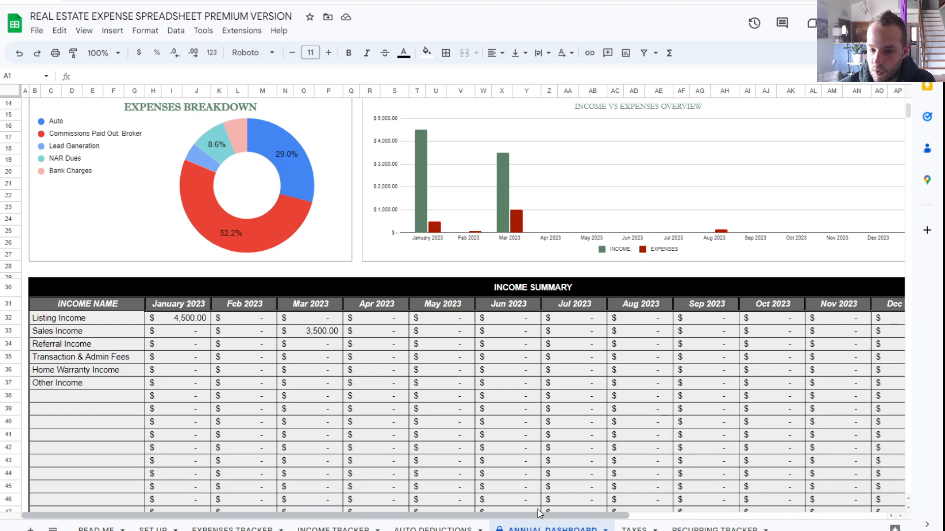
scroll("down", 3)
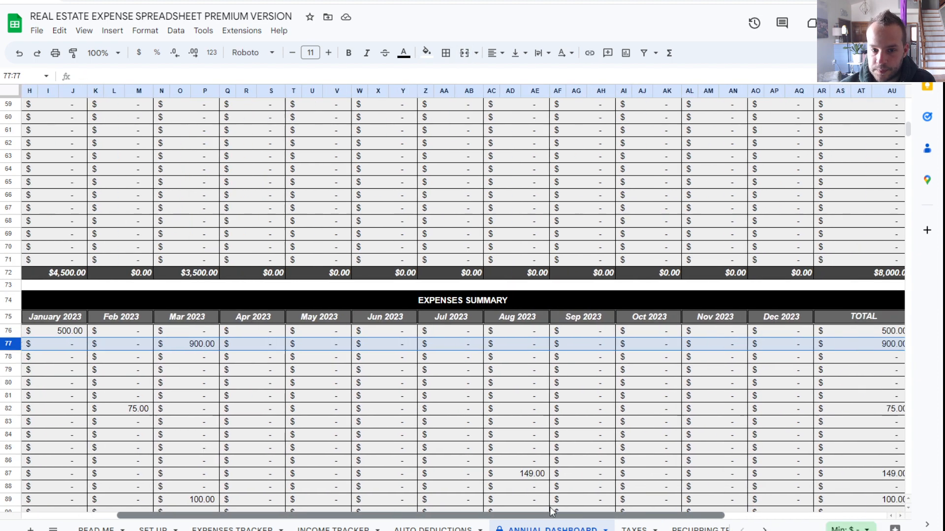
scroll("right", 3)
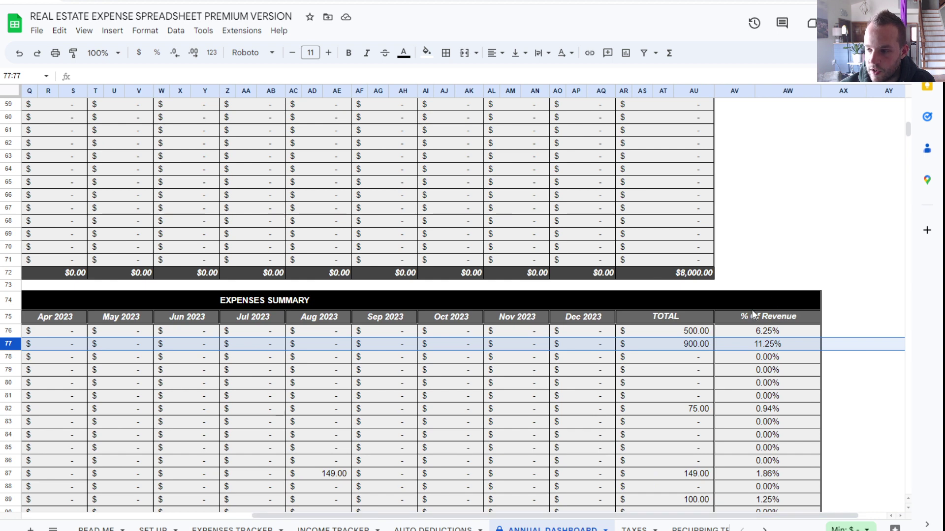
left_click(766, 344)
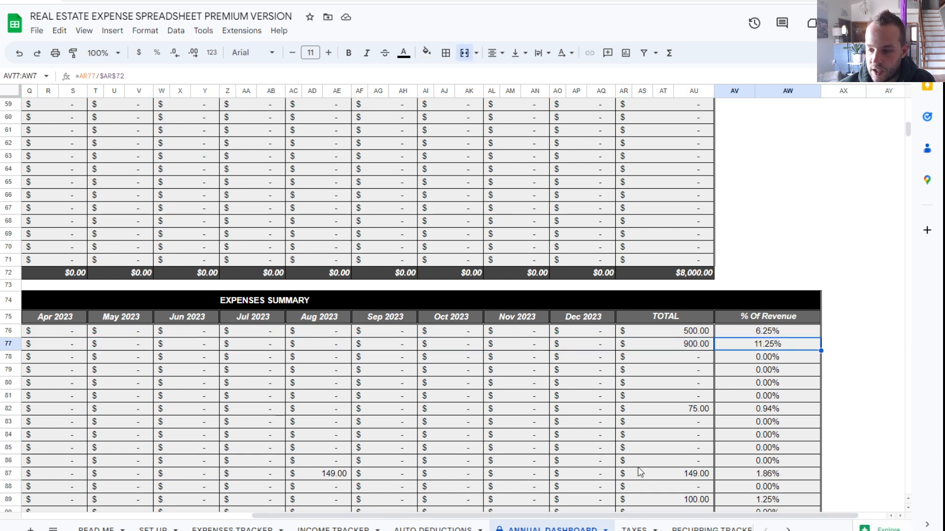
scroll("down", 3)
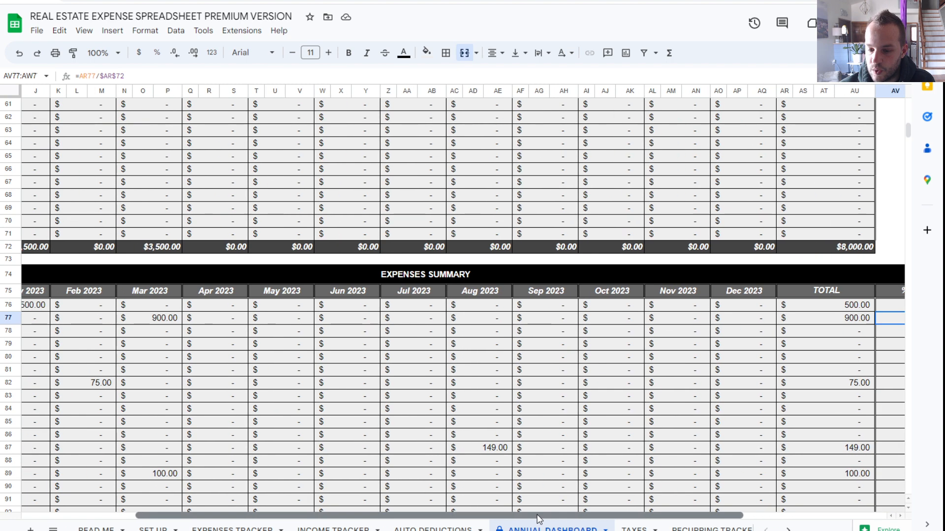
scroll("right", 3)
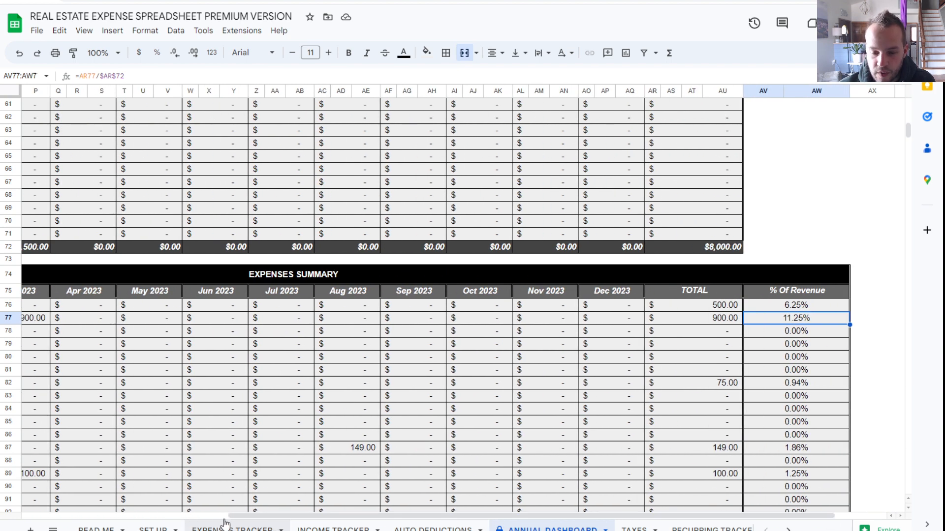
left_click(330, 529)
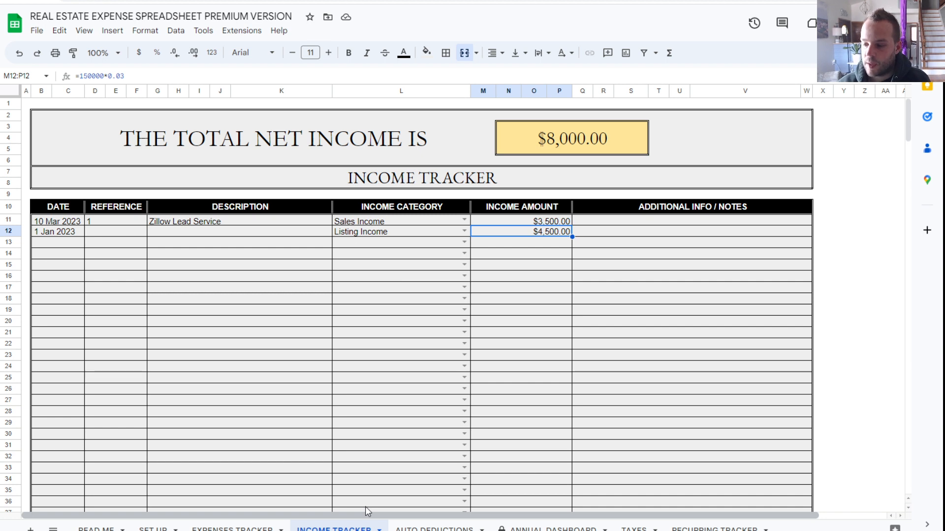
mouse_move(401, 504)
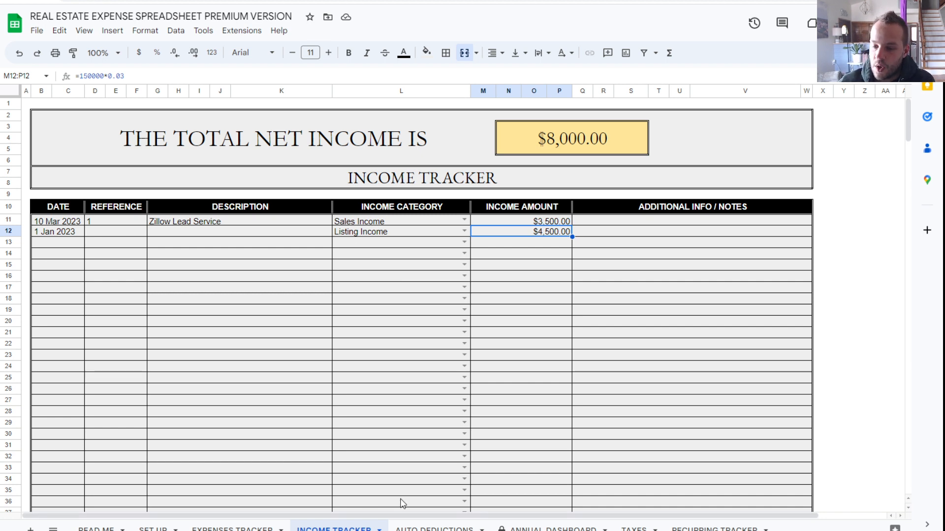
mouse_move(411, 510)
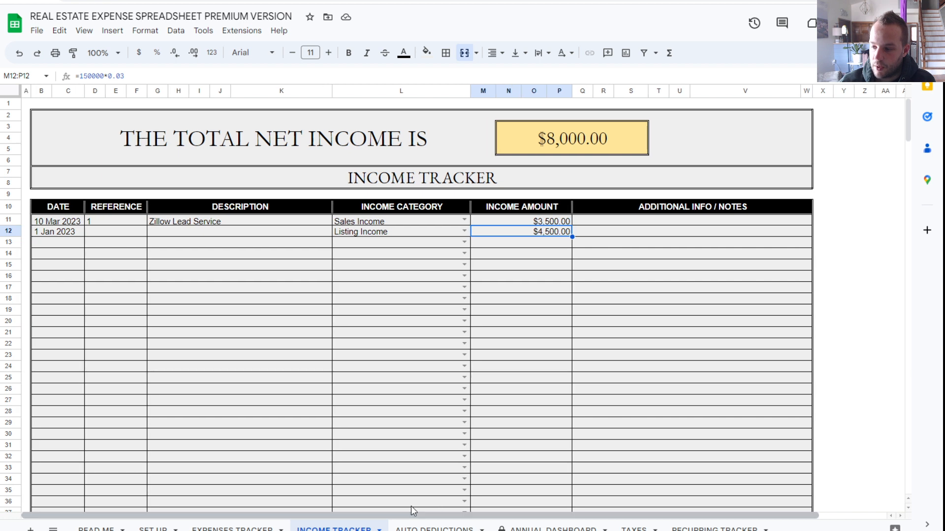
mouse_move(550, 148)
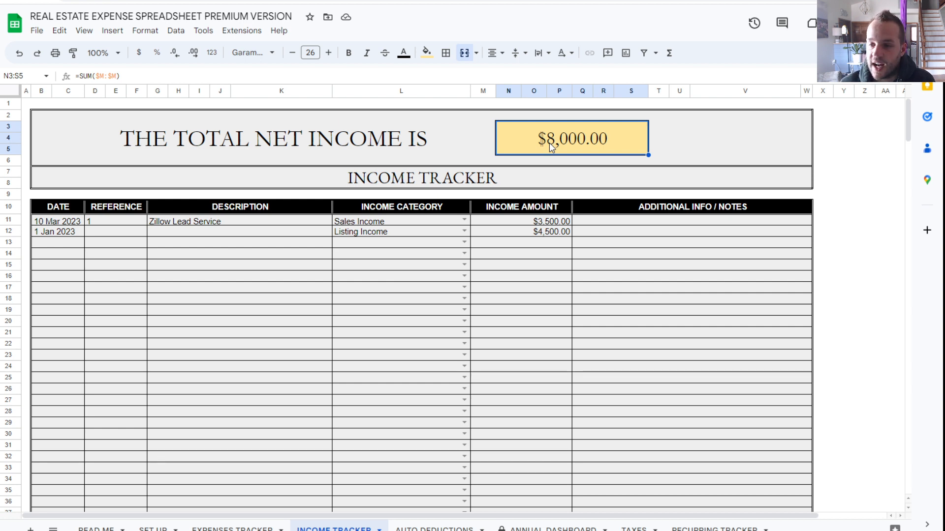
mouse_move(551, 162)
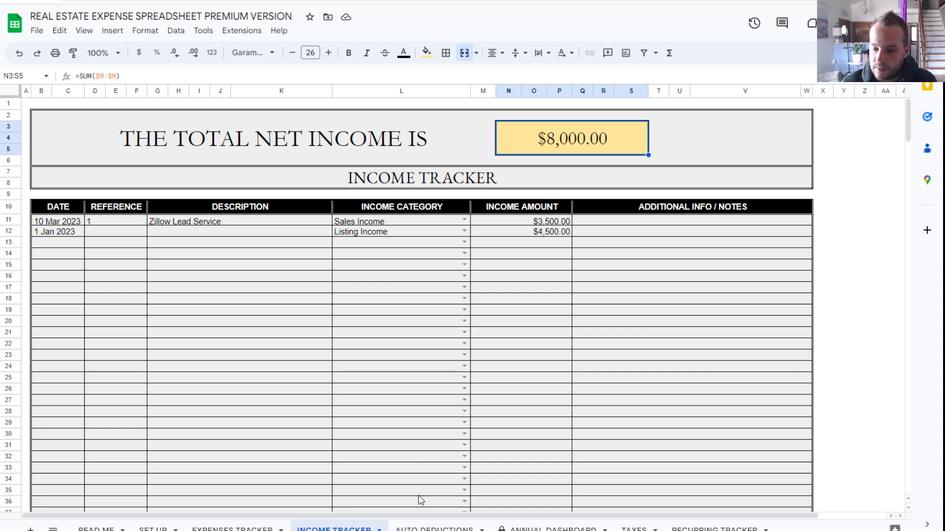
Step: Inspect the Auto Miles Tracker formulas: total miles, $32.75 total deduction and $0.655 rate
left_click(437, 530)
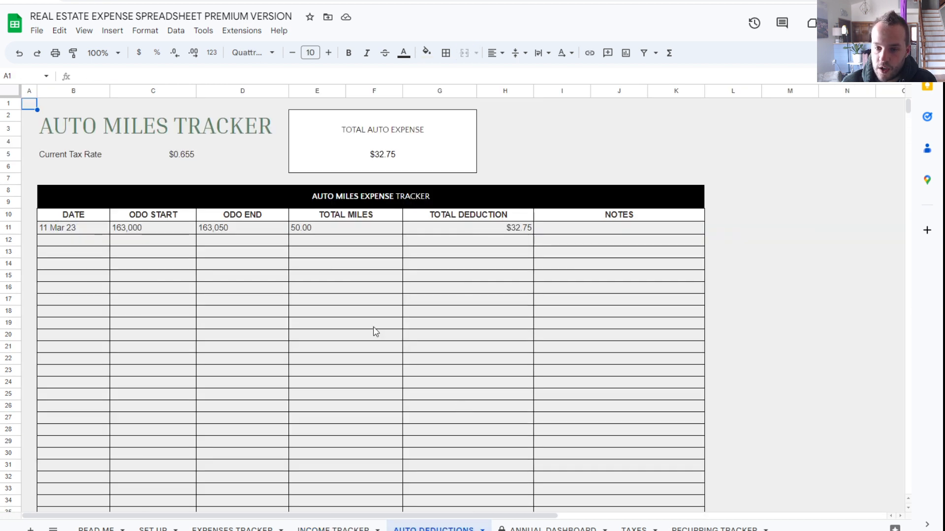
mouse_move(73, 228)
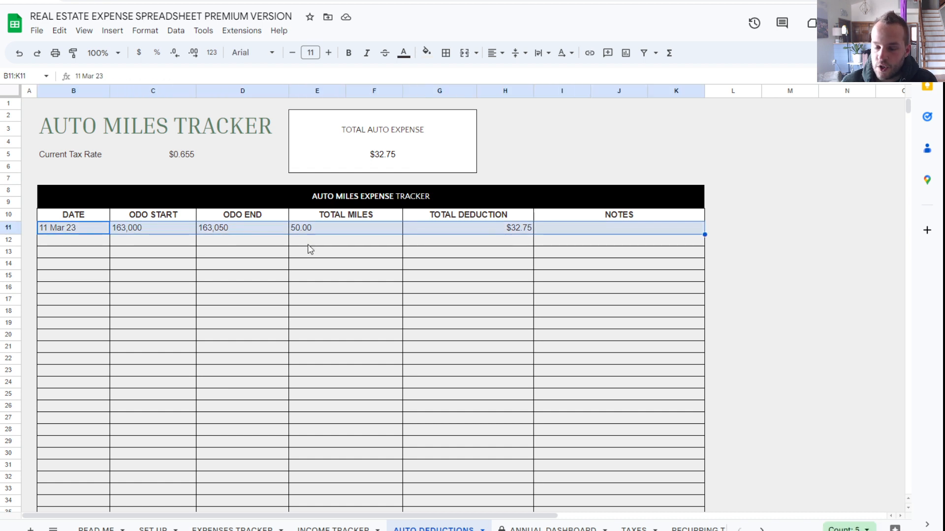
mouse_move(167, 224)
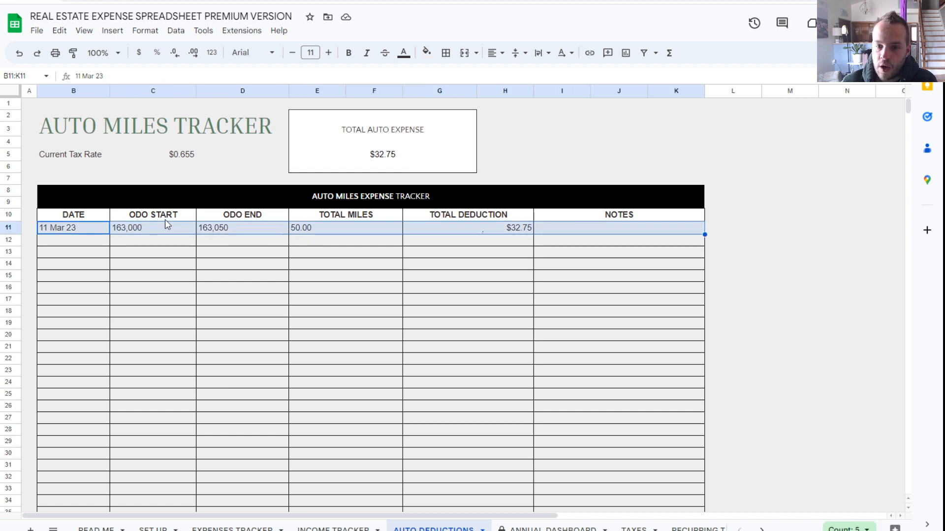
left_click(242, 228)
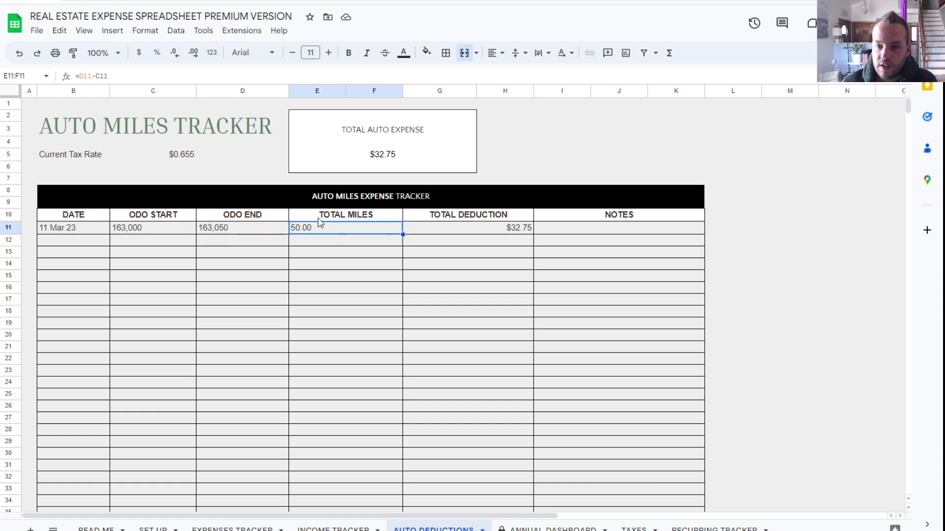
left_click(454, 228)
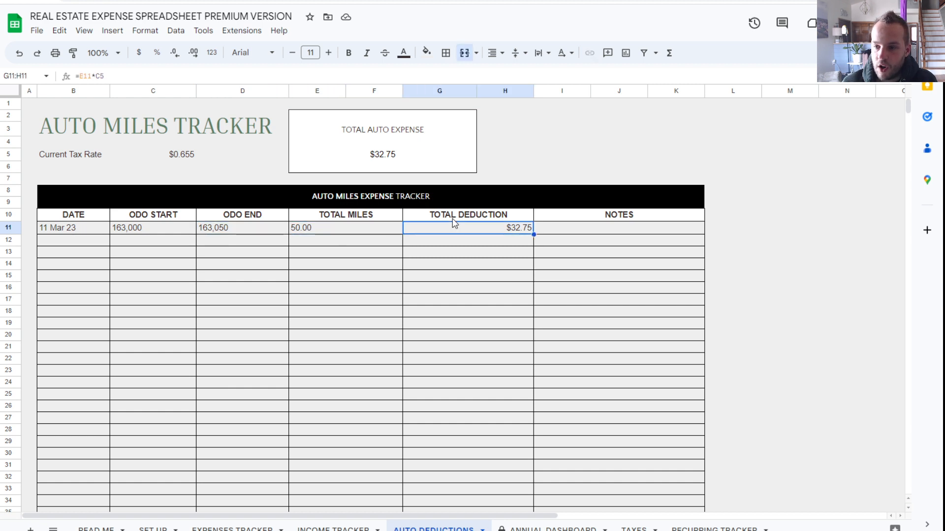
left_click(382, 154)
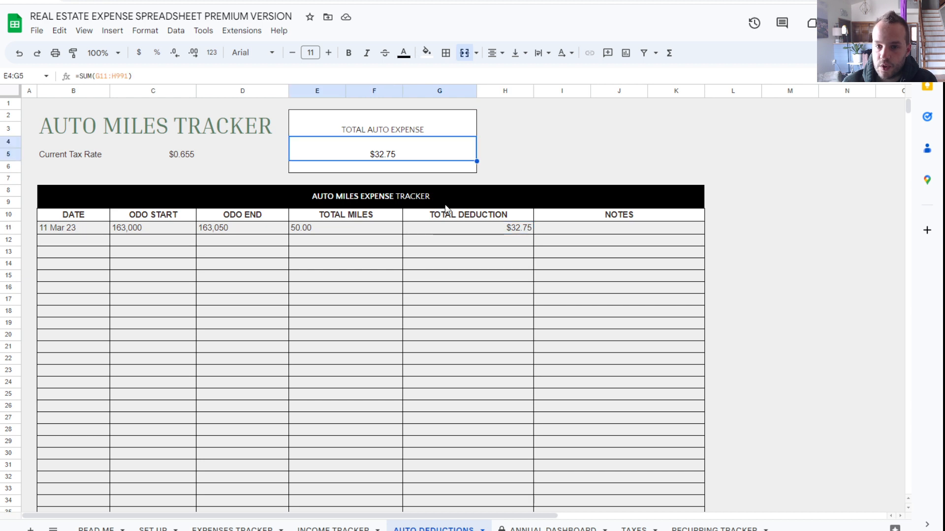
left_click(467, 228)
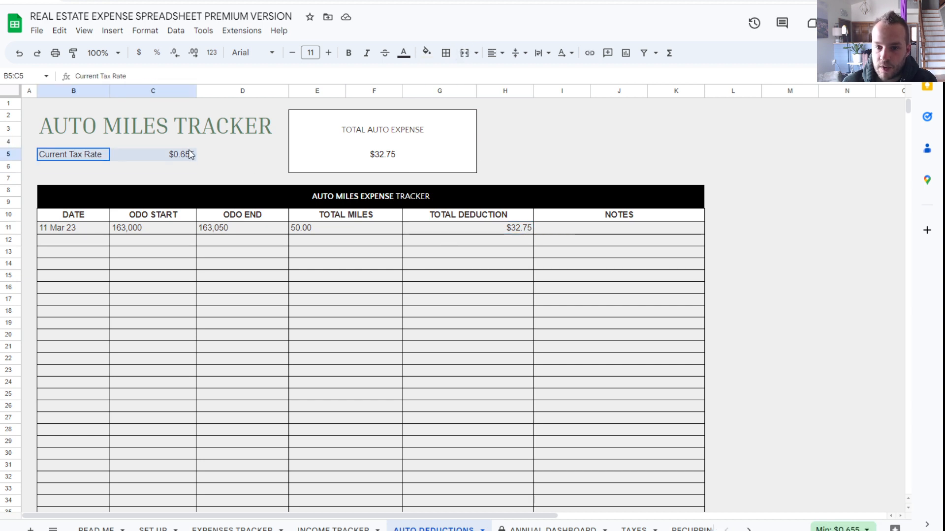
left_click(179, 155)
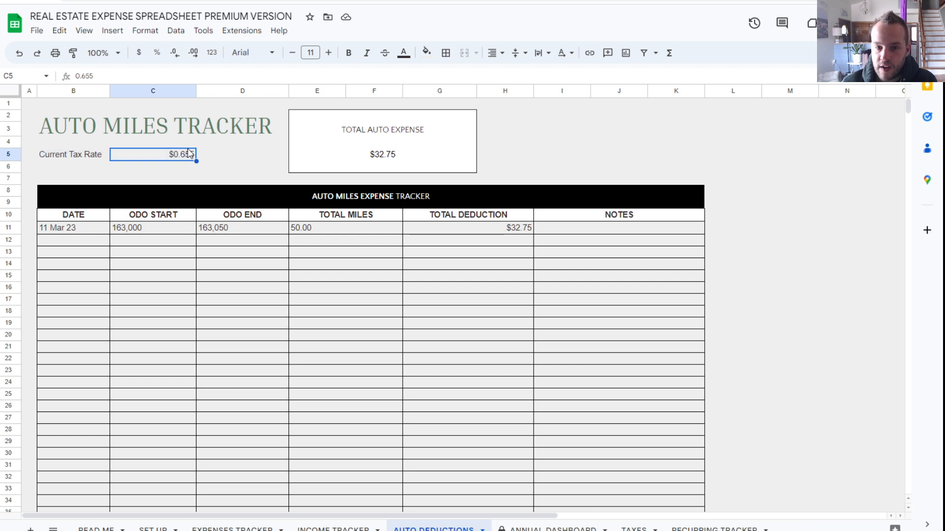
left_click(382, 153)
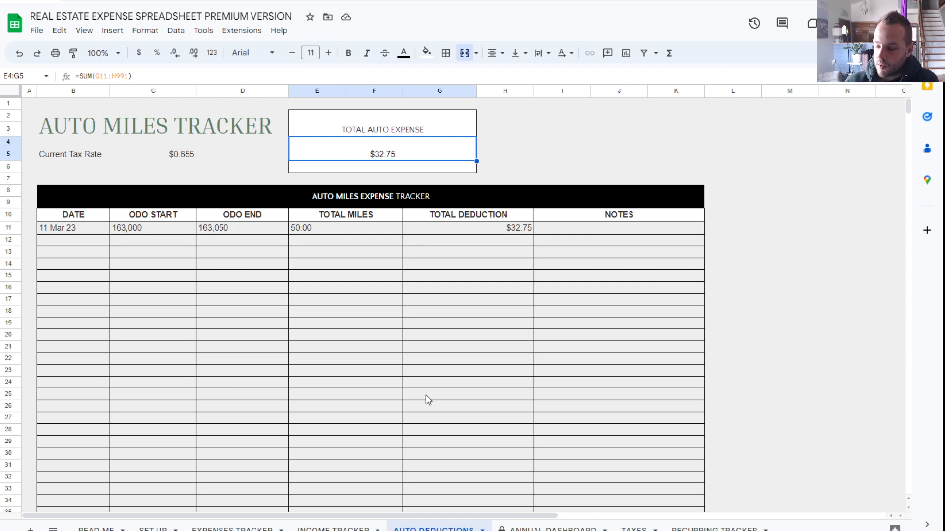
mouse_move(309, 497)
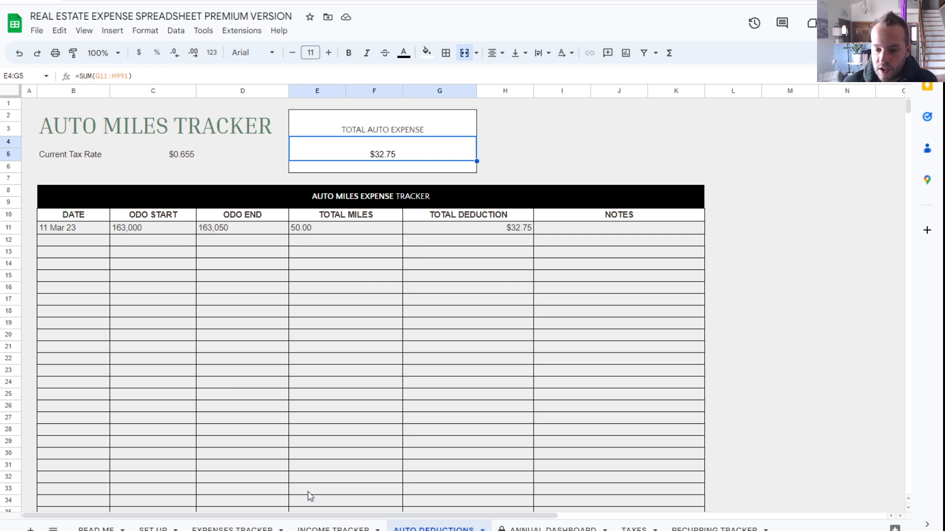
mouse_move(383, 118)
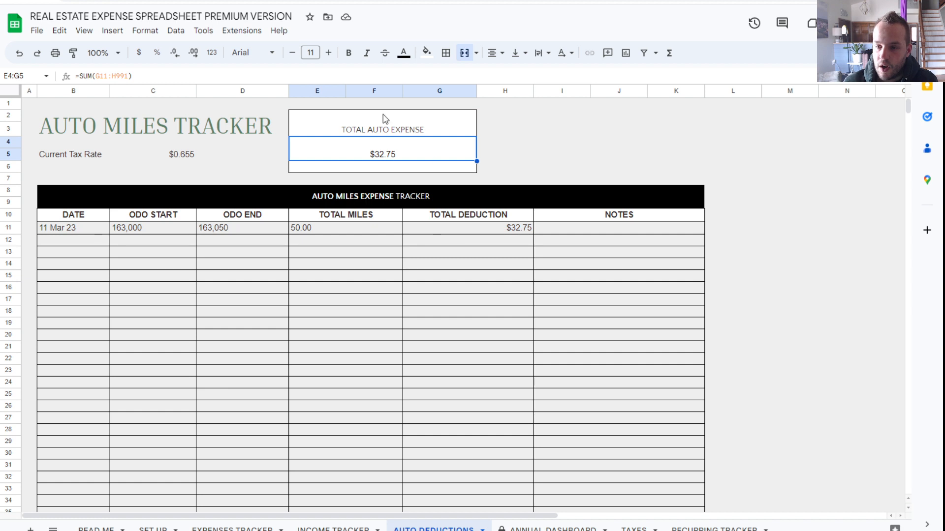
mouse_move(399, 137)
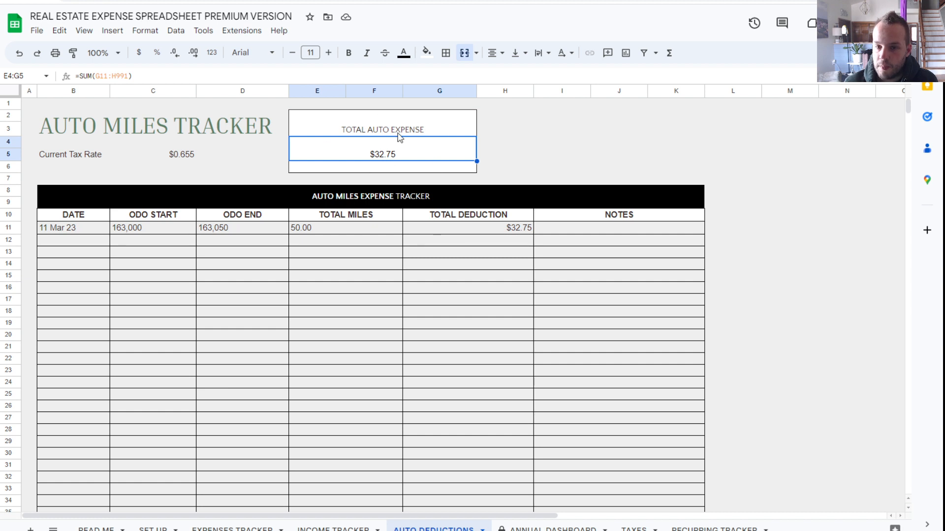
Step: Enter a 12/31 Auto expense row and check its $32.75 total against the Auto Deductions sheet
left_click(229, 530)
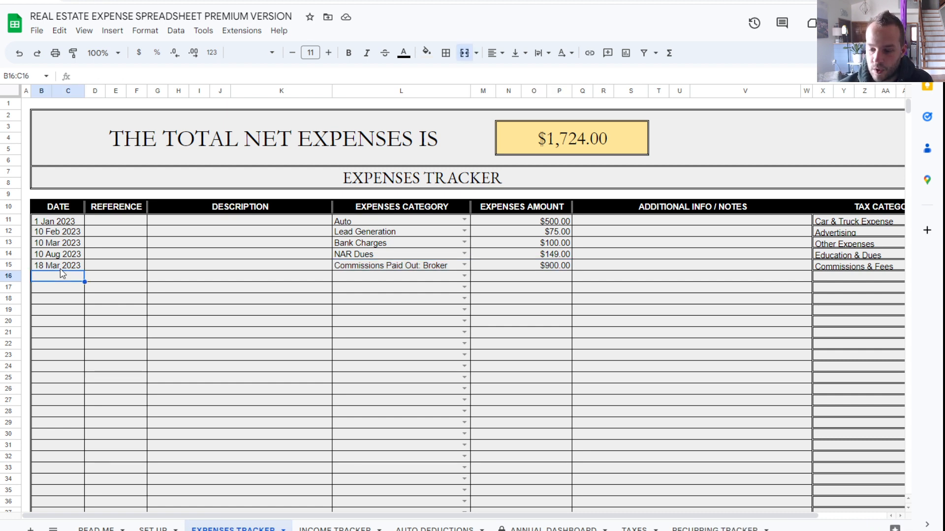
type("12/31")
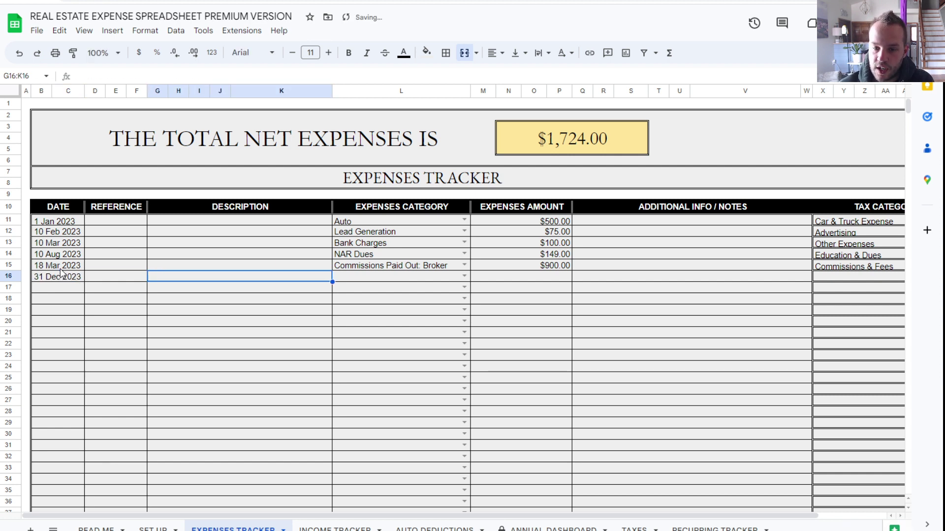
type("au")
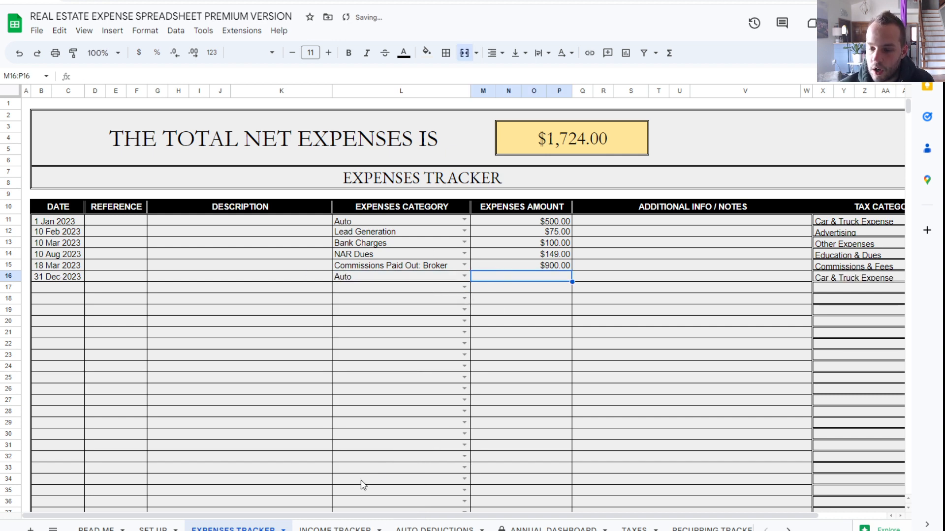
left_click(435, 528)
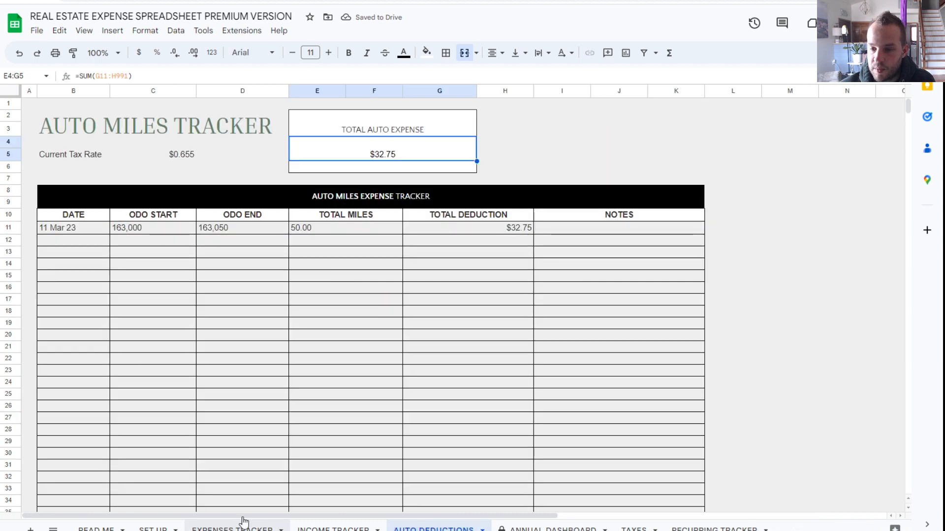
left_click(232, 527)
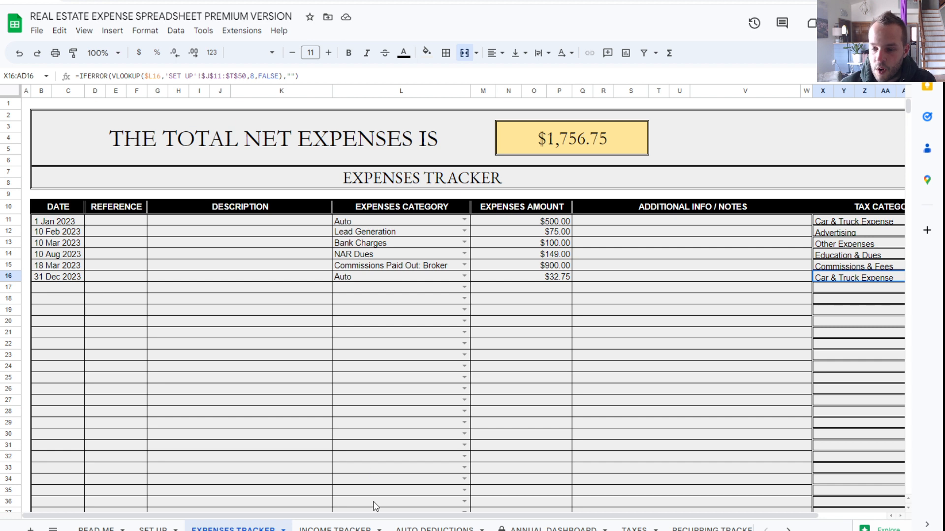
left_click(436, 529)
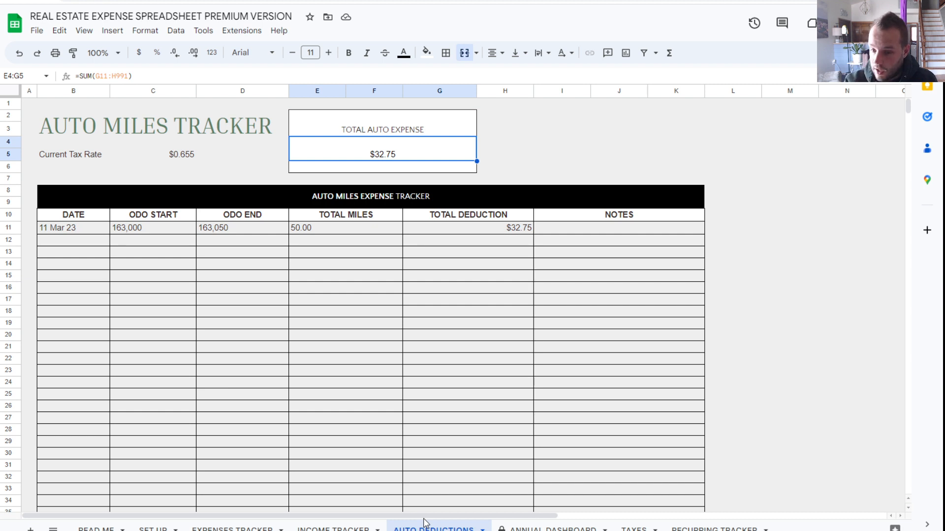
left_click(234, 530)
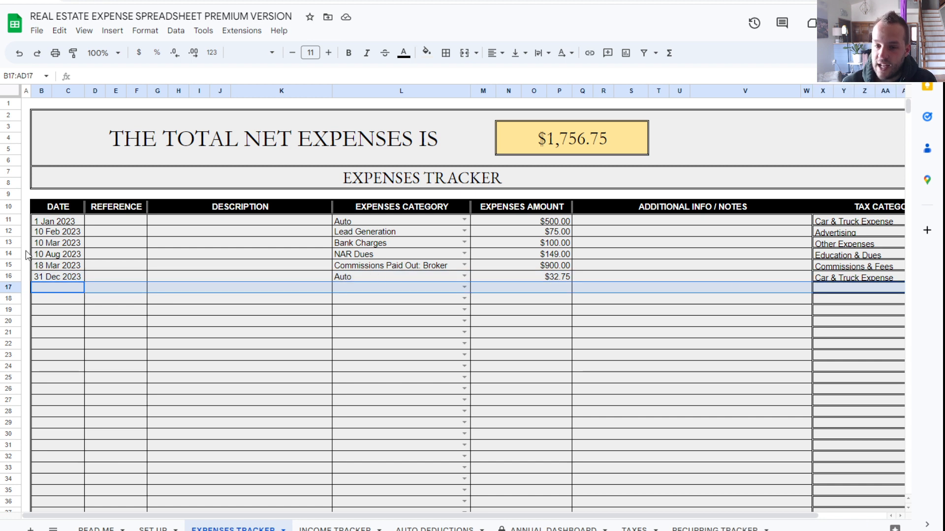
left_click(55, 277)
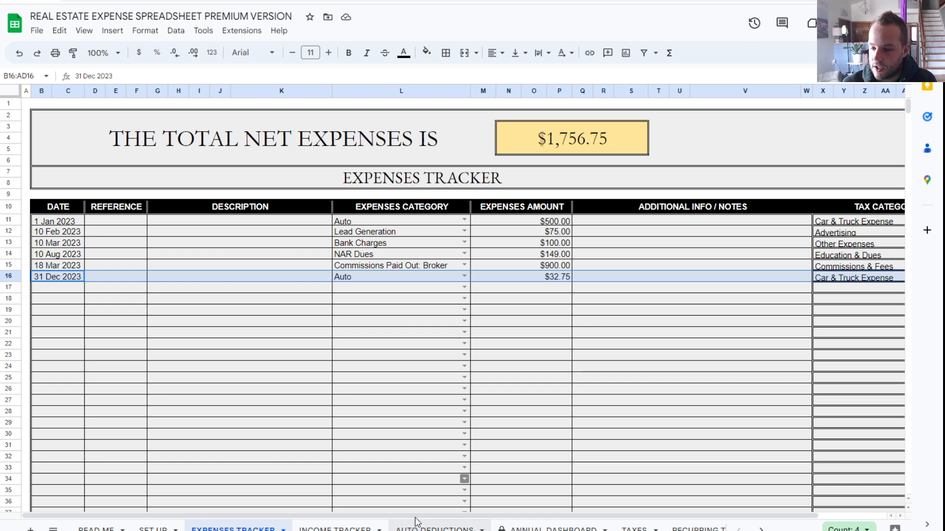
left_click(435, 528)
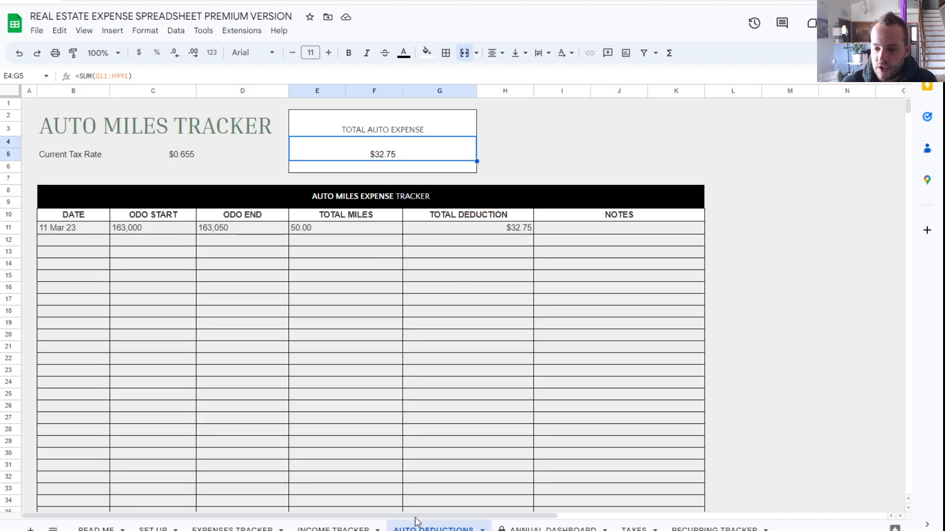
mouse_move(424, 512)
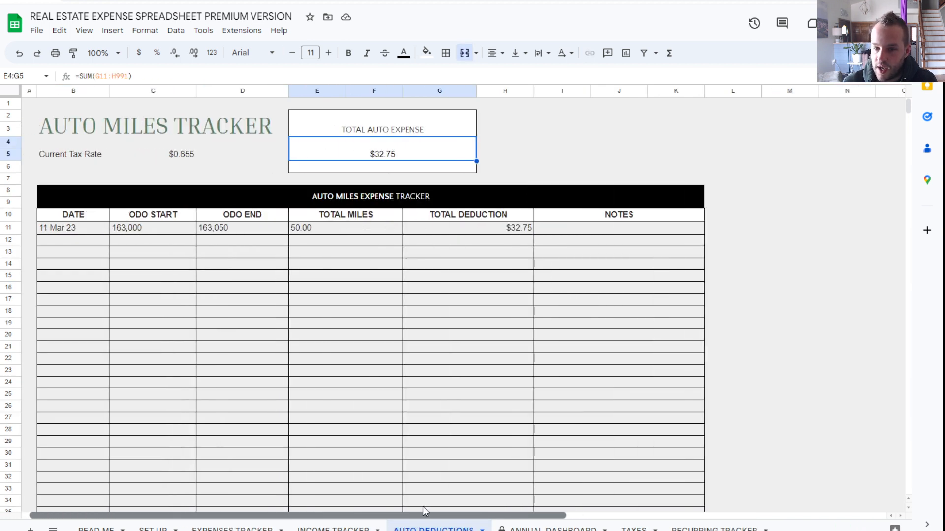
mouse_move(540, 523)
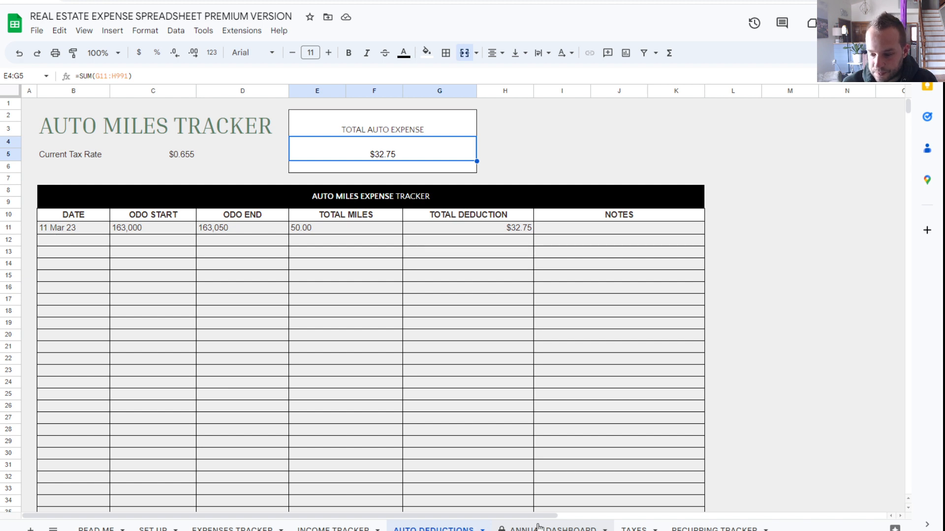
Step: Review the dashboard's $6,243.25 total profit, $1,756.75 expense and $10,800 profit target figures
left_click(555, 528)
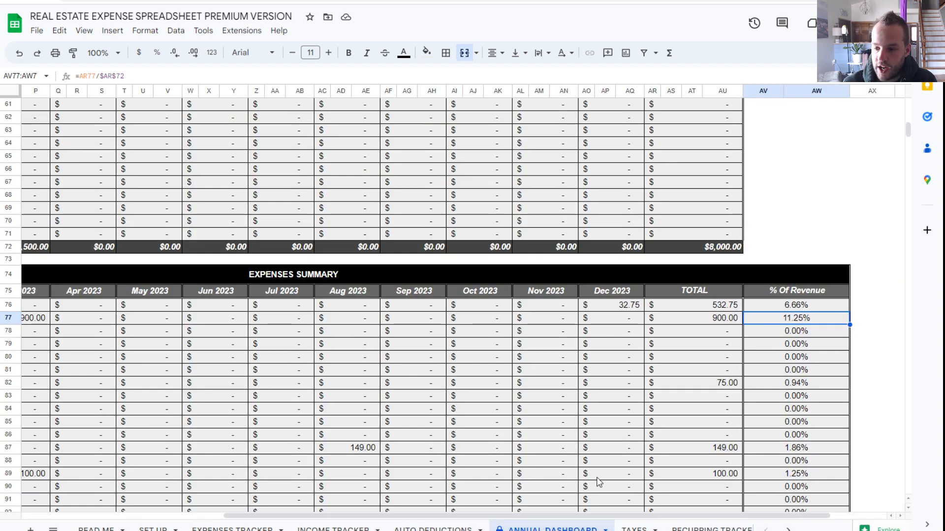
scroll("left", 3)
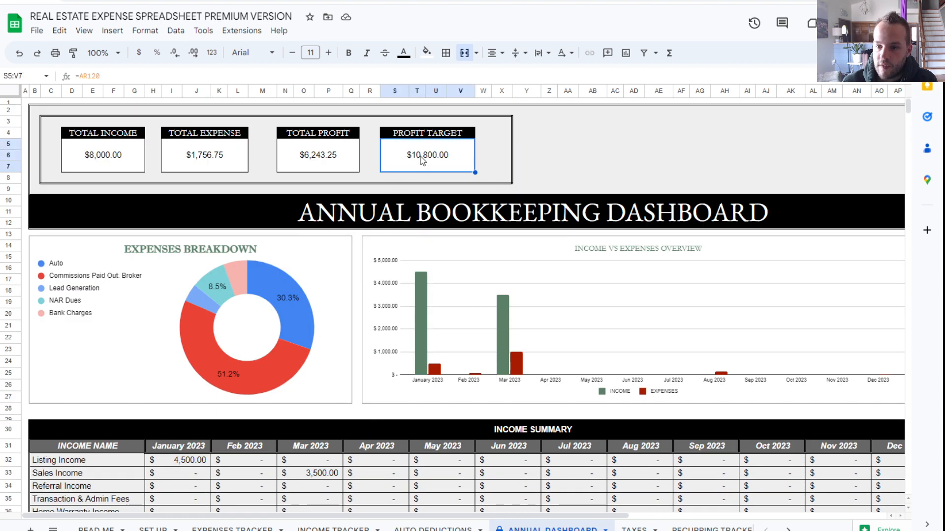
left_click(317, 153)
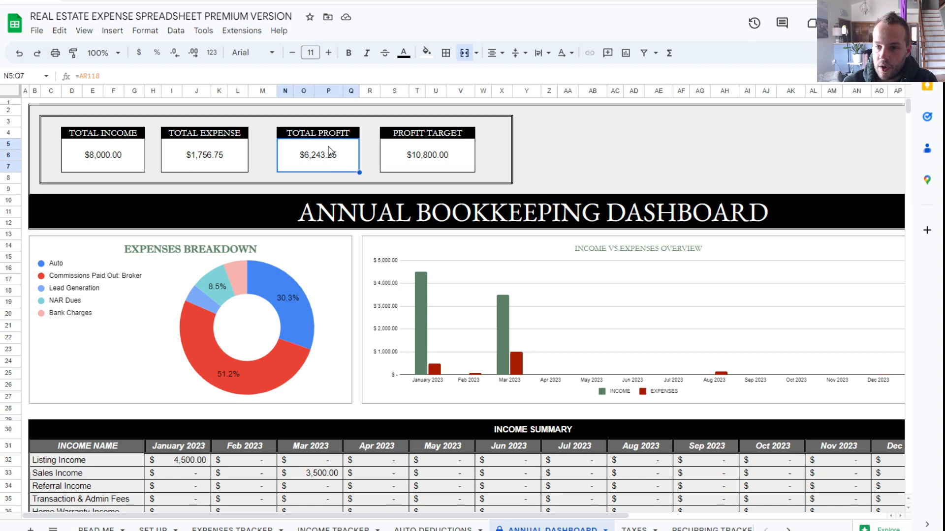
left_click(204, 153)
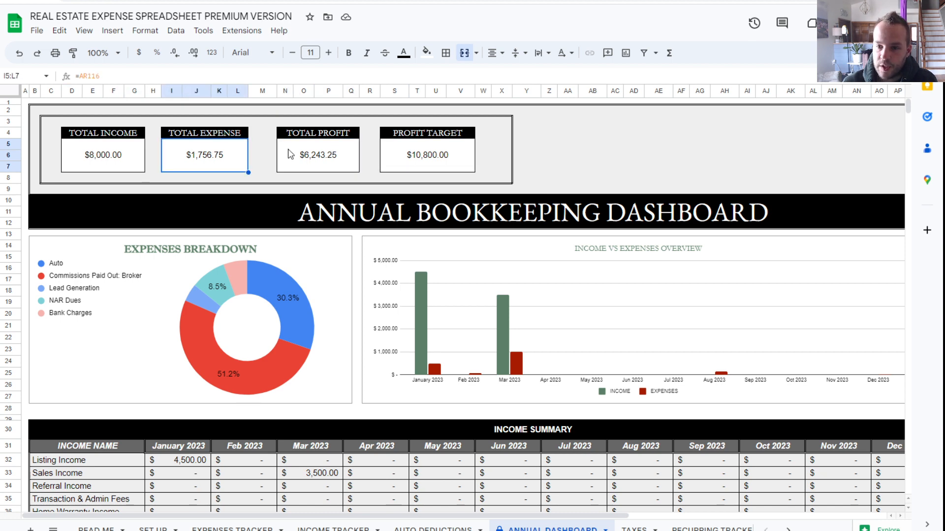
left_click(317, 155)
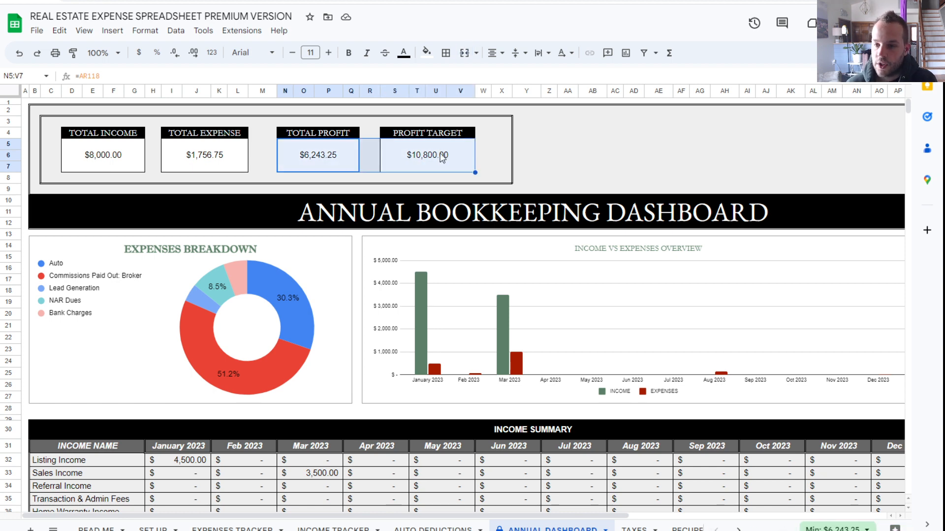
mouse_move(341, 178)
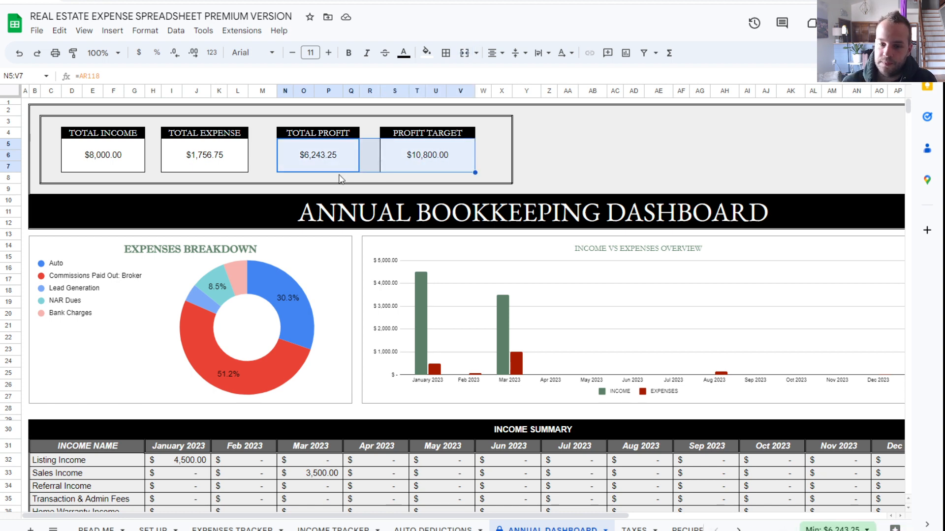
mouse_move(244, 380)
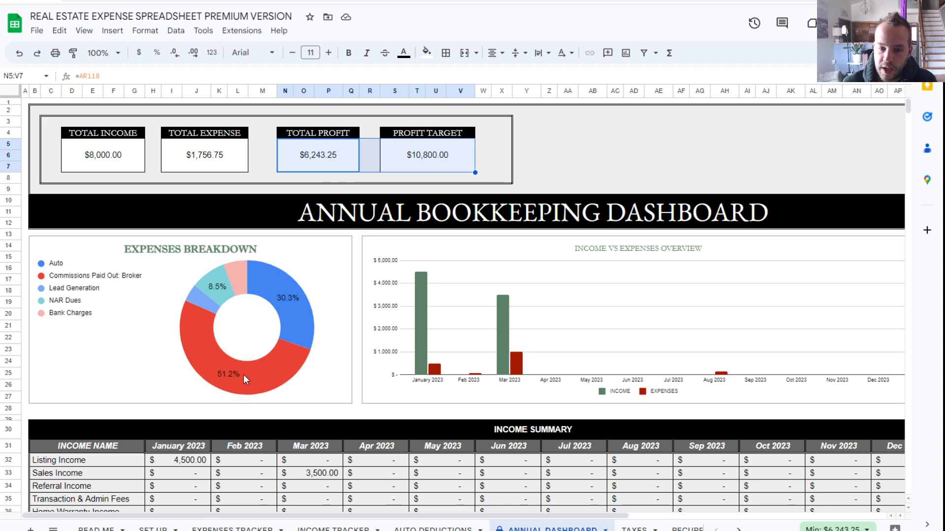
mouse_move(215, 287)
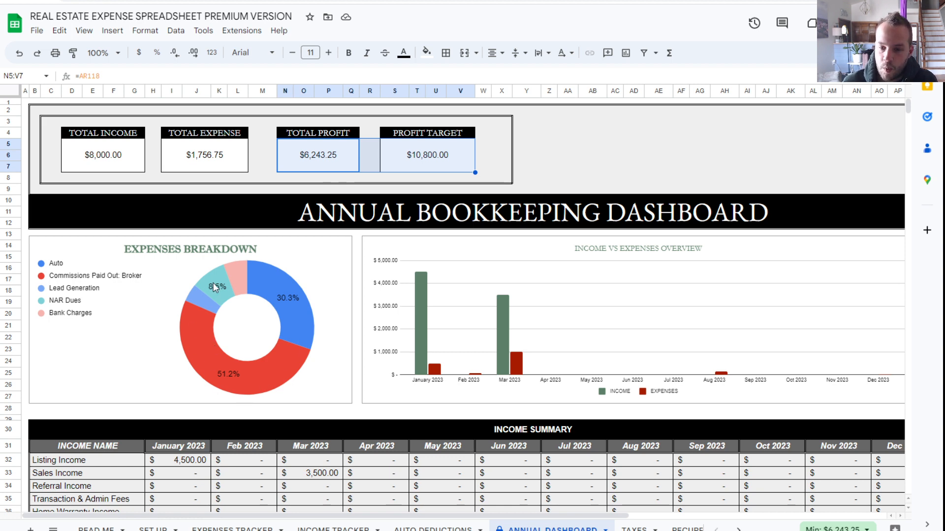
mouse_move(59, 266)
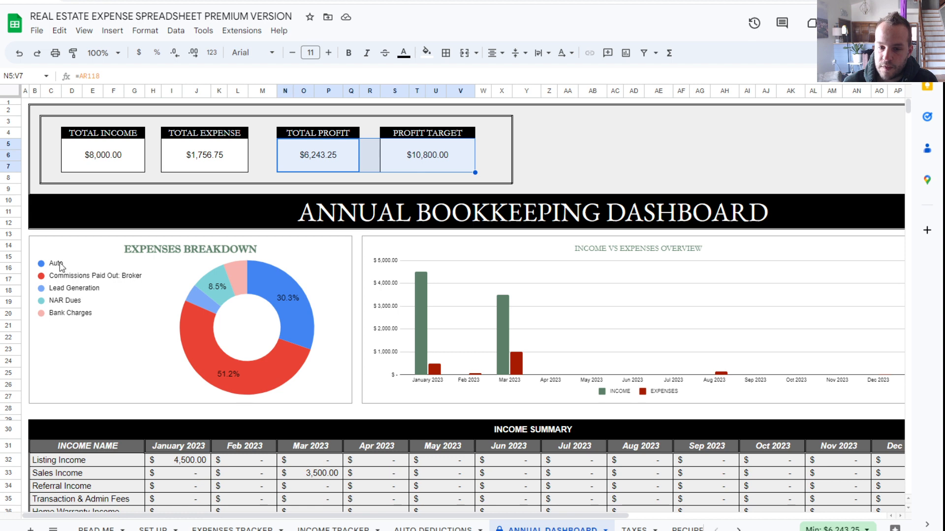
mouse_move(283, 358)
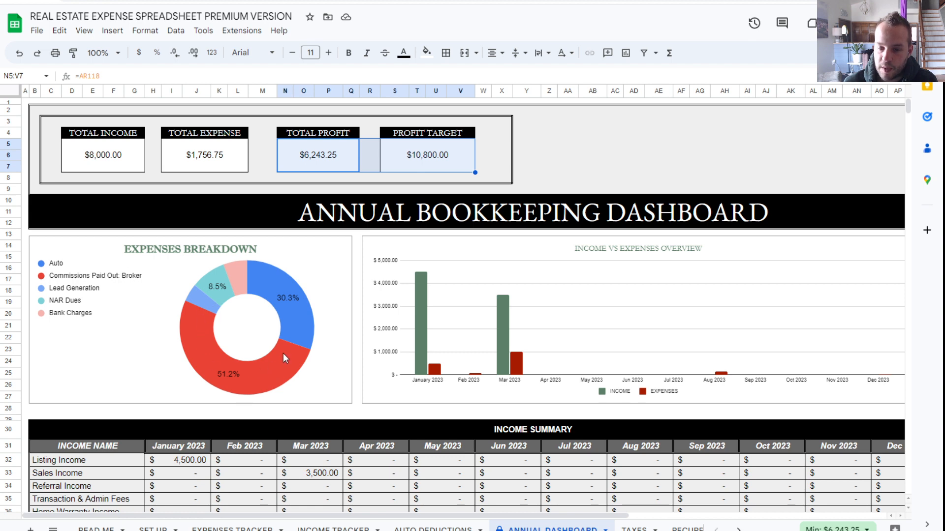
mouse_move(189, 315)
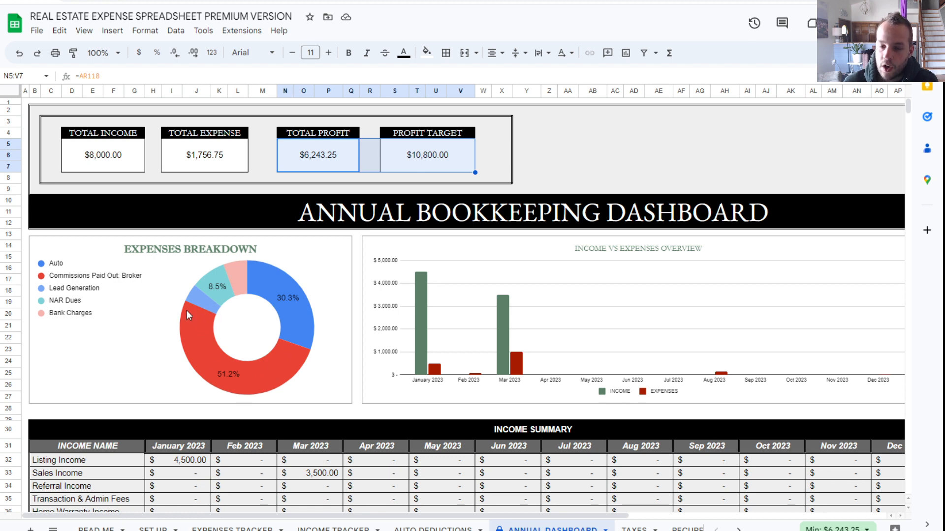
mouse_move(192, 310)
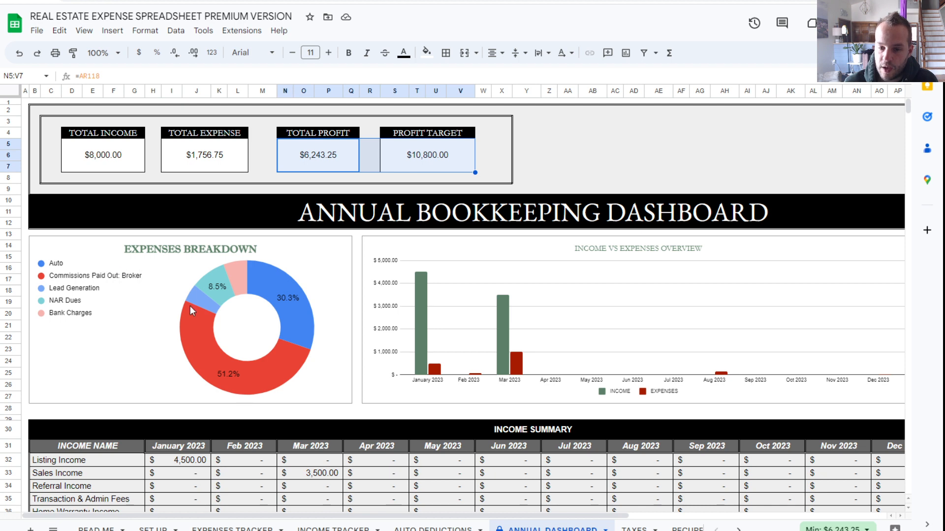
mouse_move(298, 349)
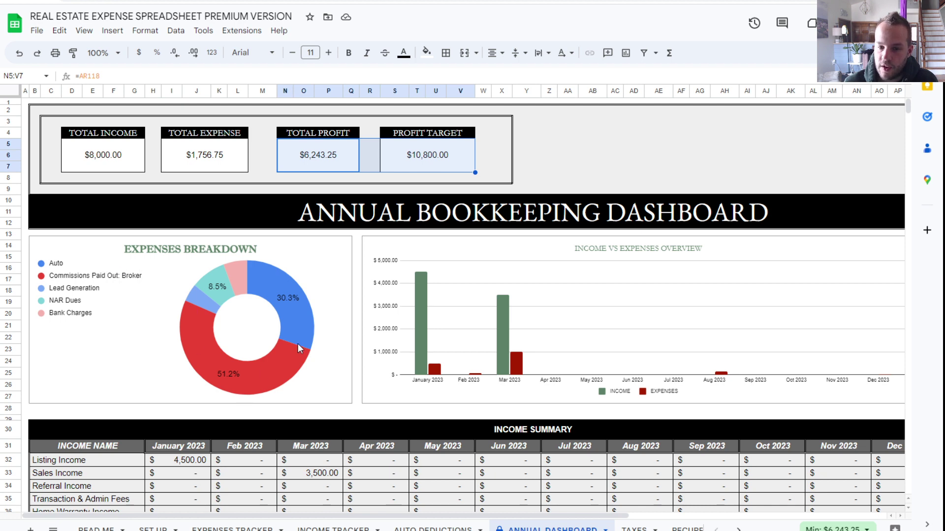
mouse_move(281, 280)
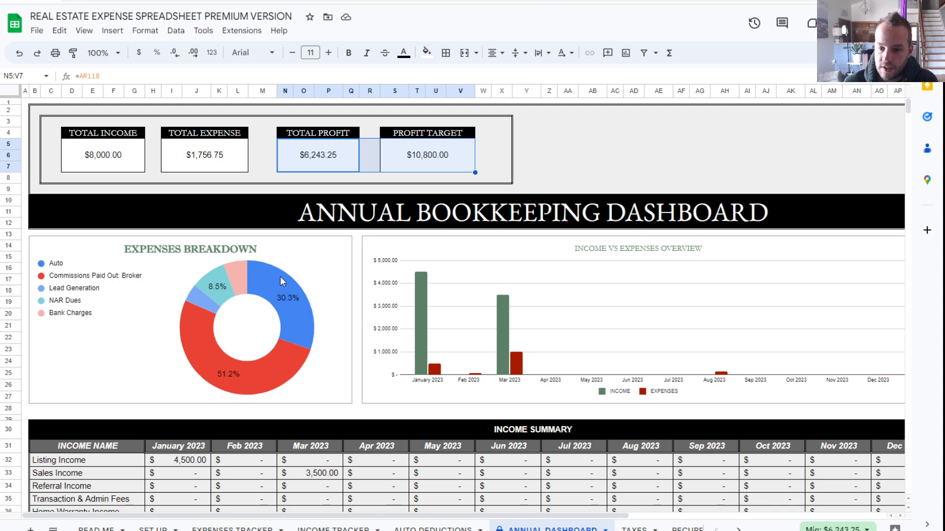
left_click(288, 311)
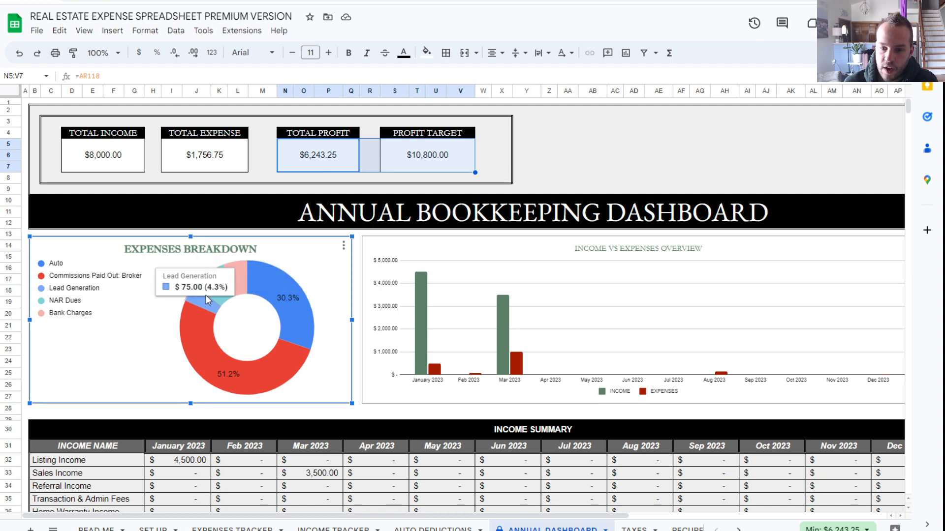
mouse_move(230, 285)
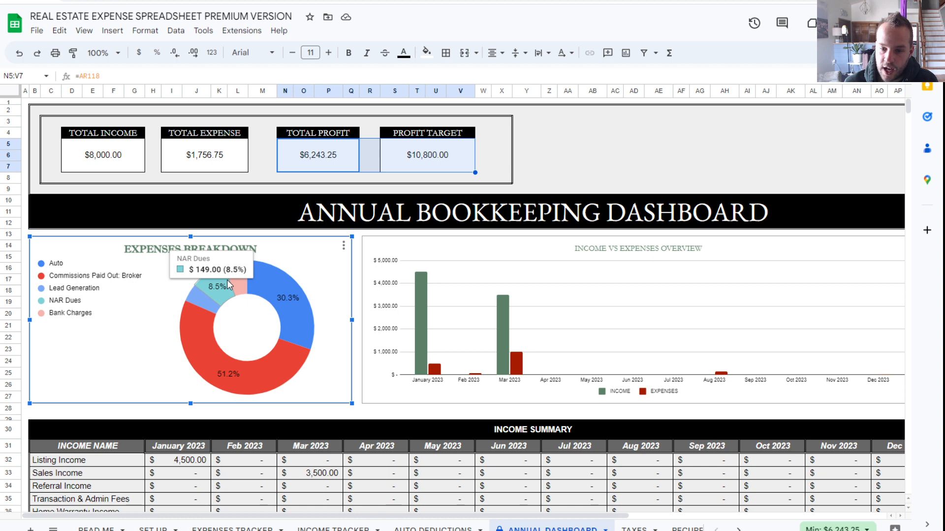
mouse_move(365, 259)
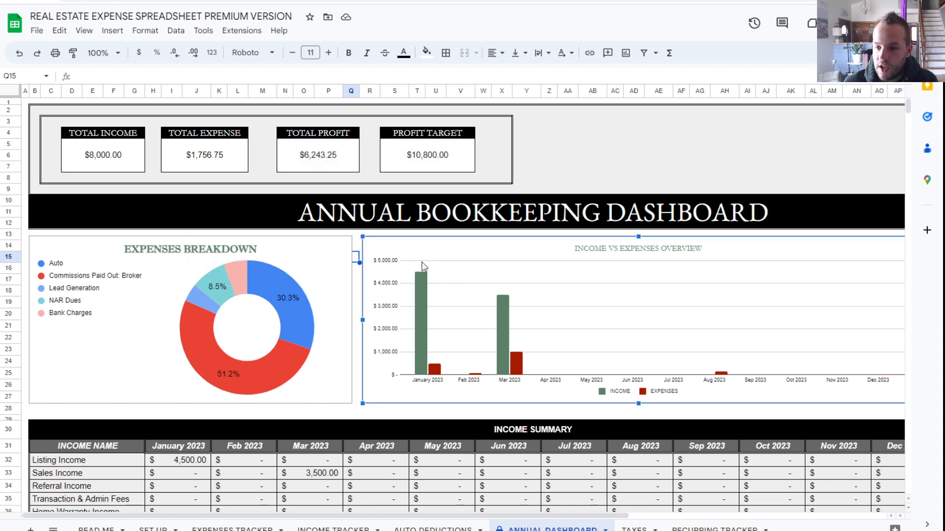
mouse_move(440, 388)
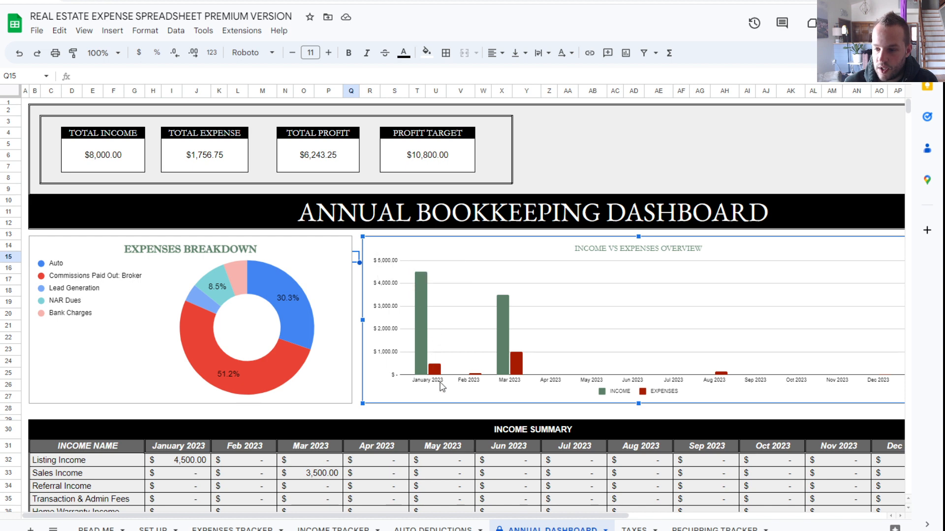
mouse_move(453, 364)
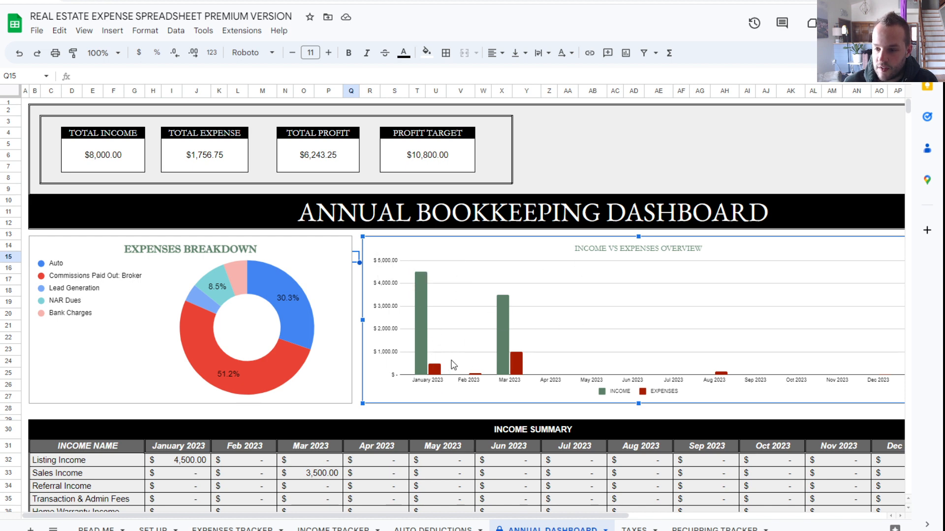
mouse_move(789, 318)
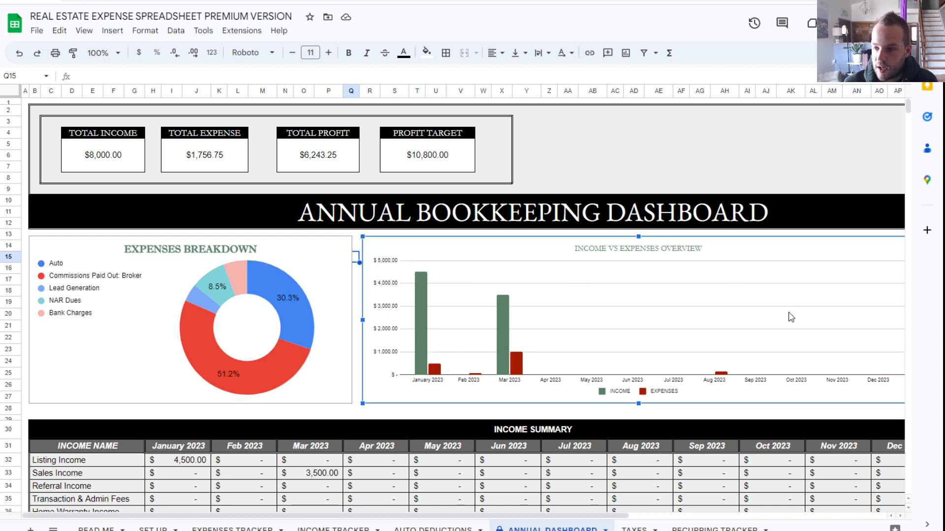
mouse_move(417, 364)
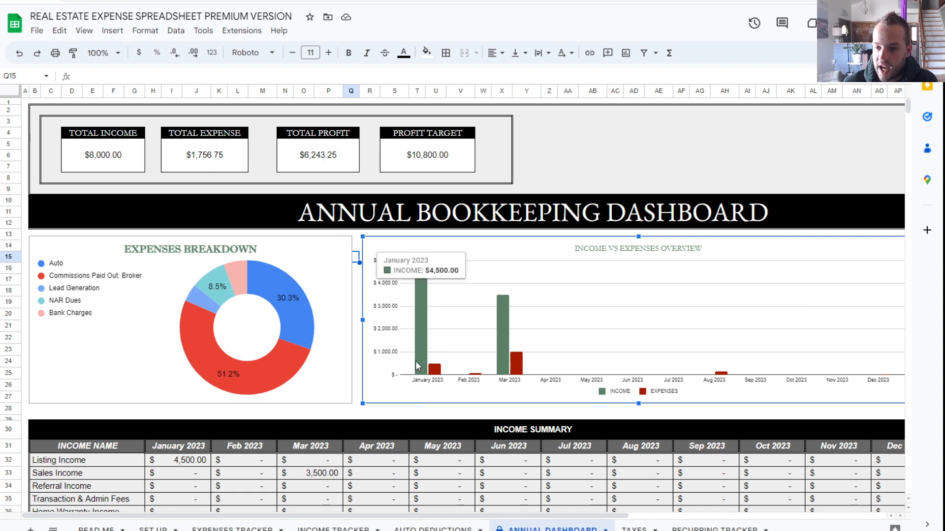
mouse_move(409, 338)
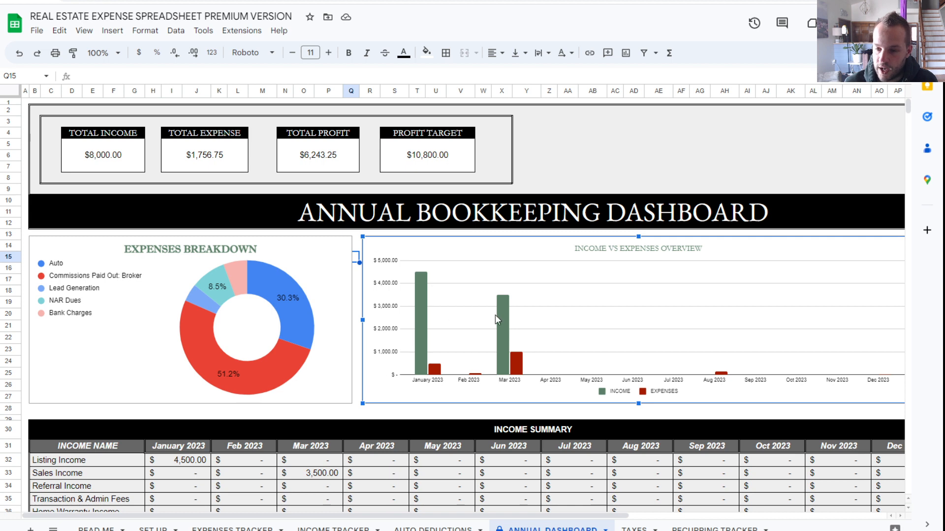
mouse_move(421, 275)
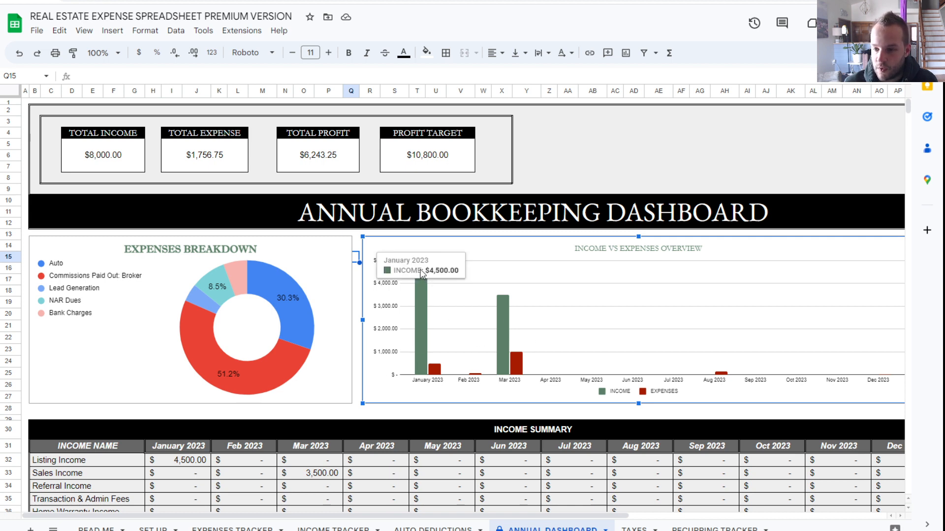
mouse_move(433, 365)
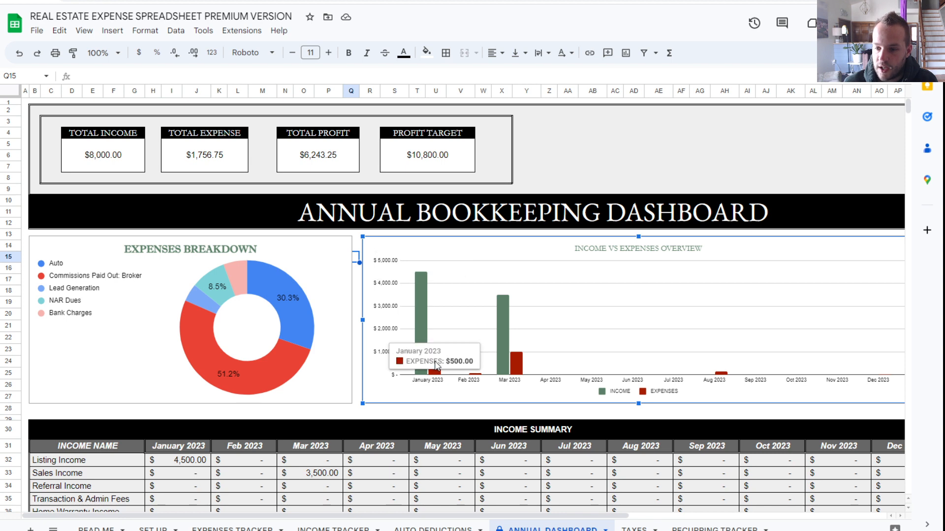
mouse_move(396, 308)
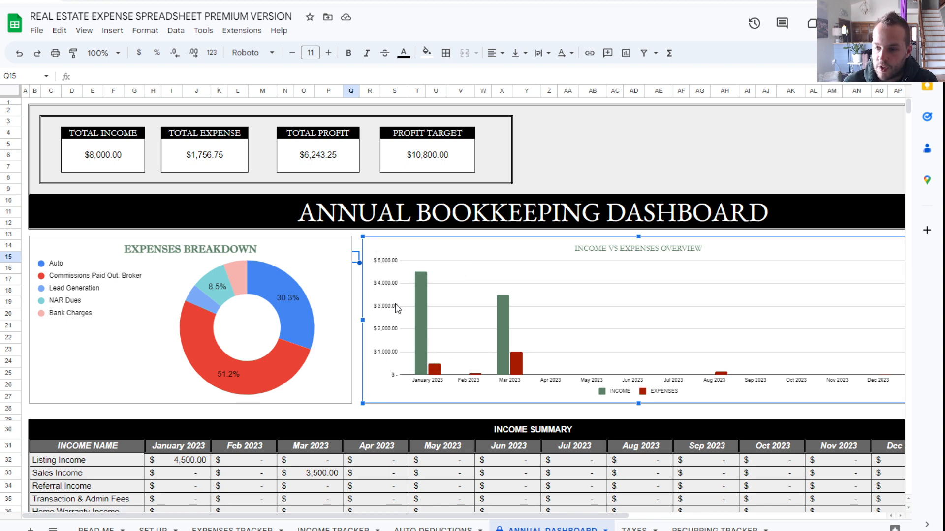
mouse_move(430, 315)
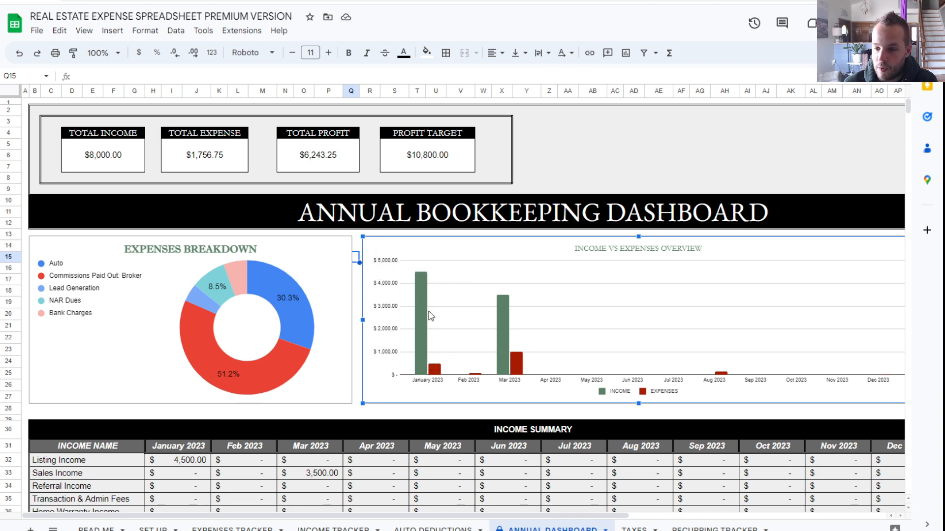
mouse_move(413, 336)
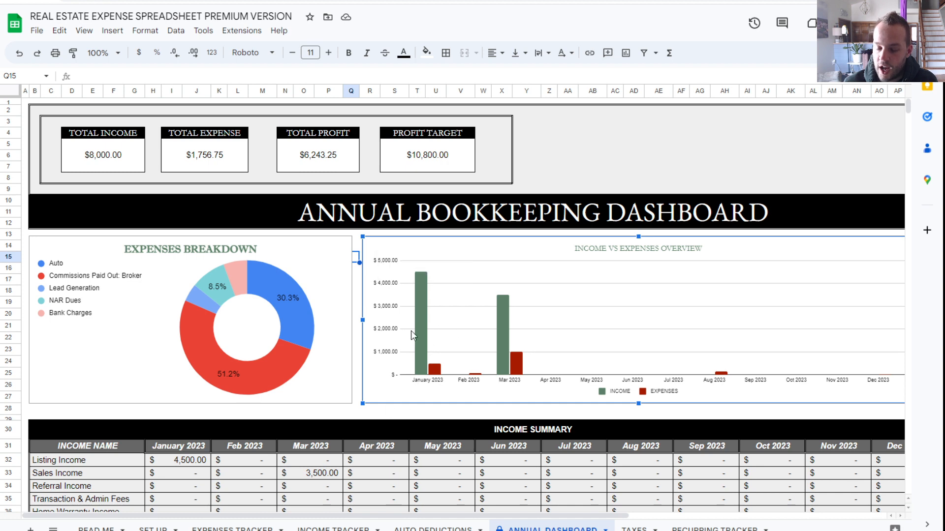
mouse_move(447, 291)
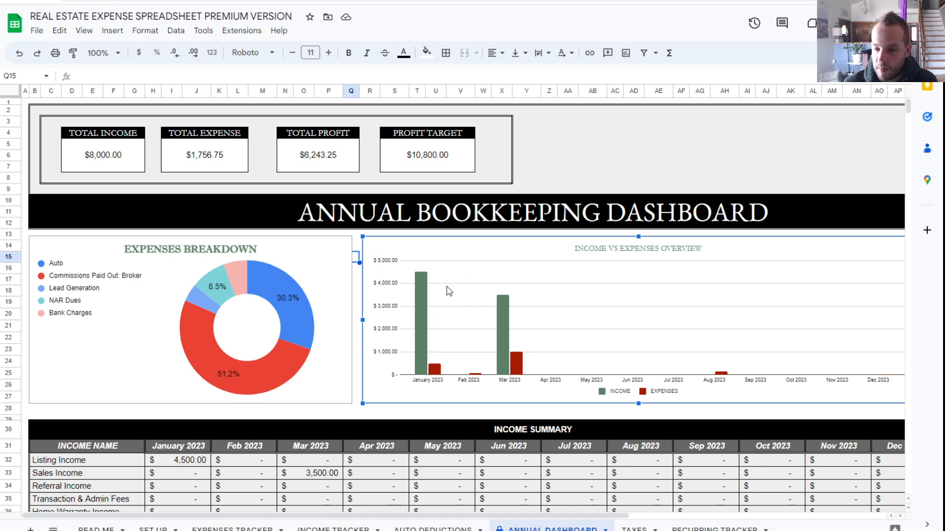
mouse_move(480, 368)
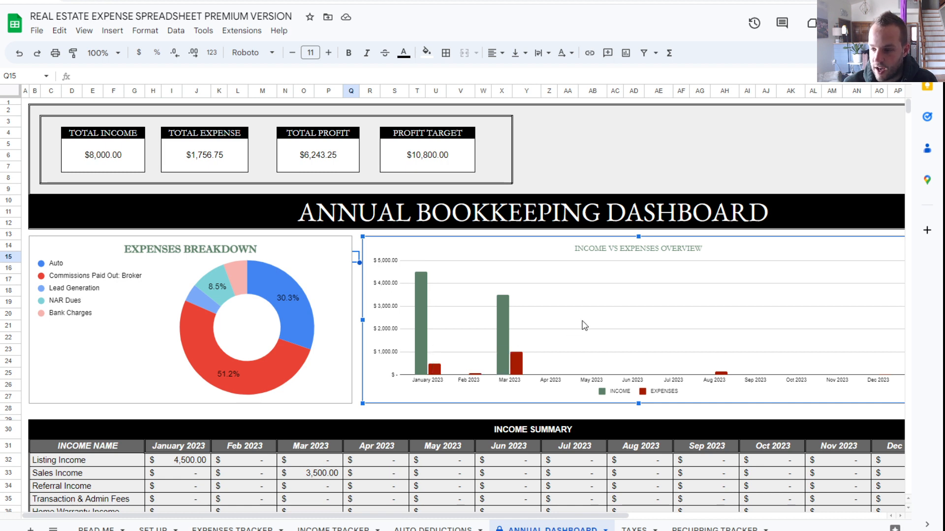
scroll("down", 3)
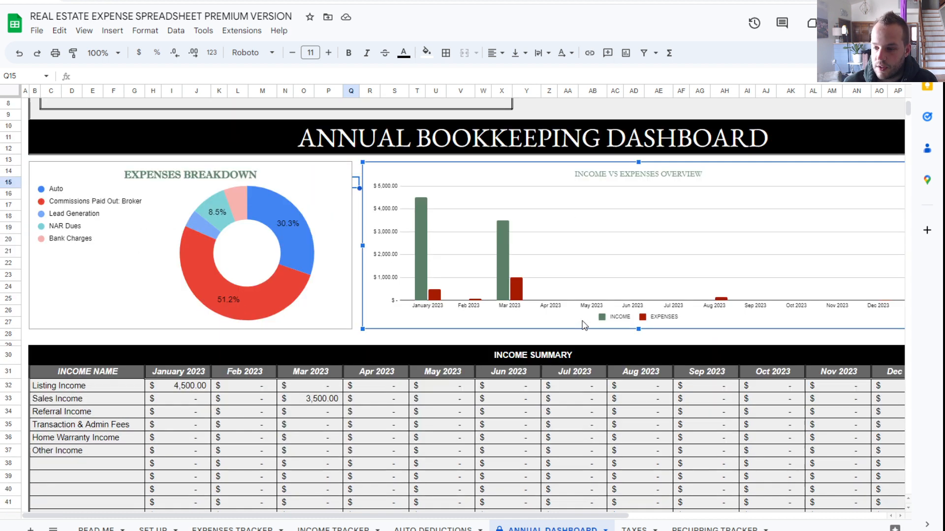
scroll("down", 3)
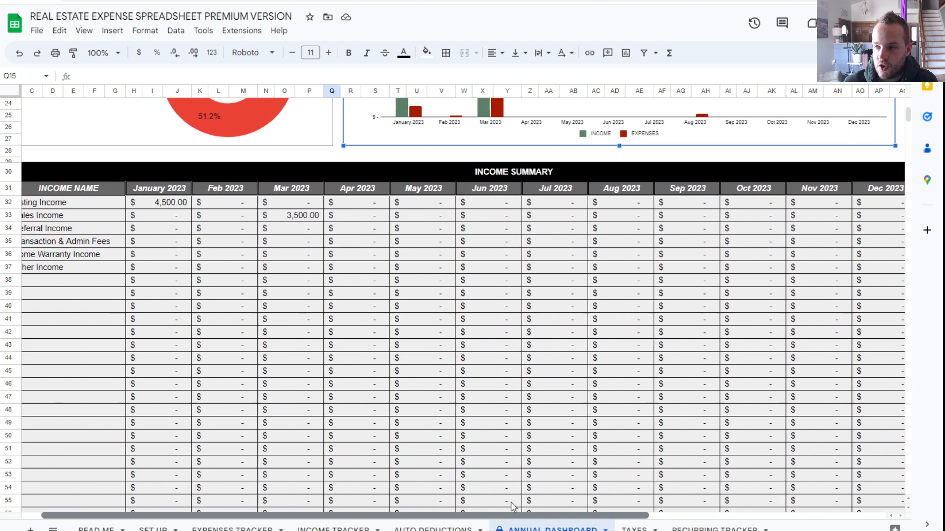
scroll("down", 3)
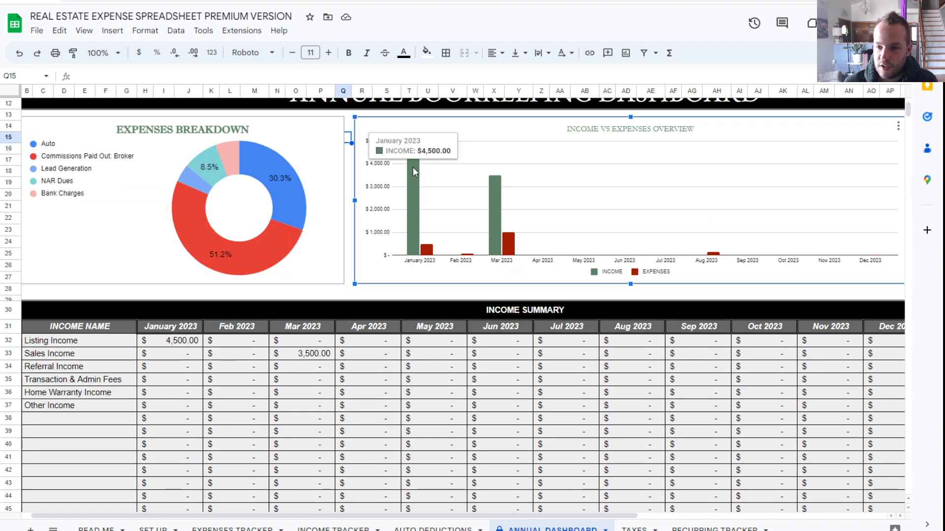
scroll("up", 3)
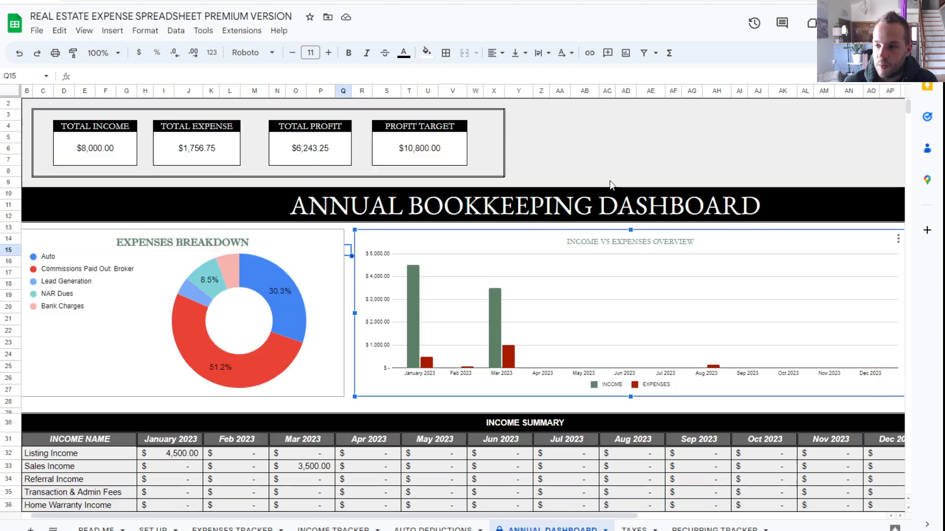
scroll("down", 3)
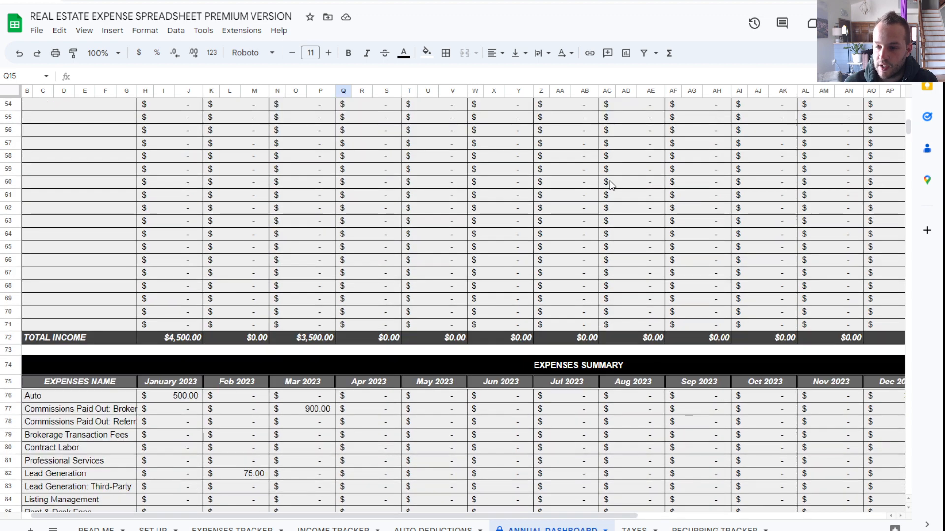
scroll("down", 3)
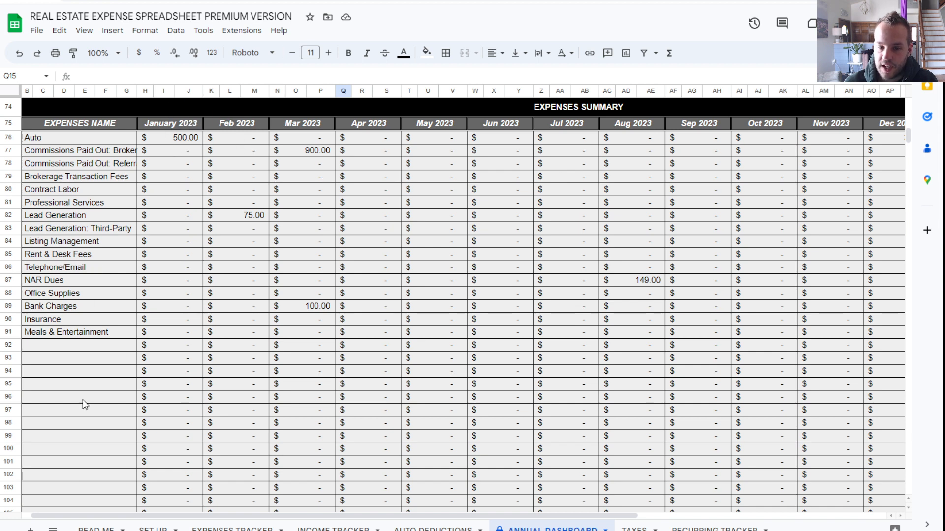
scroll("right", 3)
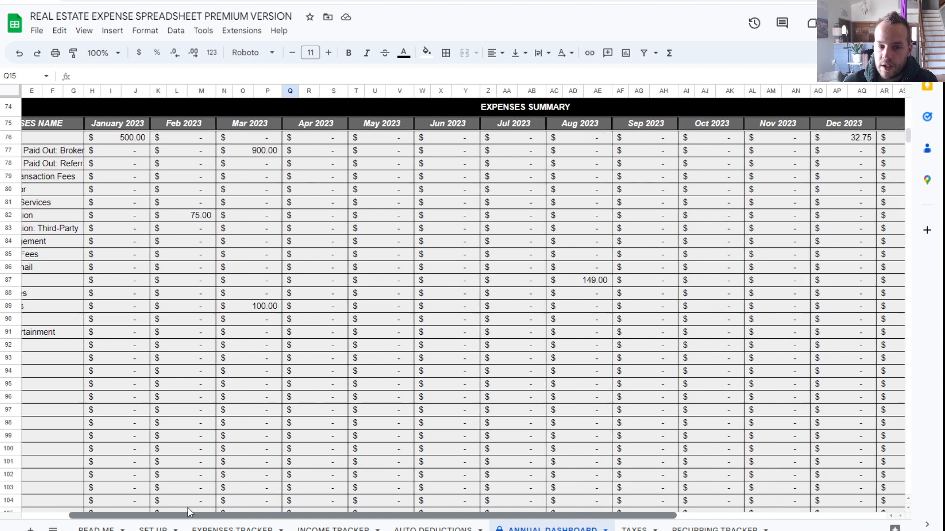
scroll("right", 3)
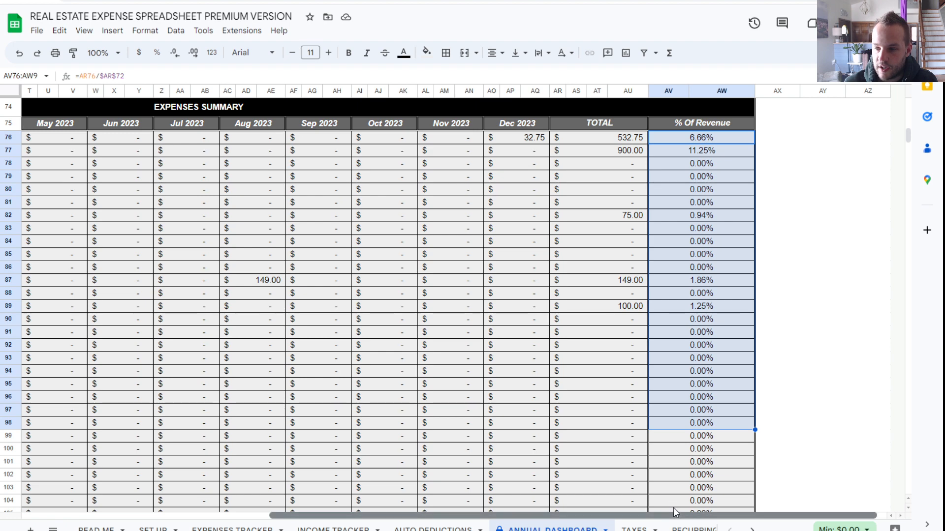
scroll("left", 3)
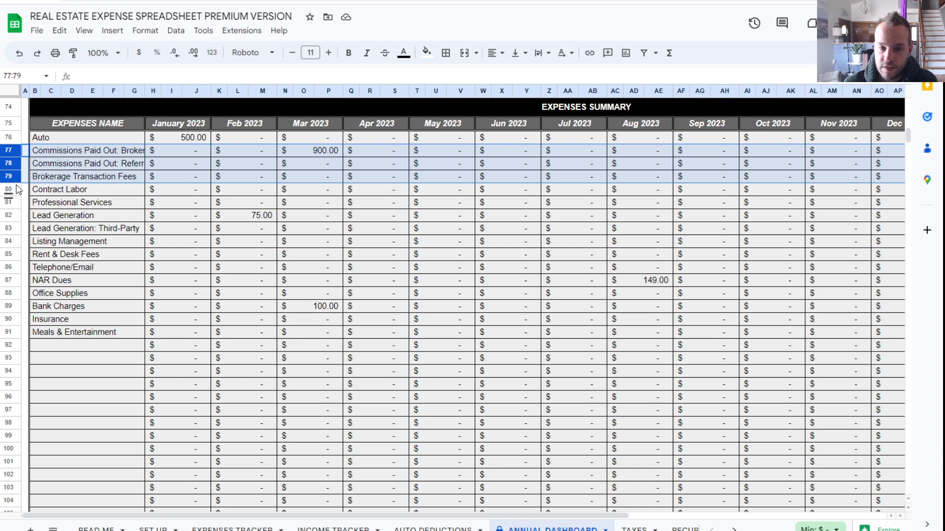
Step: Select the commission through Meals & Entertainment expense rows, then switch to the Taxes sheet
left_click_drag(9, 189, 8, 331)
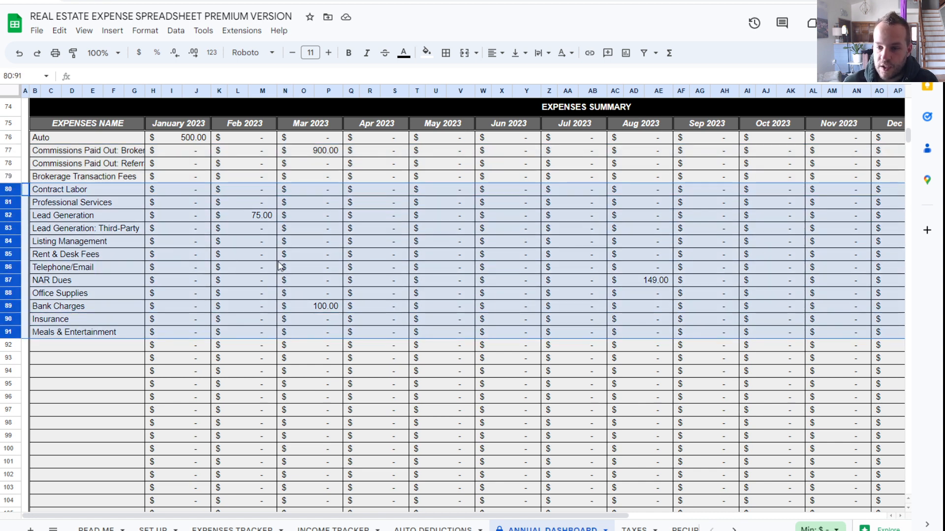
left_click(7, 149)
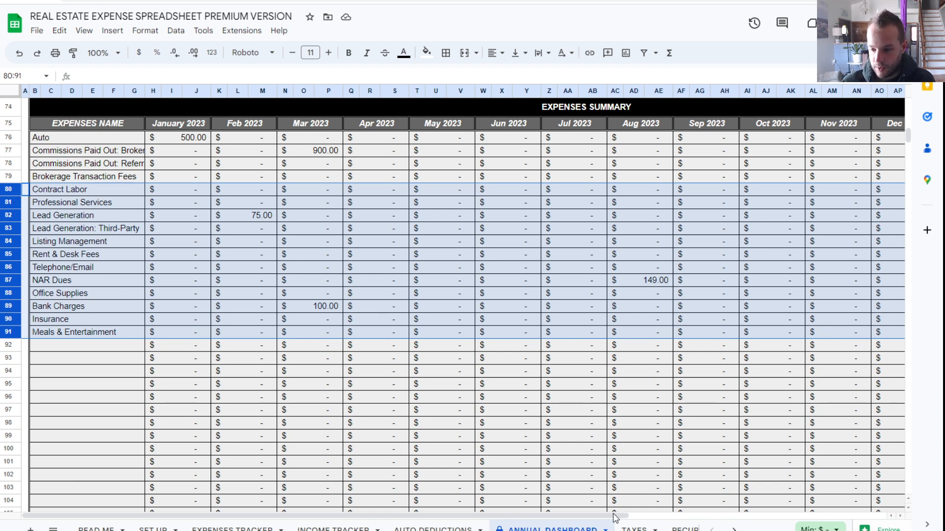
left_click(635, 528)
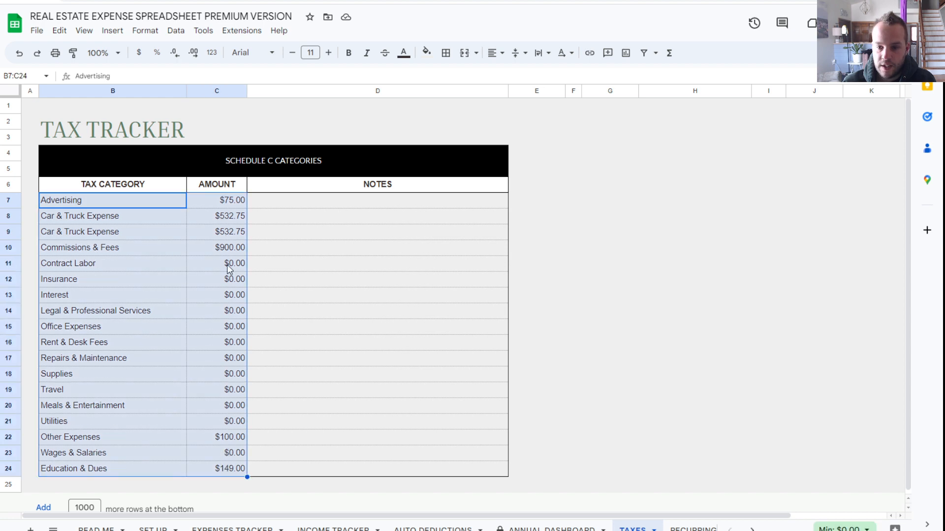
left_click(217, 216)
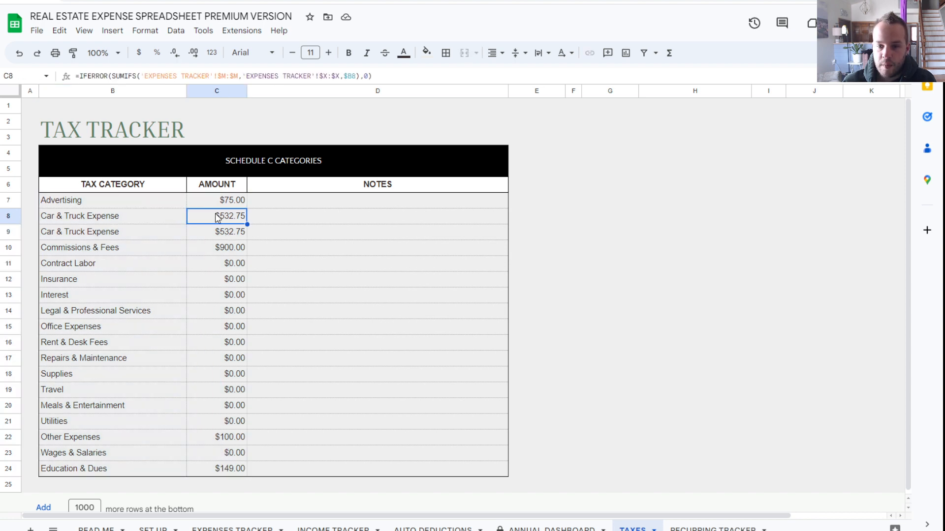
mouse_move(227, 224)
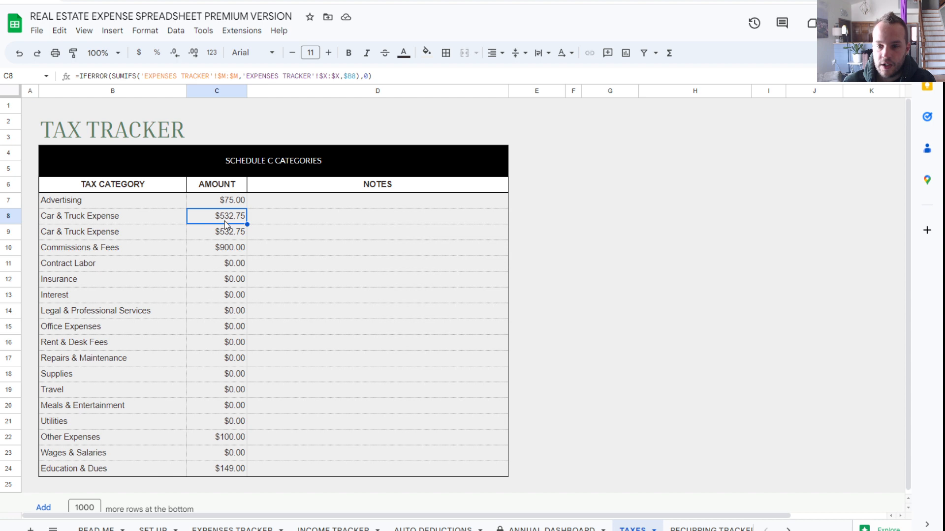
mouse_move(224, 215)
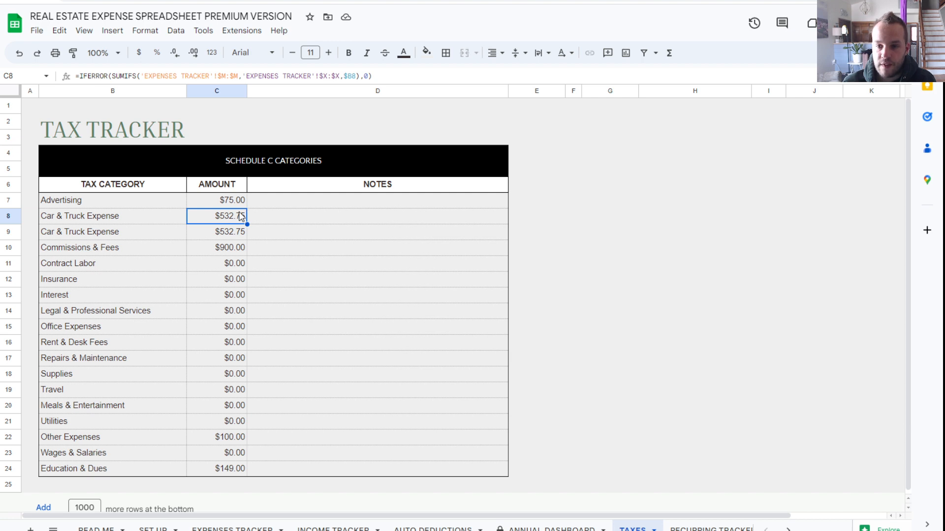
mouse_move(313, 500)
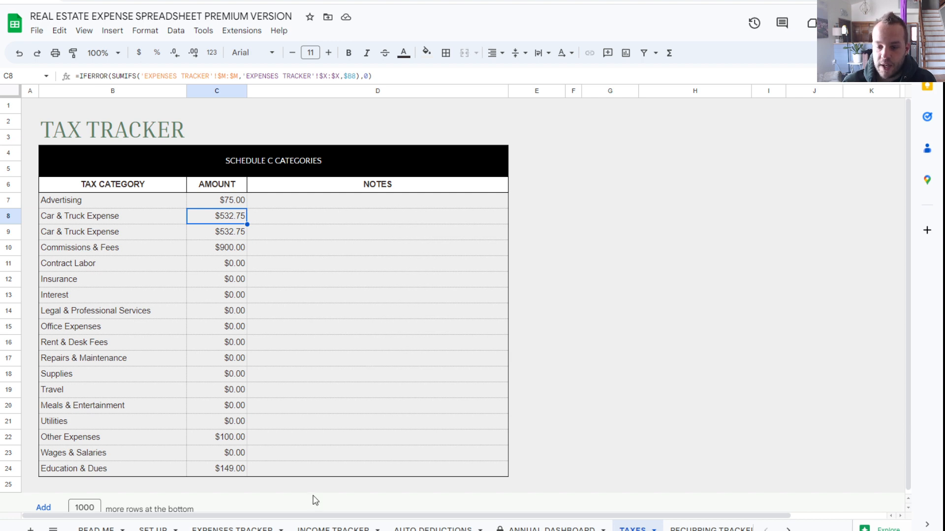
Step: Clear the $500 January Auto amount in the Expenses Tracker and return to the Taxes sheet
left_click(228, 530)
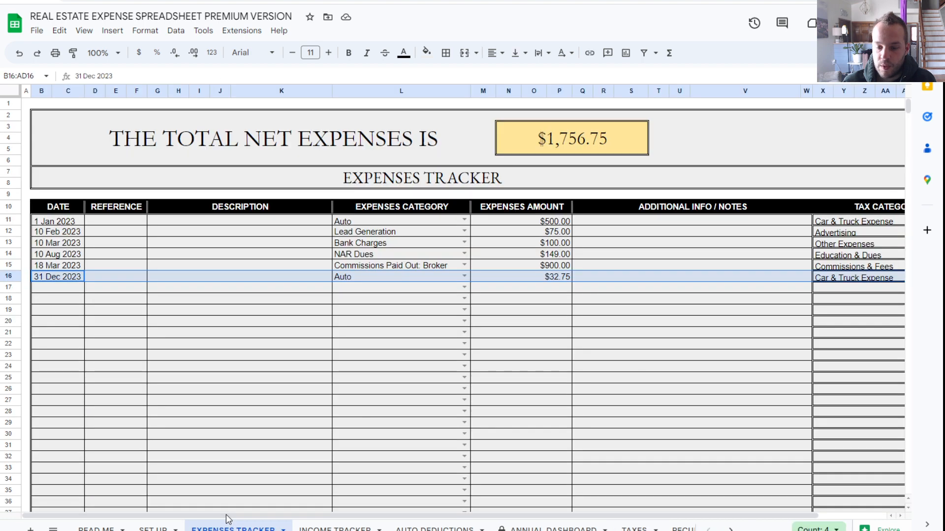
mouse_move(361, 215)
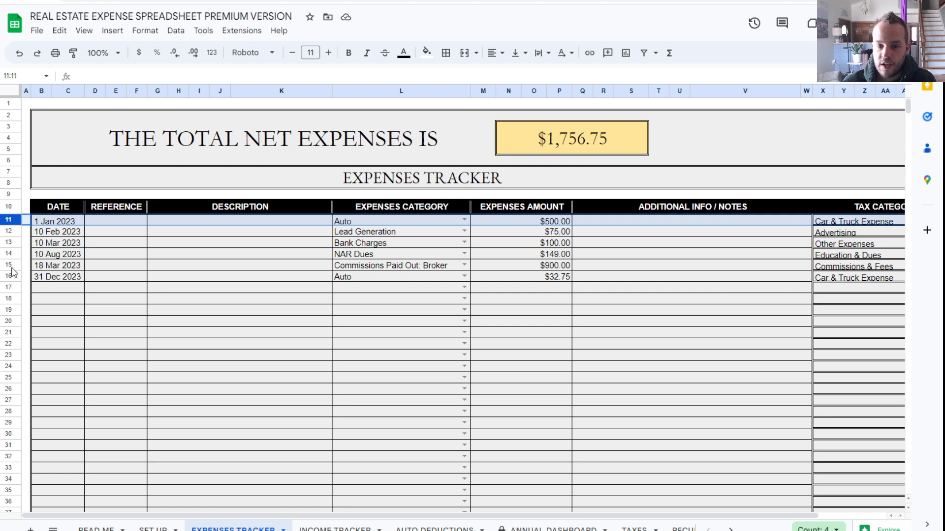
mouse_move(256, 209)
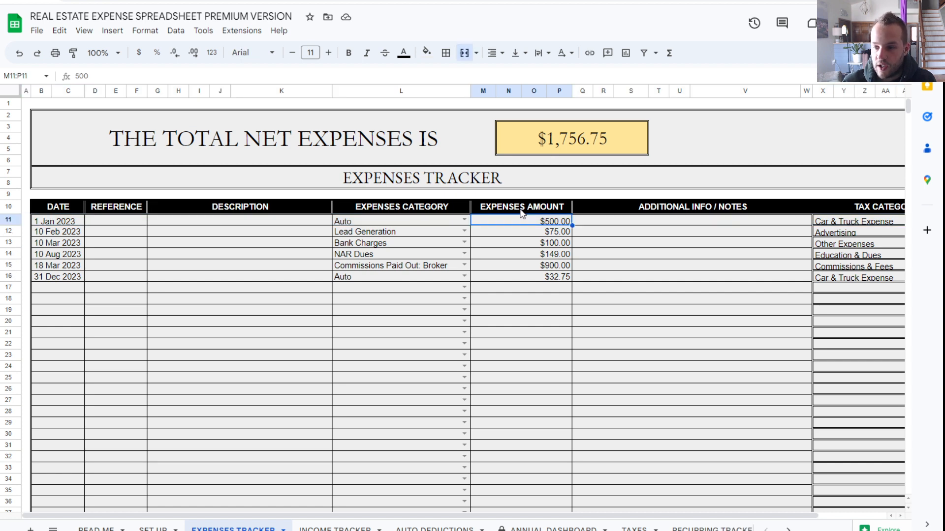
mouse_move(374, 243)
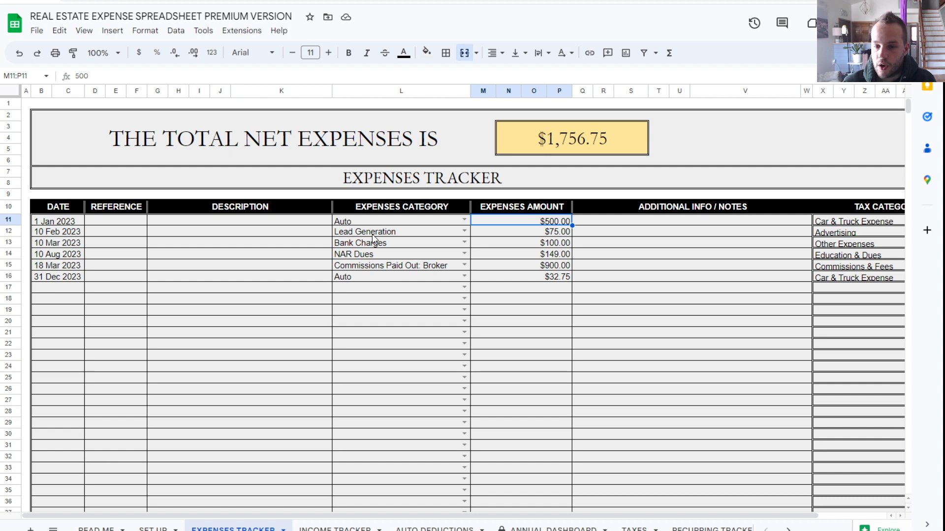
mouse_move(551, 213)
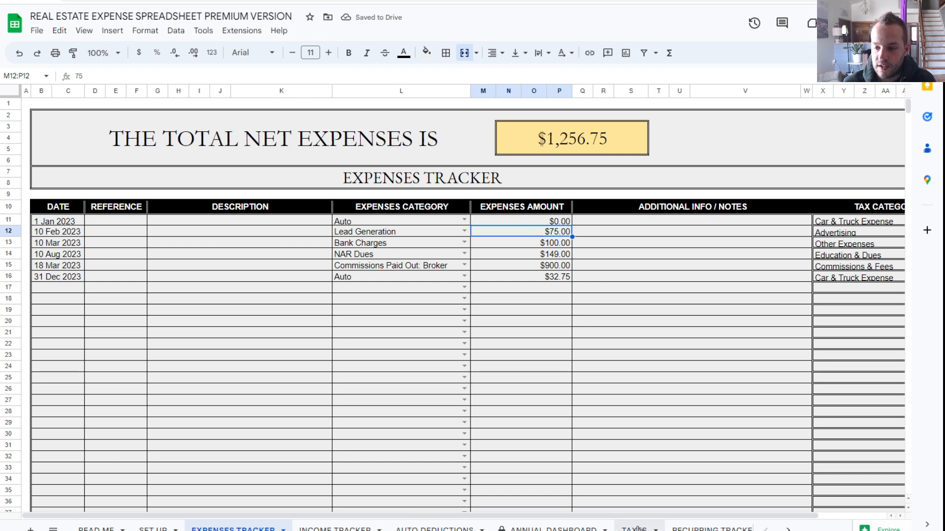
left_click(633, 529)
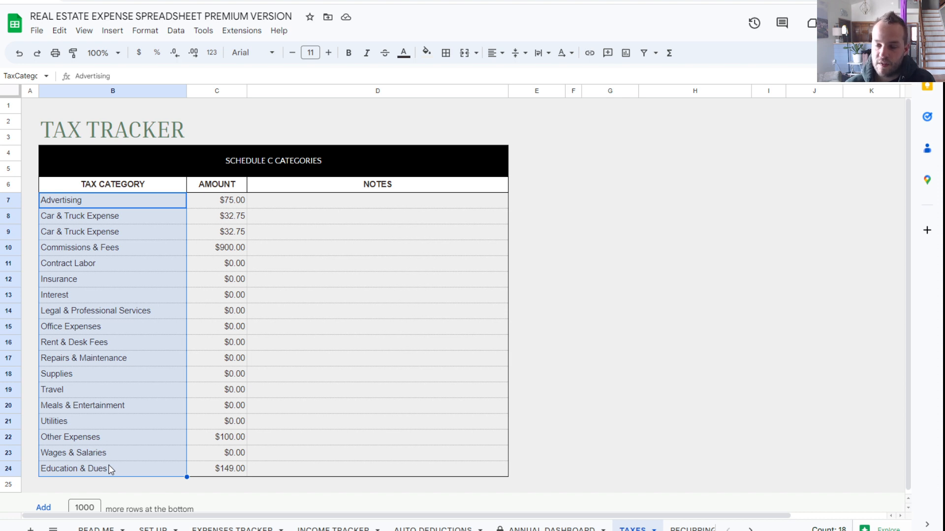
mouse_move(213, 414)
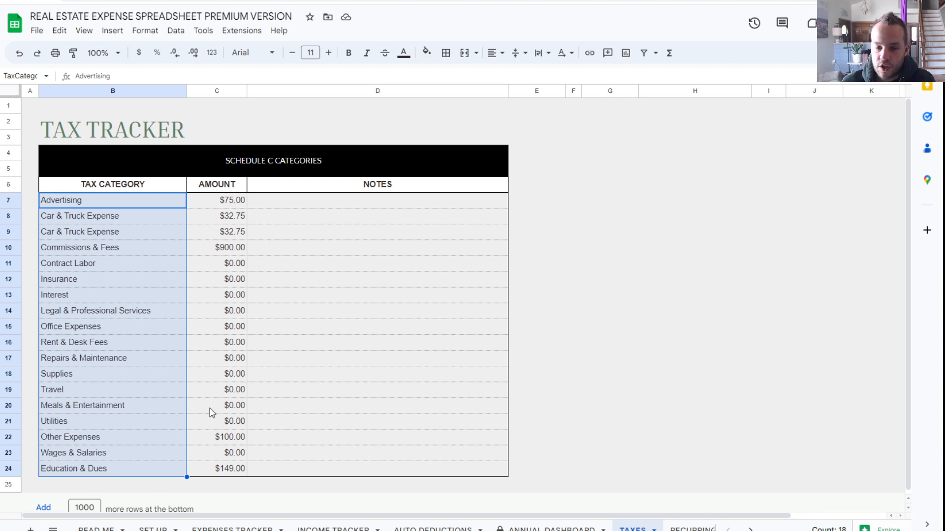
left_click(372, 405)
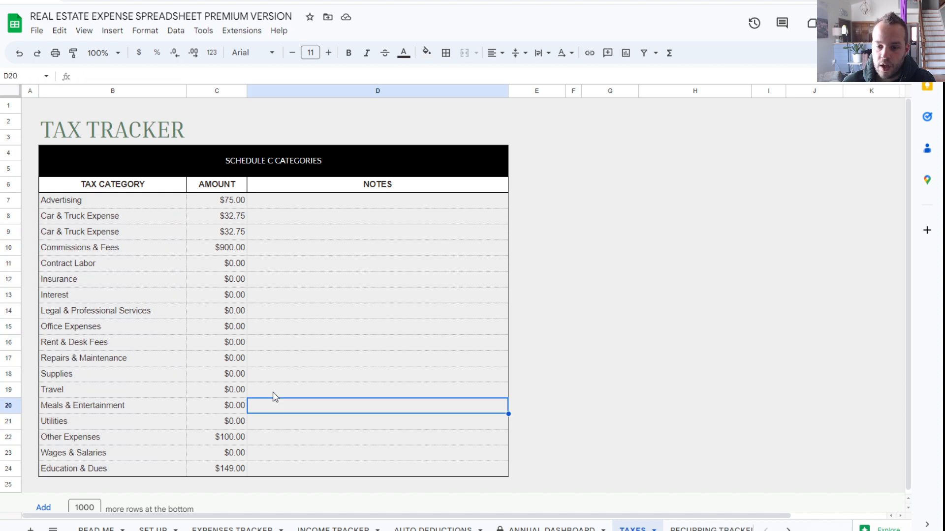
mouse_move(458, 264)
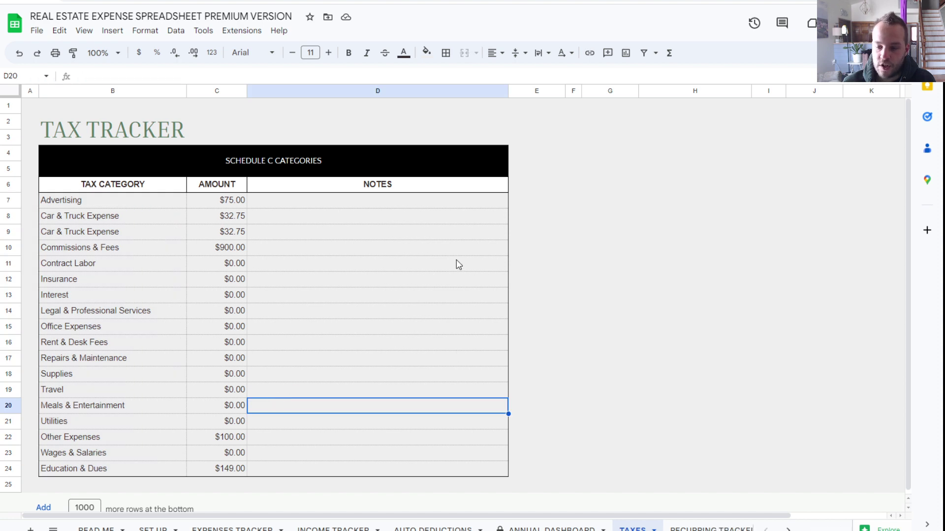
left_click(377, 201)
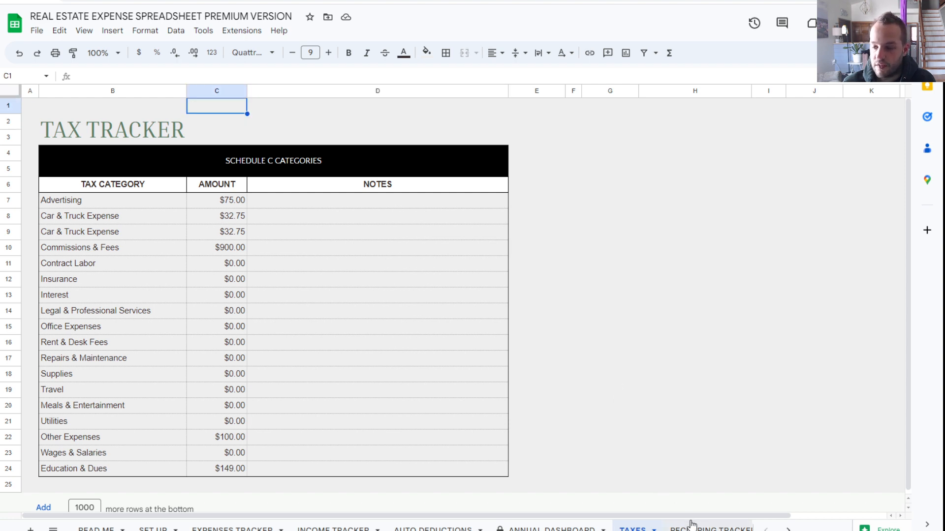
Step: Show the Recurring Tracker's category choices for the new subscription in row 10
left_click(712, 527)
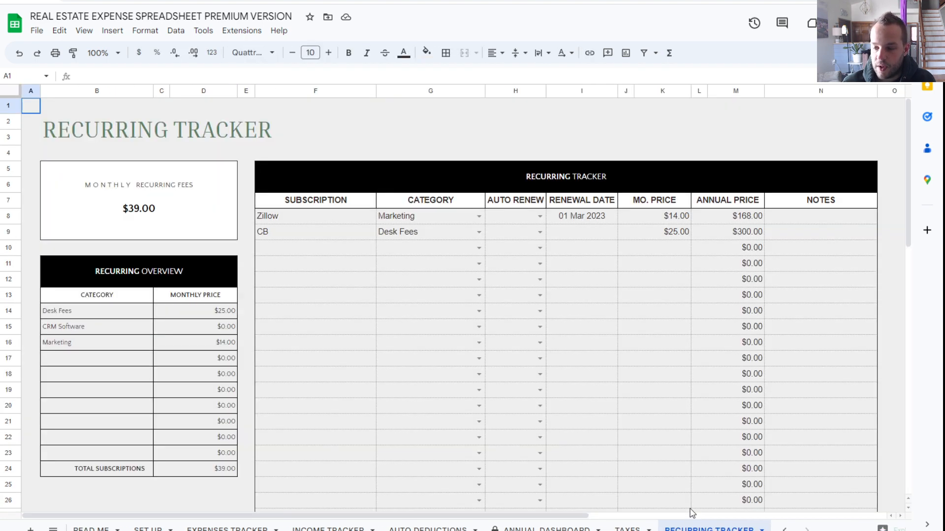
mouse_move(528, 511)
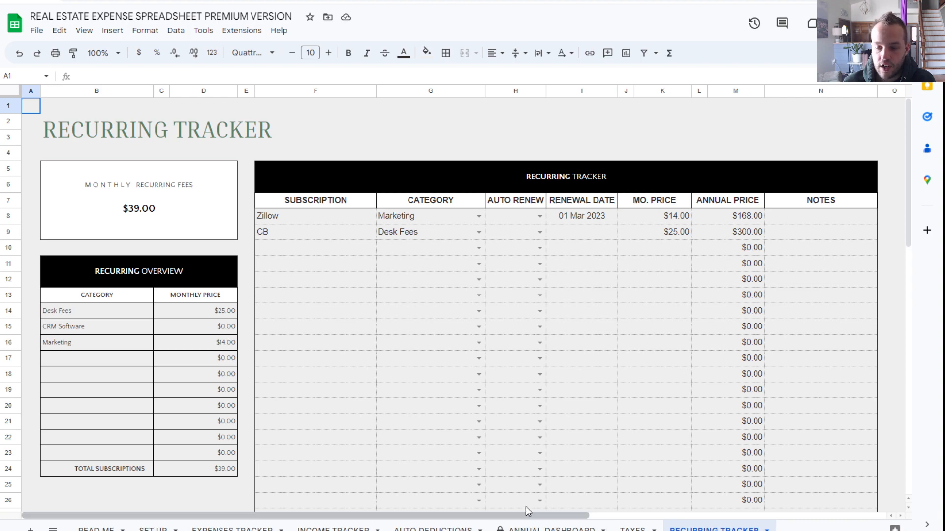
scroll("down", 3)
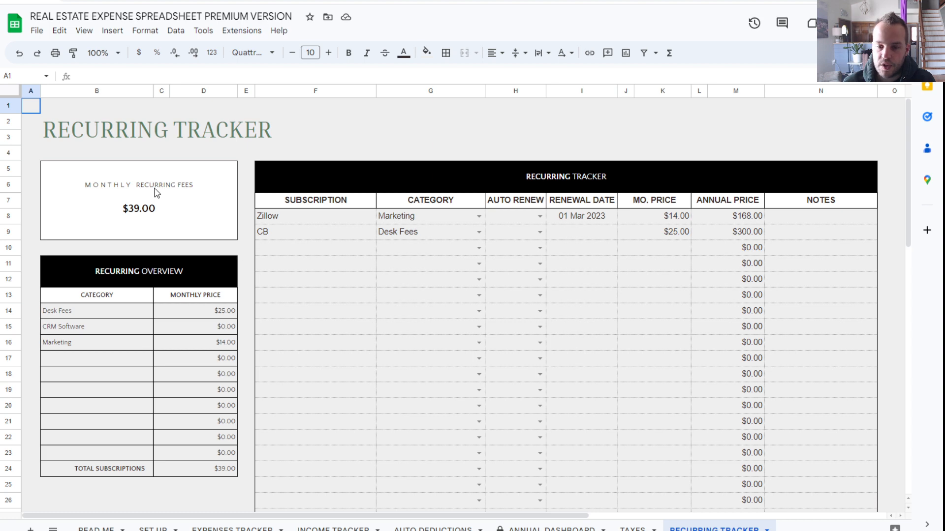
mouse_move(340, 191)
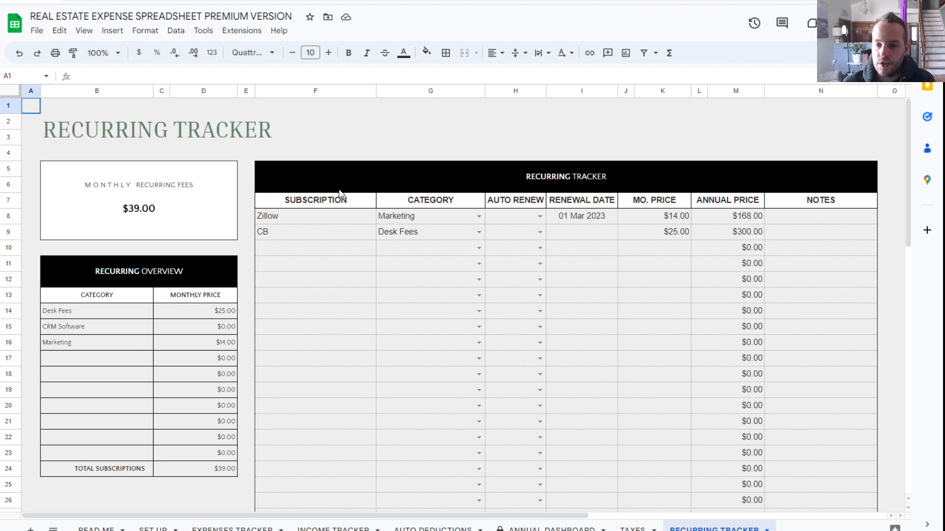
mouse_move(185, 406)
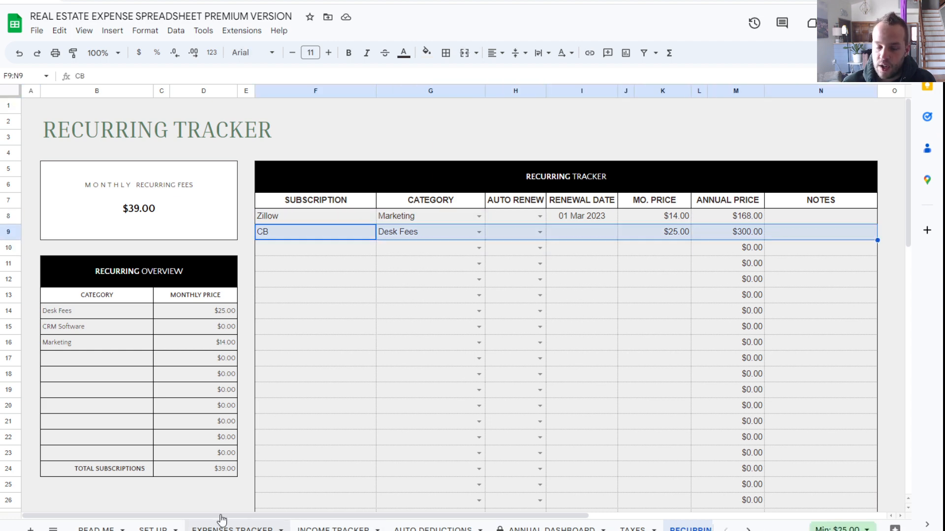
mouse_move(307, 251)
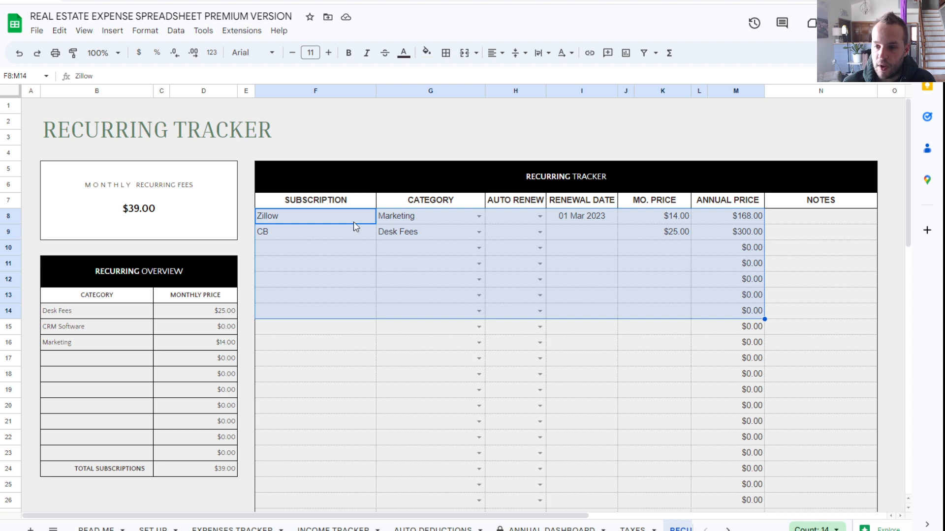
left_click(315, 231)
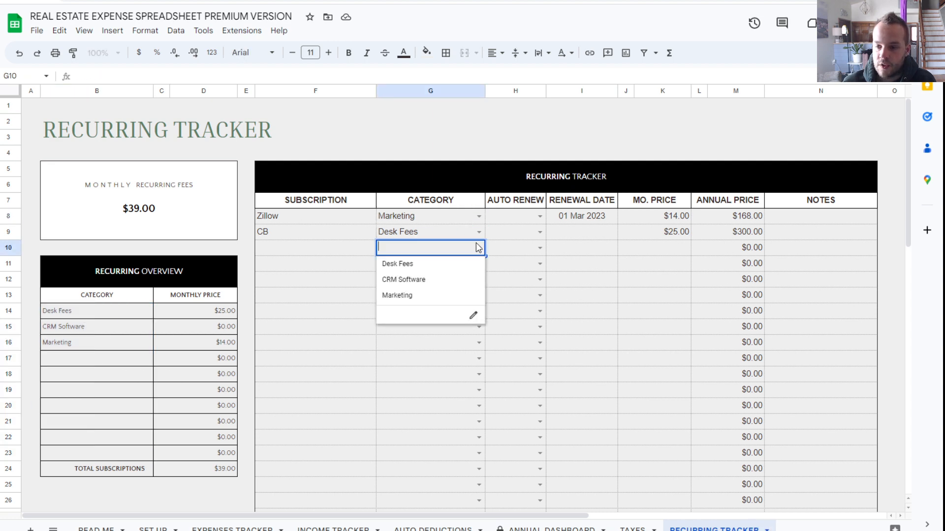
Step: Set the new subscription to CRM Software and enter its monthly price, correcting it to $55
left_click(404, 280)
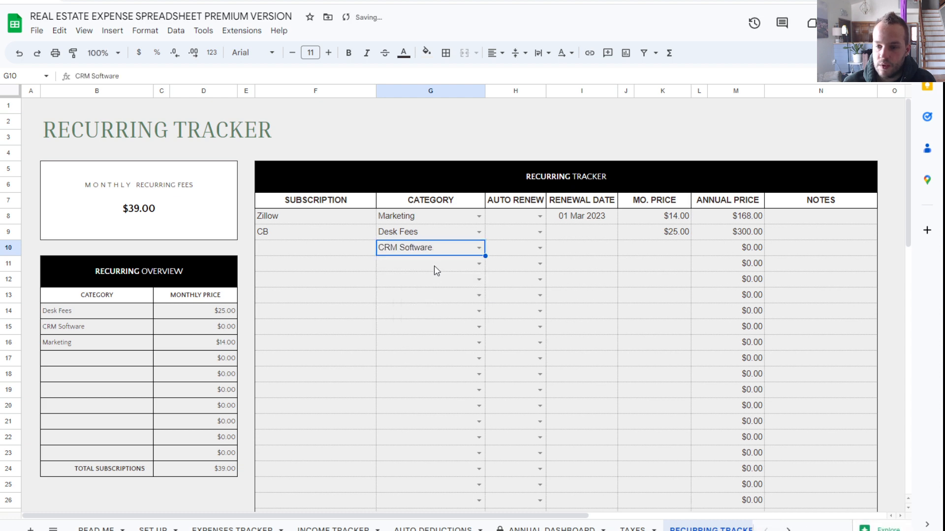
left_click(582, 248)
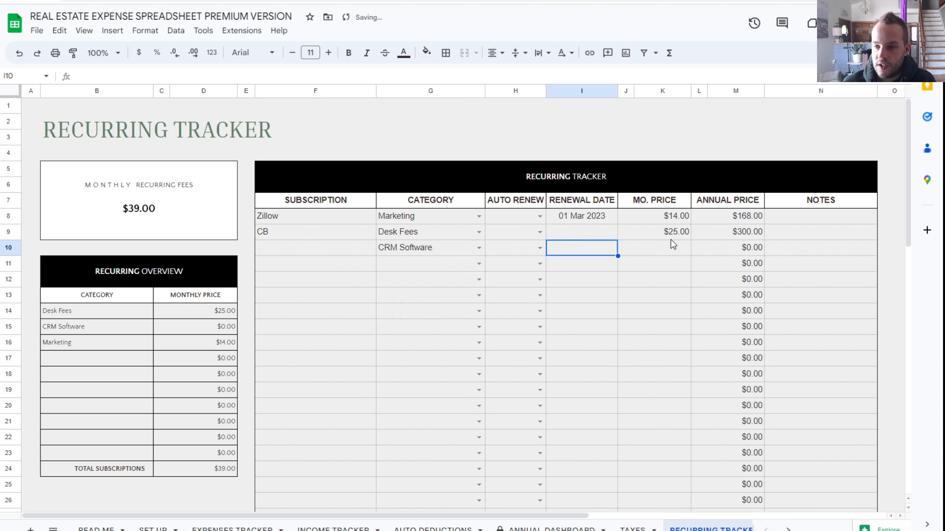
type("25")
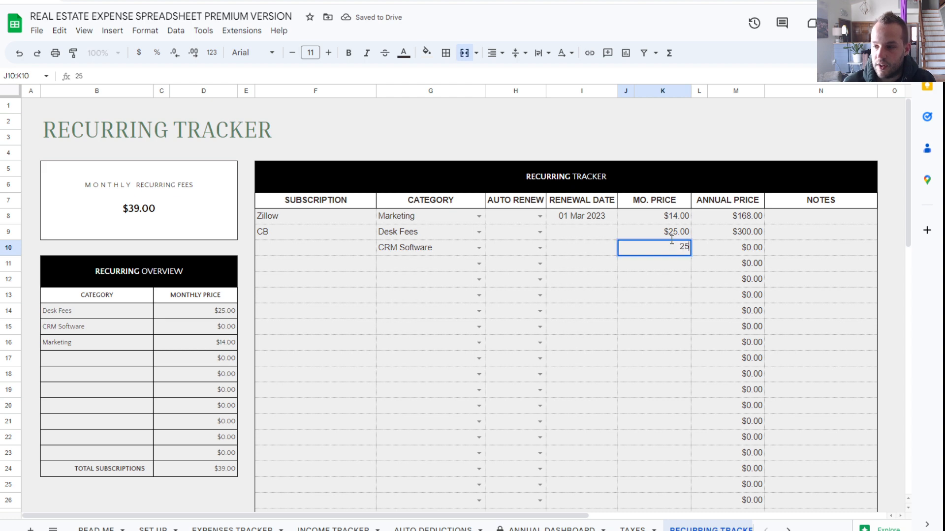
key("Enter")
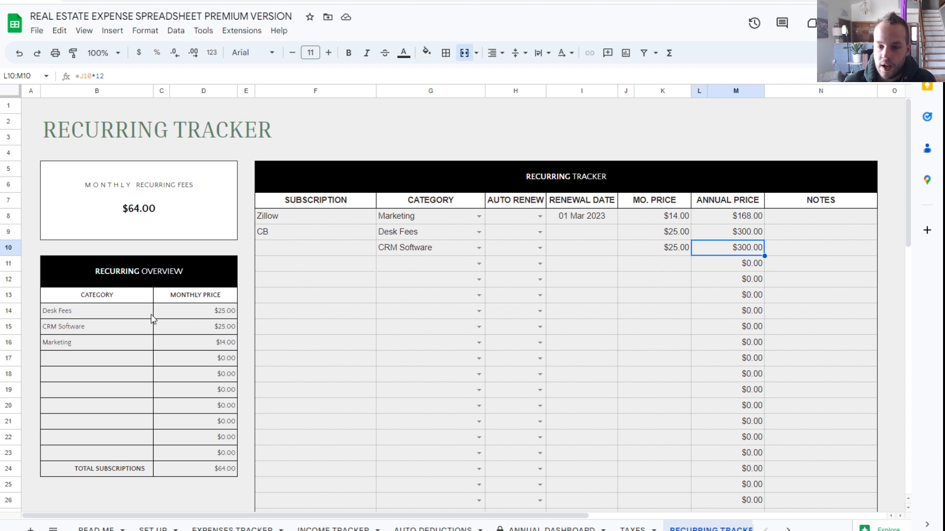
left_click(195, 326)
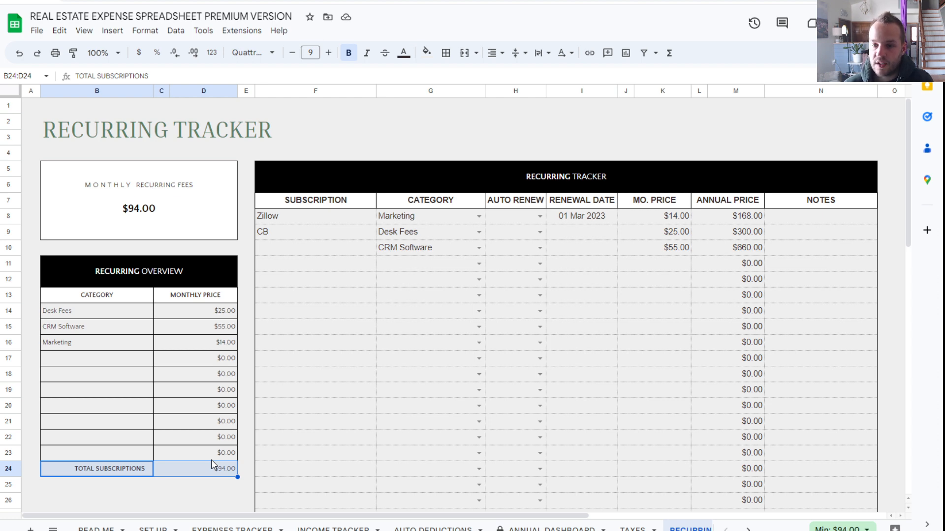
mouse_move(341, 236)
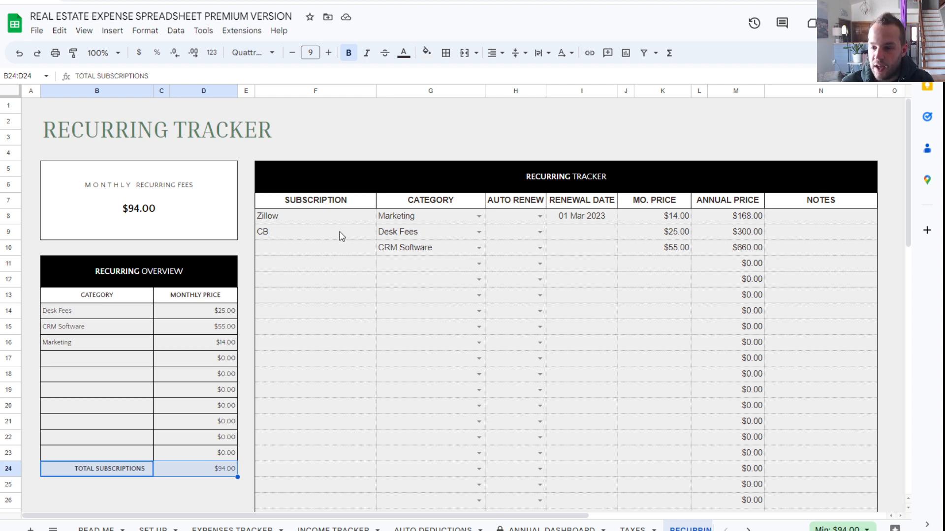
Step: Change the CB Desk Fees subscription's monthly price from $25.00 to $0.00
left_click_drag(315, 215, 430, 247)
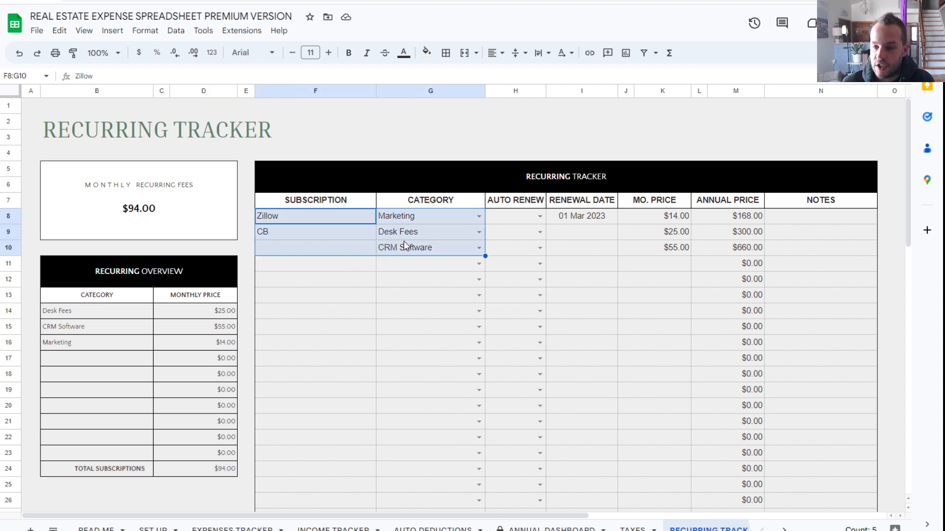
left_click(315, 248)
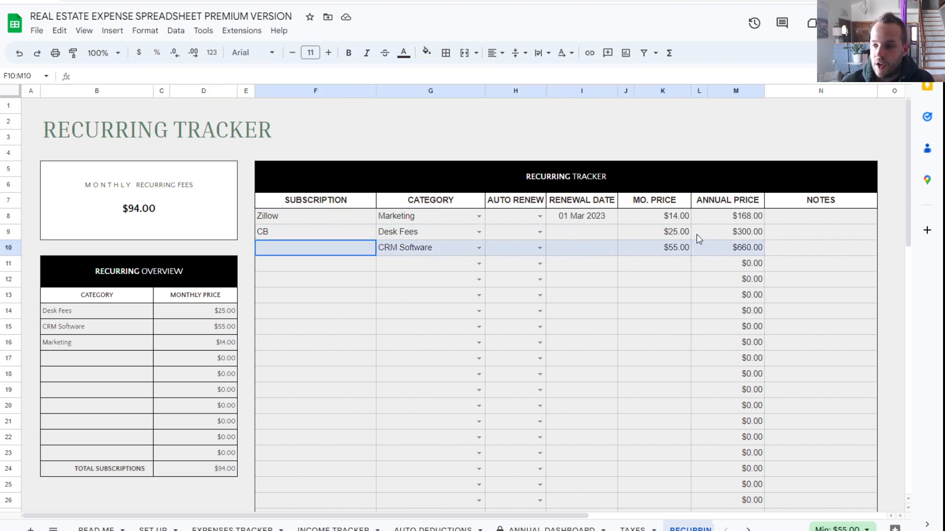
left_click(314, 231)
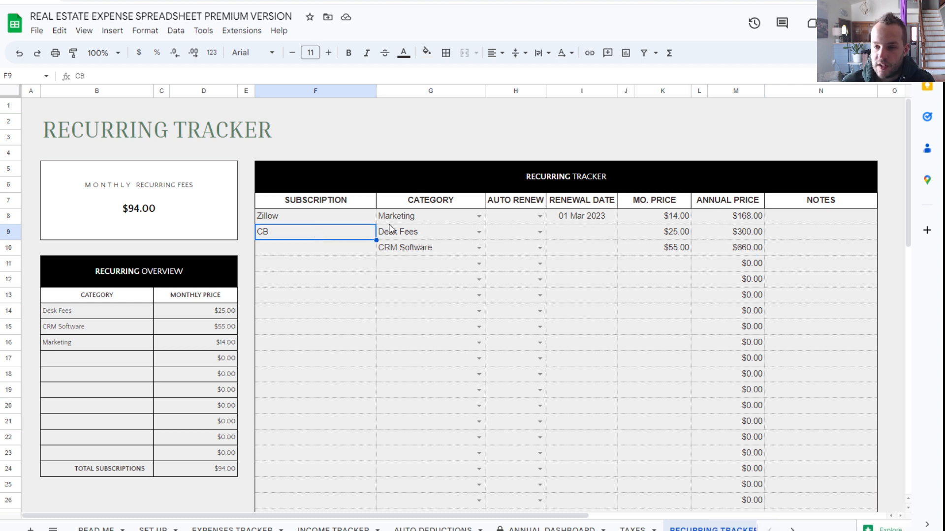
left_click(653, 231)
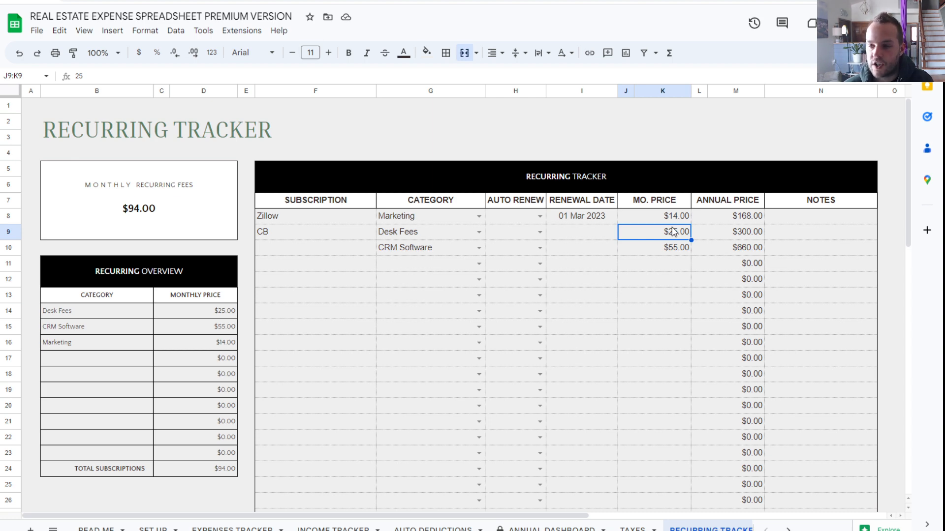
type("00.0")
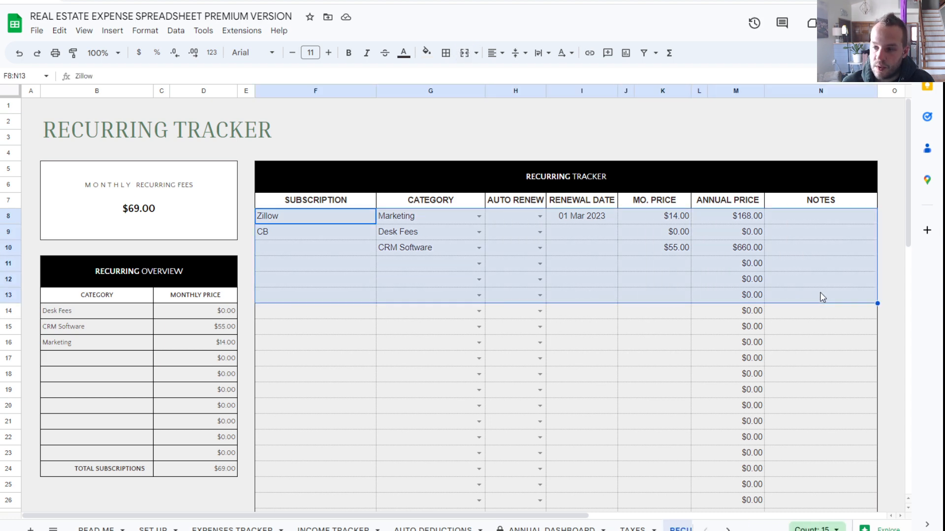
mouse_move(587, 318)
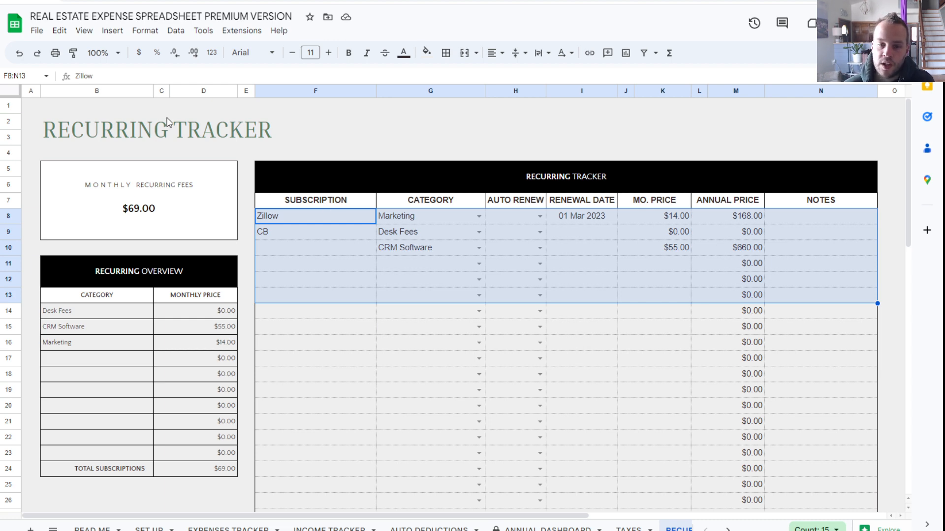
left_click(161, 106)
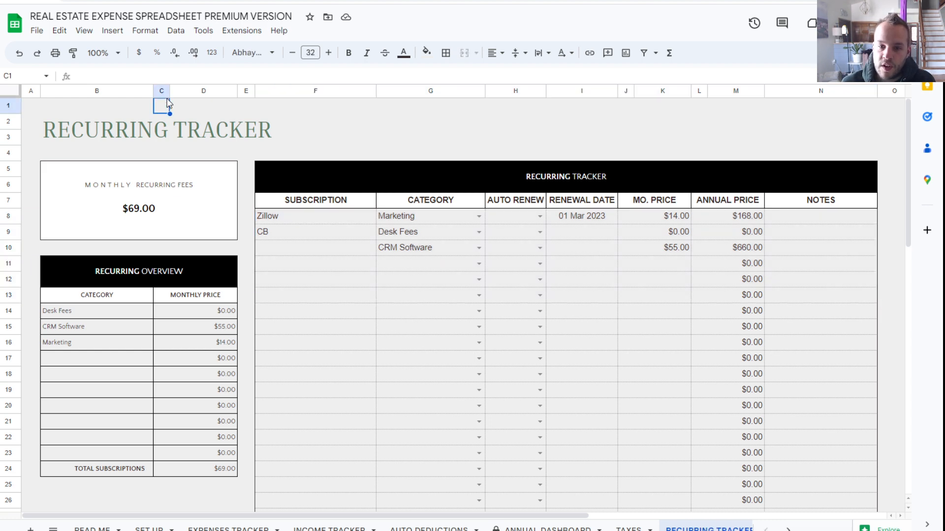